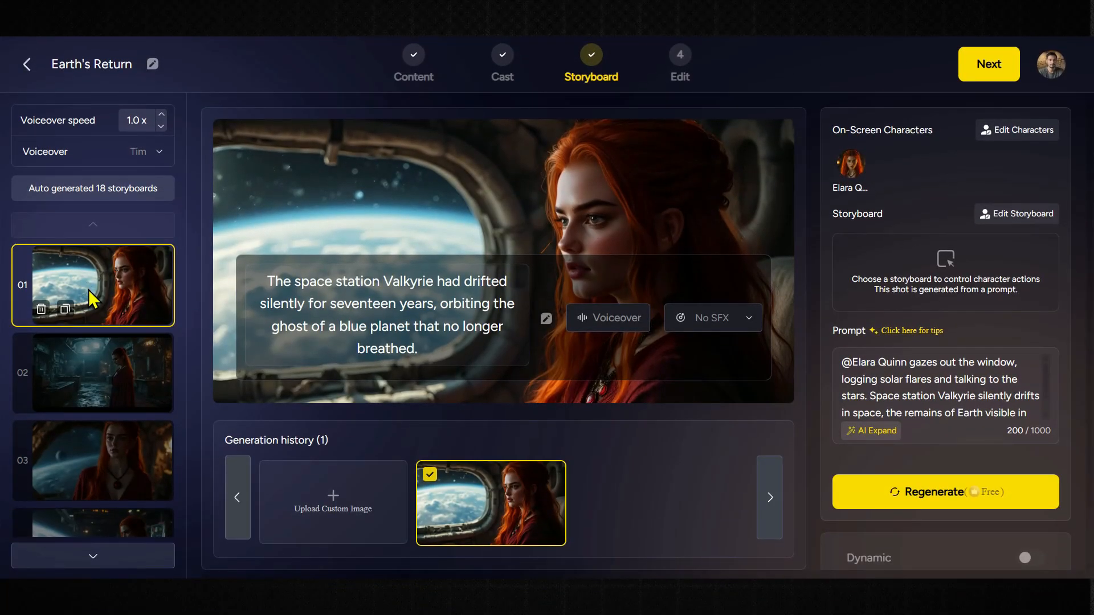
Browse Earth's Return storyboard scenes 02 and 03, then open the character library.
click(92, 372)
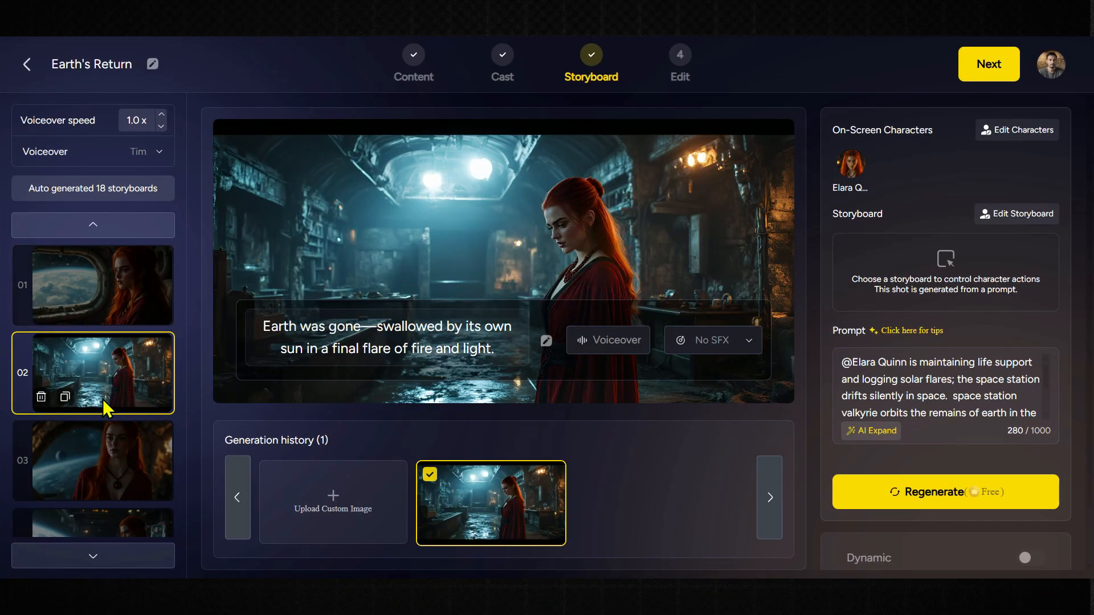
click(92, 459)
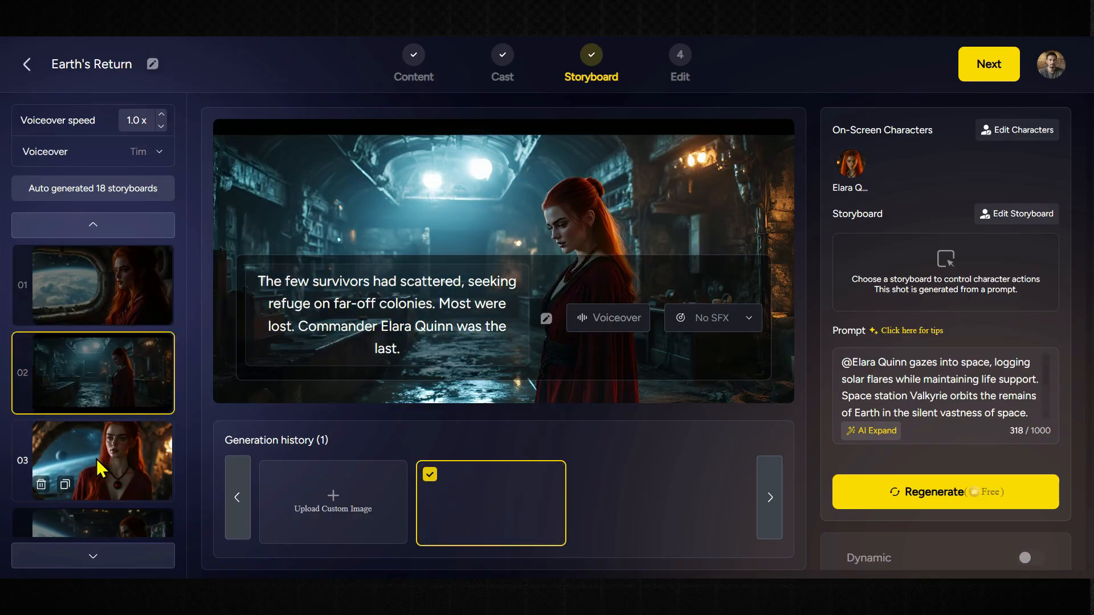
click(92, 285)
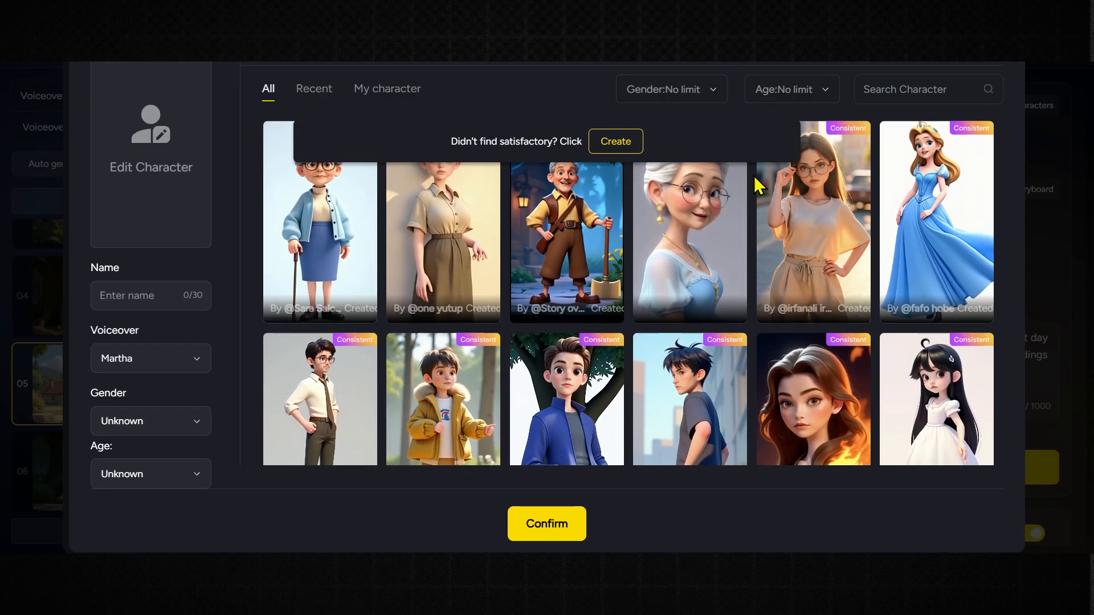
Scroll down the home page's Community gallery of shared videos.
scroll(down, 3)
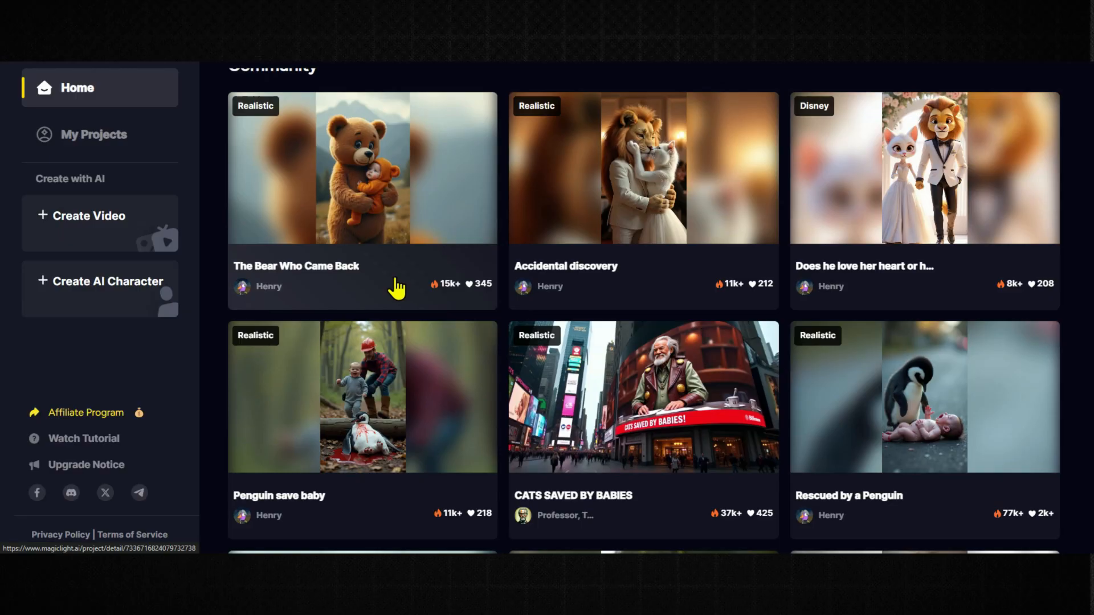
mouse_move(414, 289)
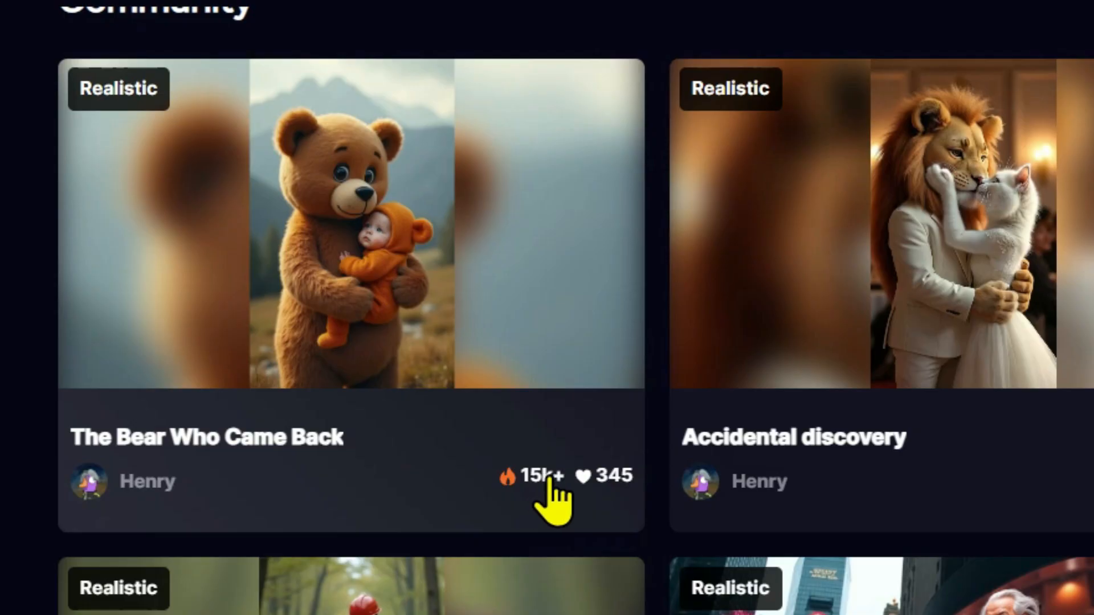
Scroll through the Community videos, then return to the Earth's Return storyboard.
scroll(right, 3)
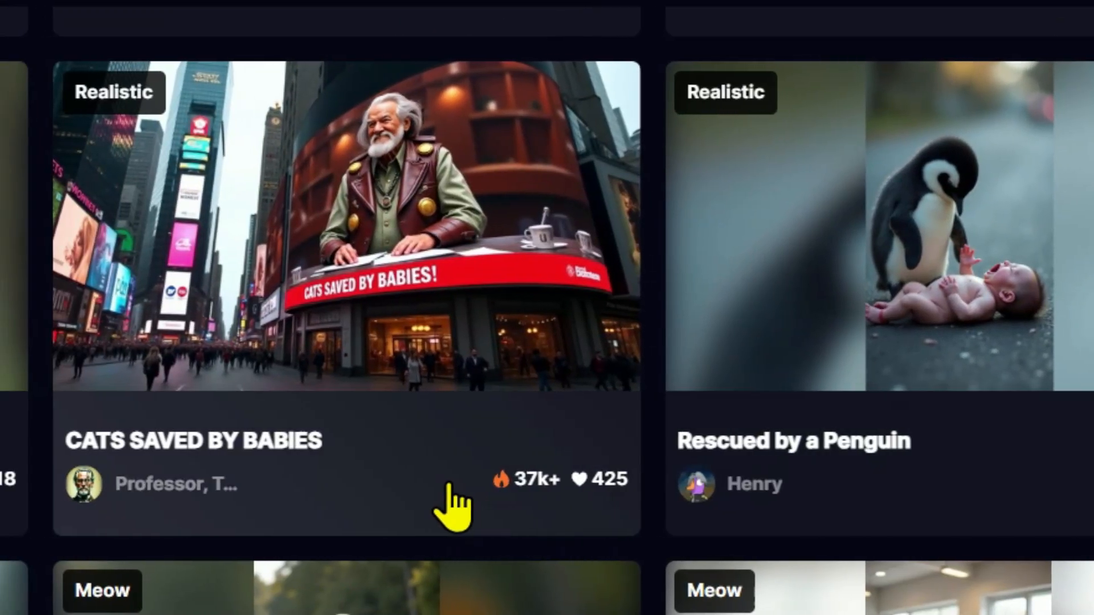
scroll(down, 3)
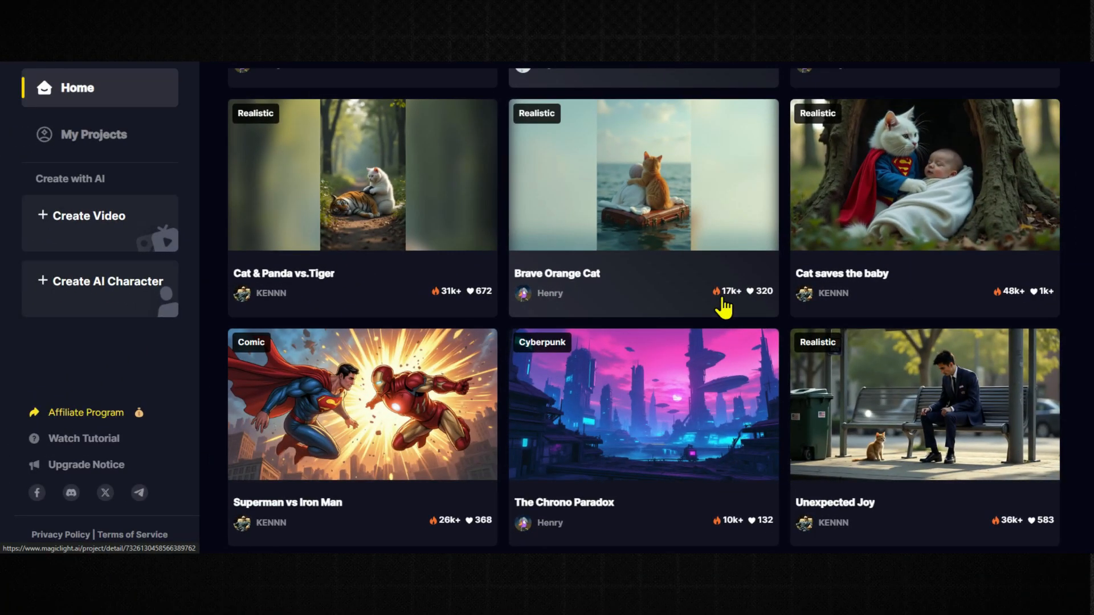
scroll(down, 3)
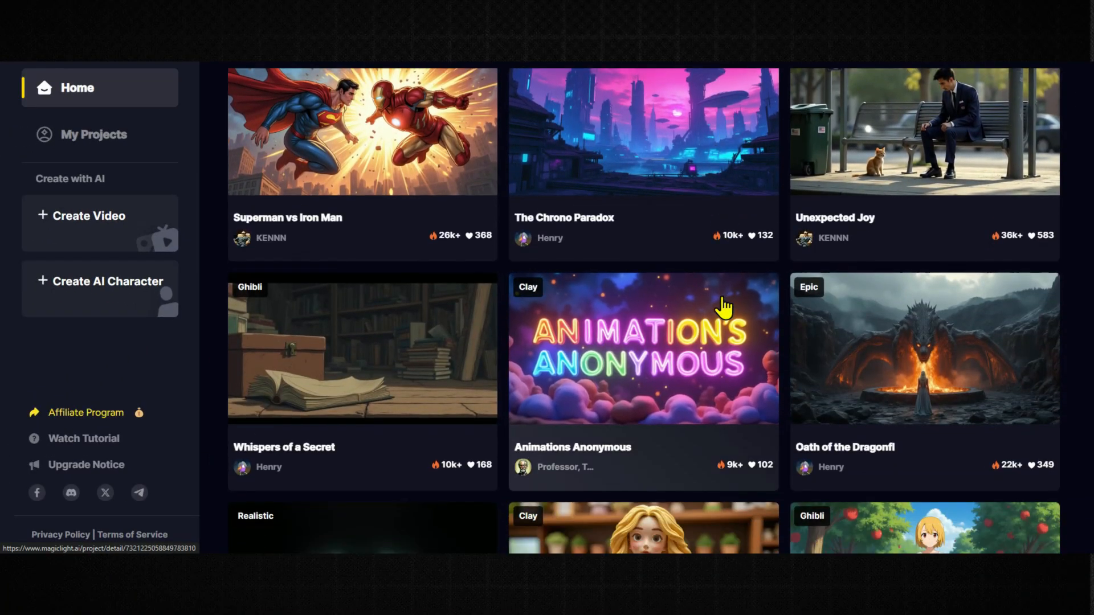
scroll(down, 3)
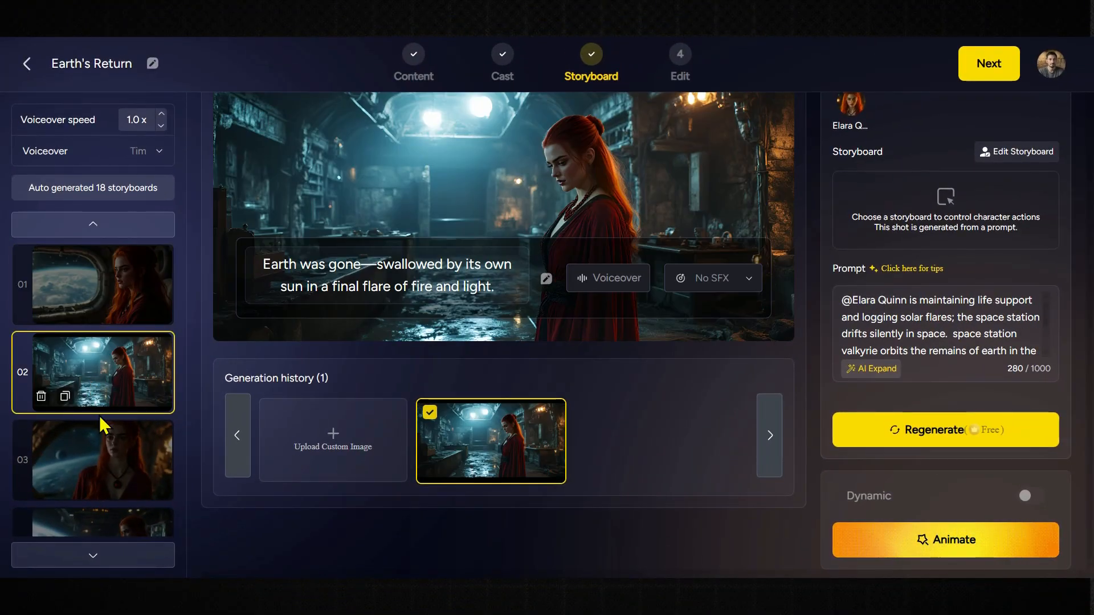
Select storyboard 04 and open its Recommended Storyboards pose gallery.
click(92, 434)
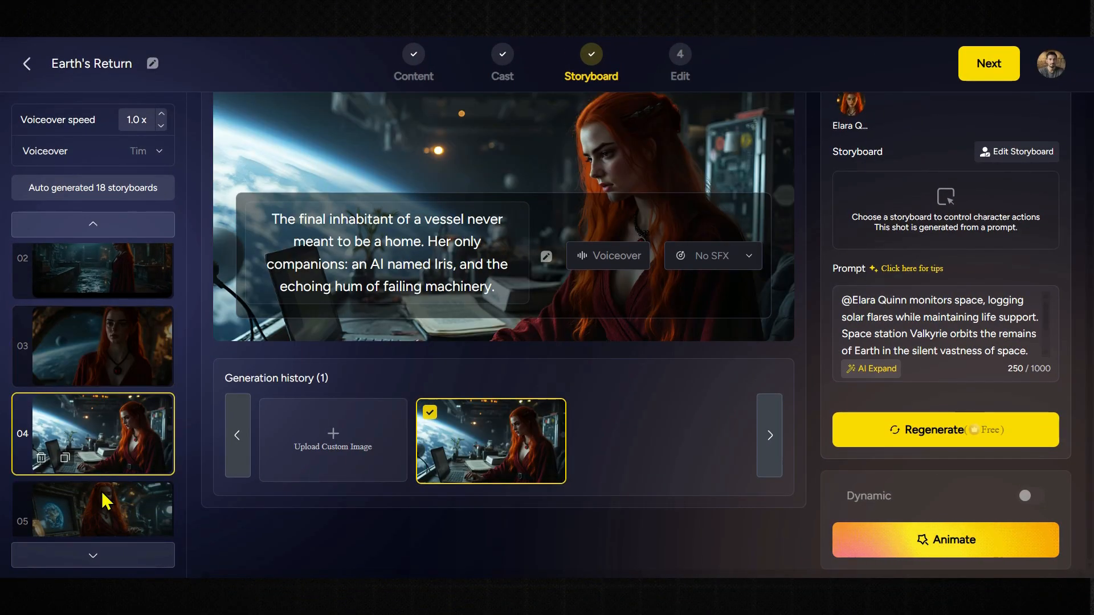
click(92, 495)
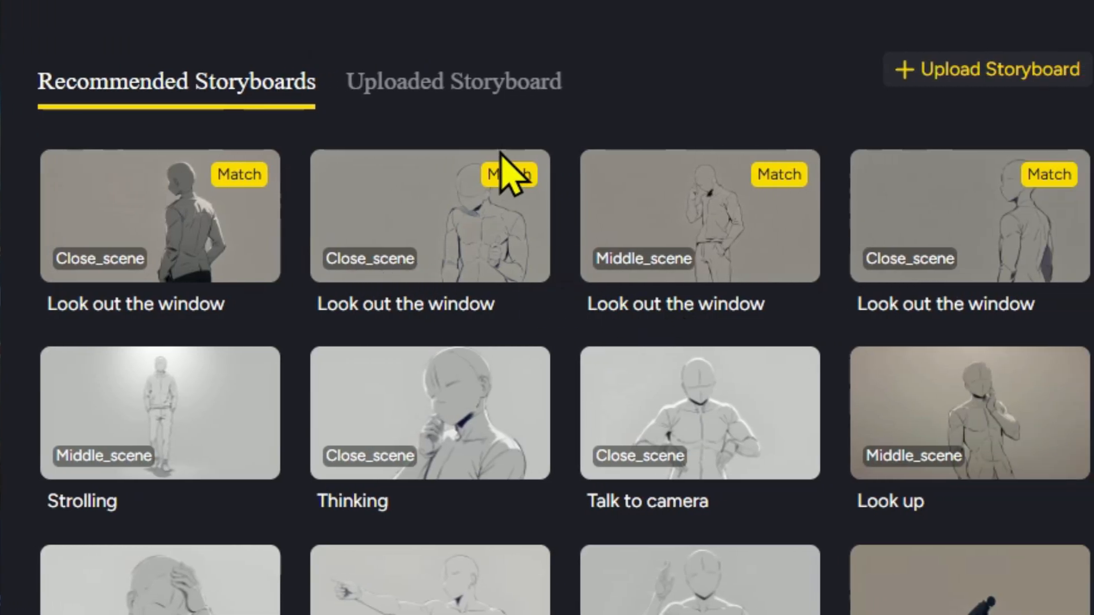
mouse_move(725, 212)
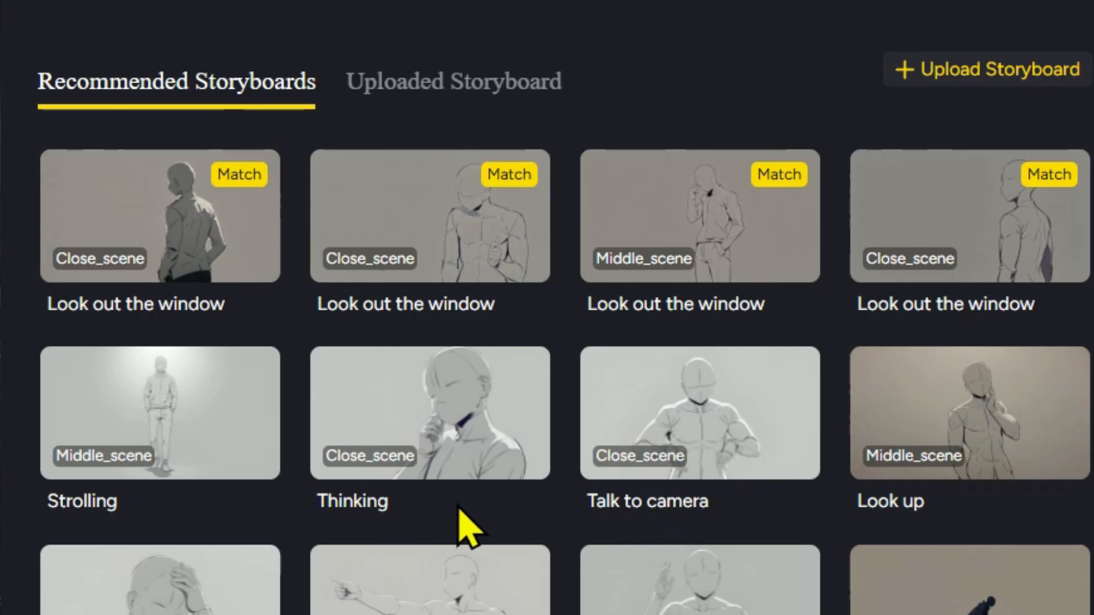
Pick the Thinking (Close_scene) pose card and scroll the recommendations.
click(429, 413)
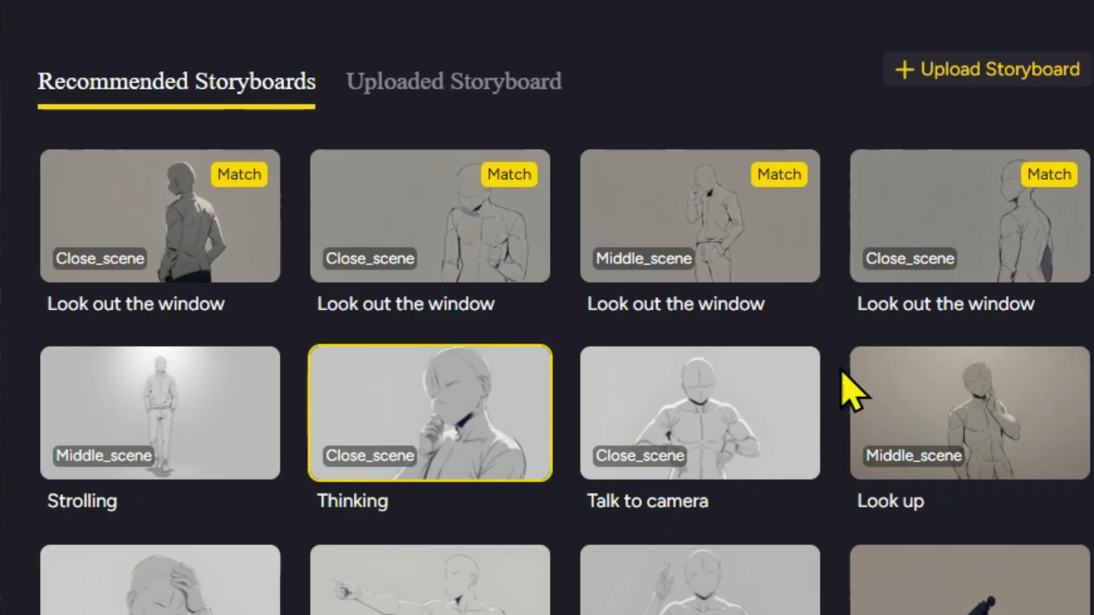
scroll(down, 3)
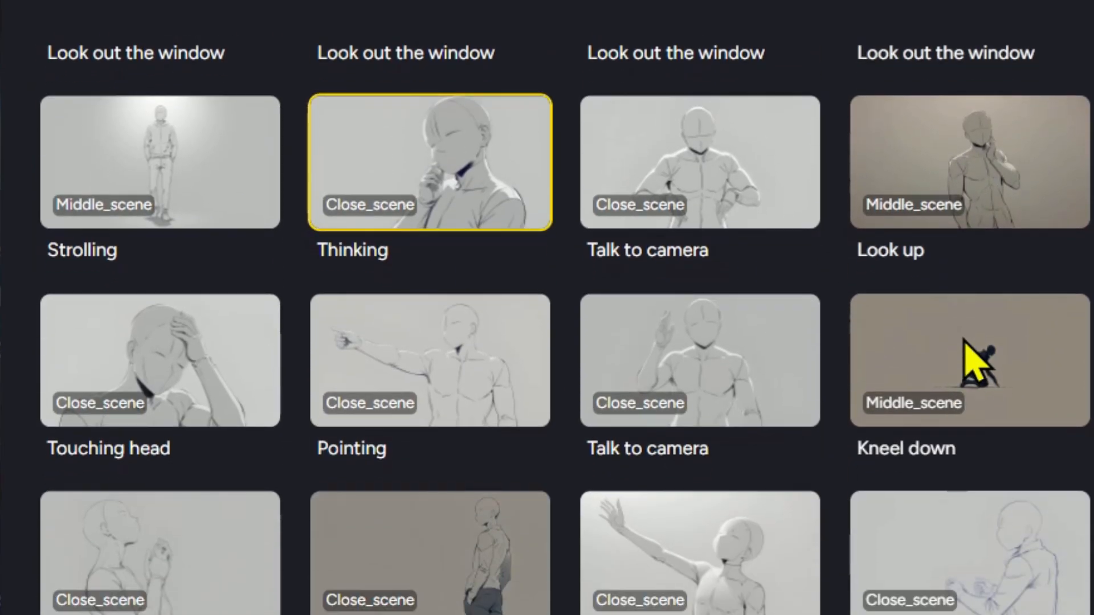
scroll(down, 3)
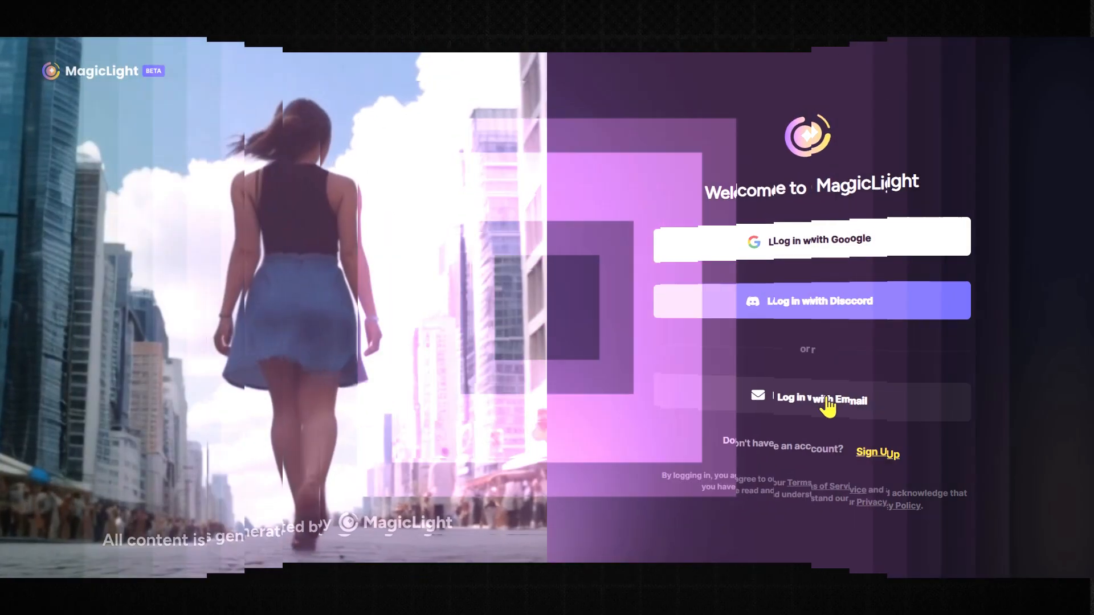
Log in with Email and start a new video project.
click(811, 397)
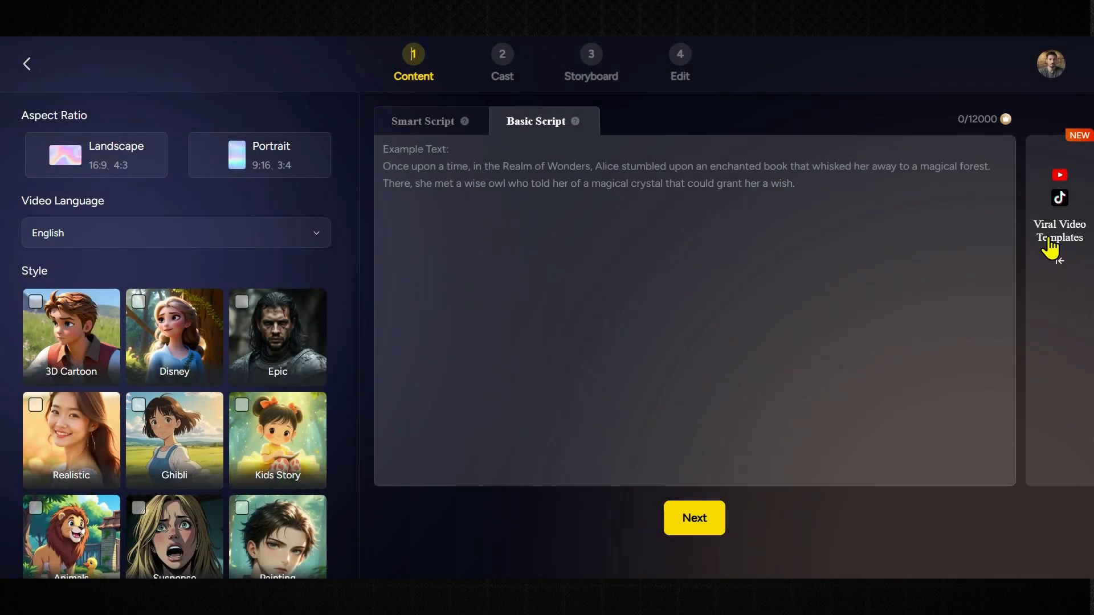
Open Viral Video Templates beside the script editor.
click(1059, 230)
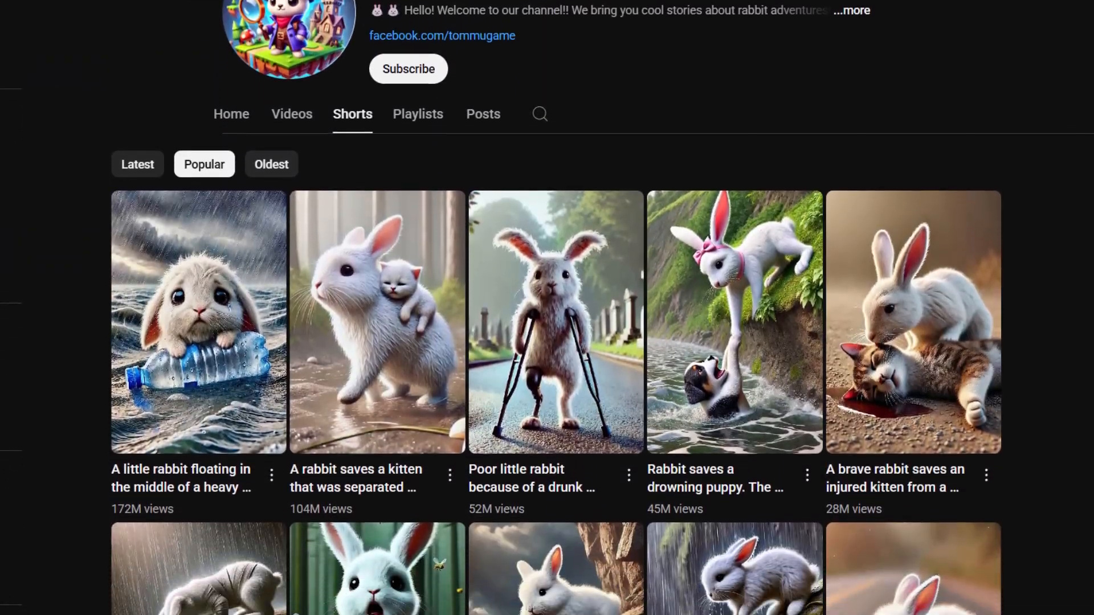
scroll(down, 3)
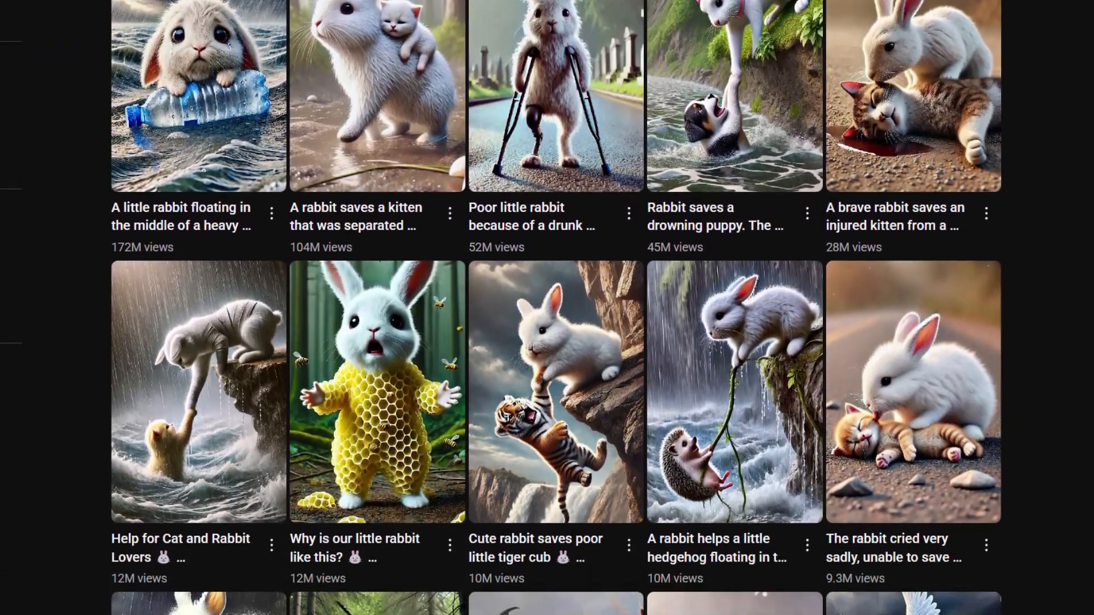
scroll(down, 3)
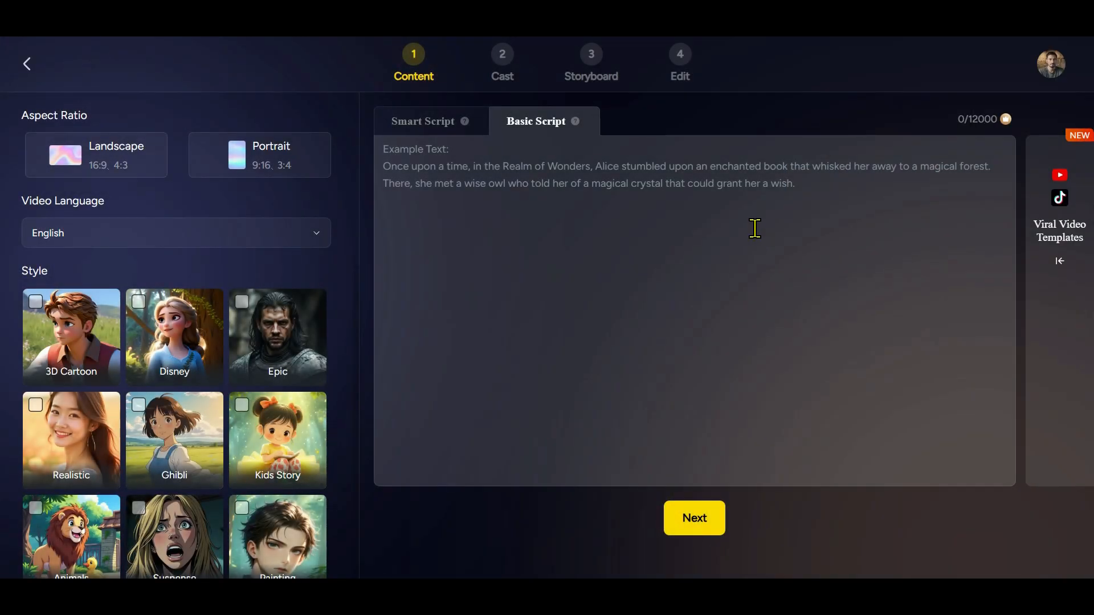
Toggle between Smart Script and Basic Script writing modes.
click(422, 121)
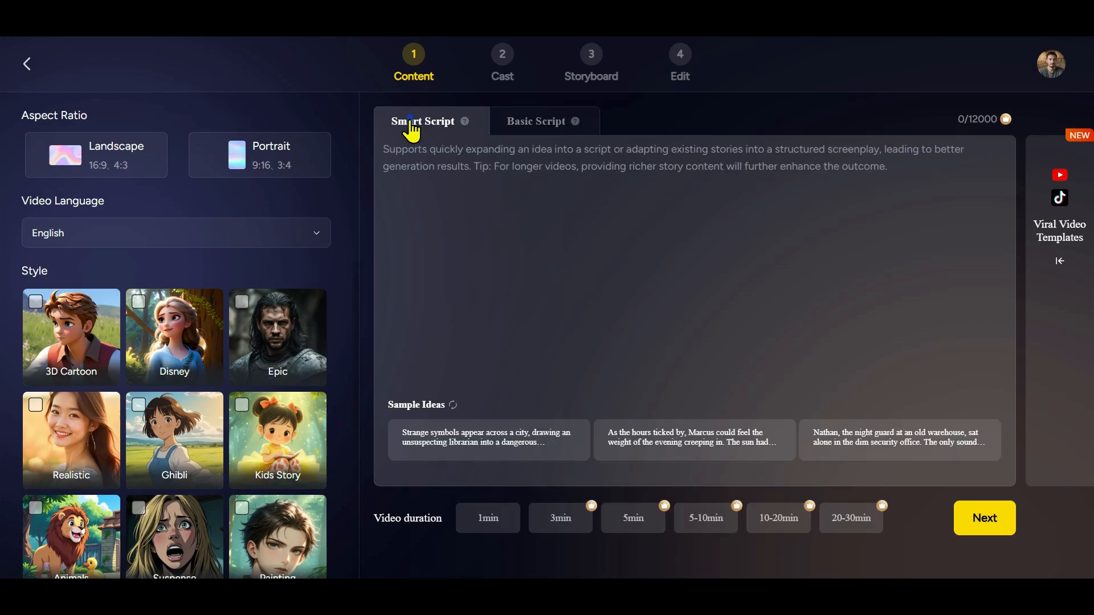
click(277, 337)
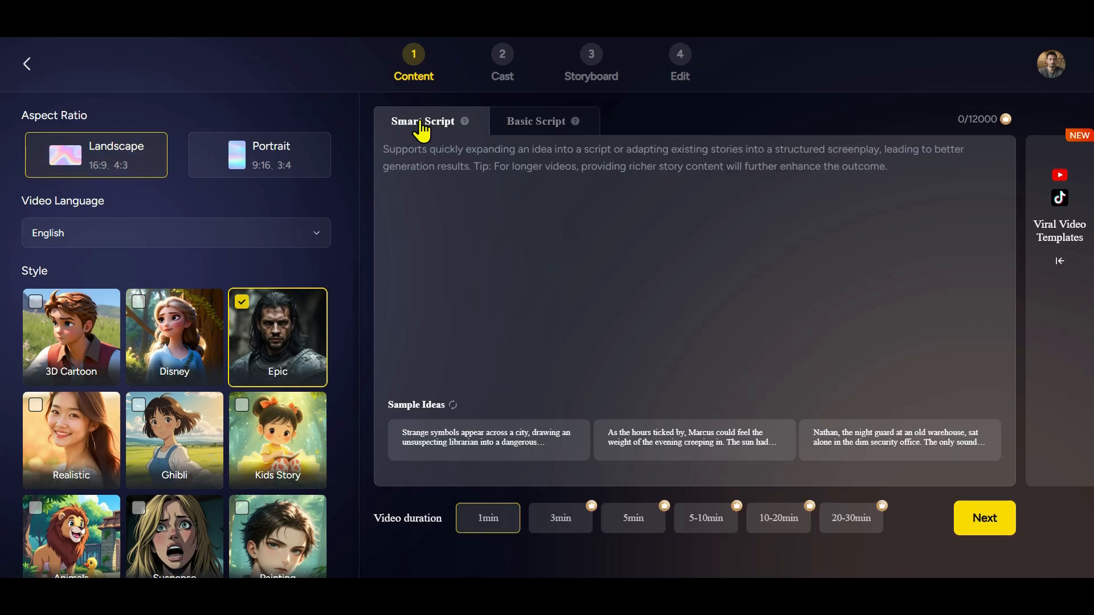
click(536, 121)
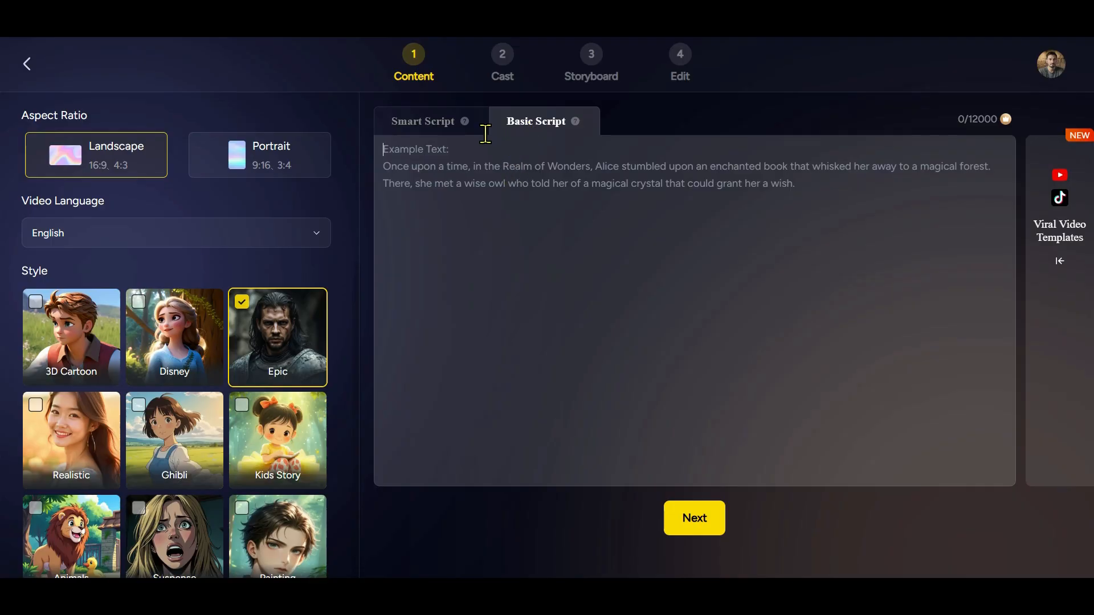
click(422, 121)
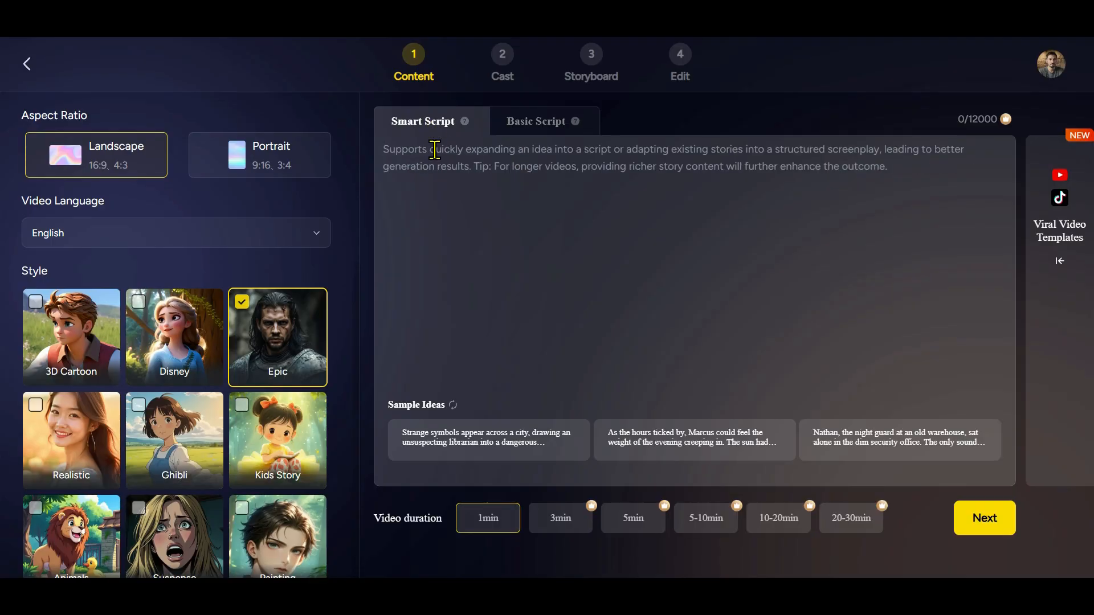
Generate a script from the rainforest survival idea, then switch to Basic Script and ChatGPT.
click(984, 518)
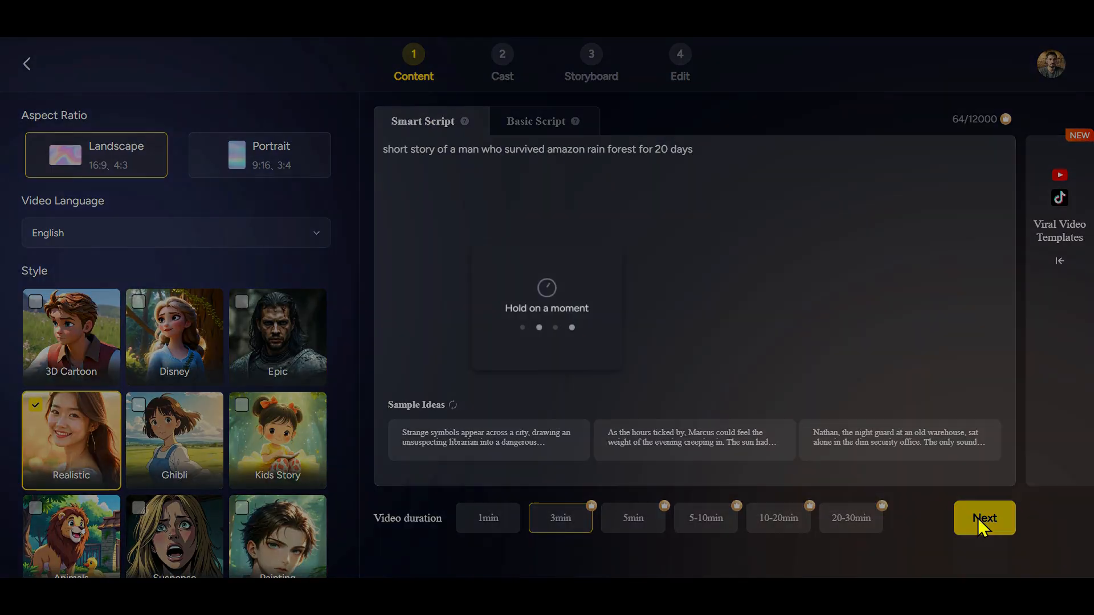
click(983, 517)
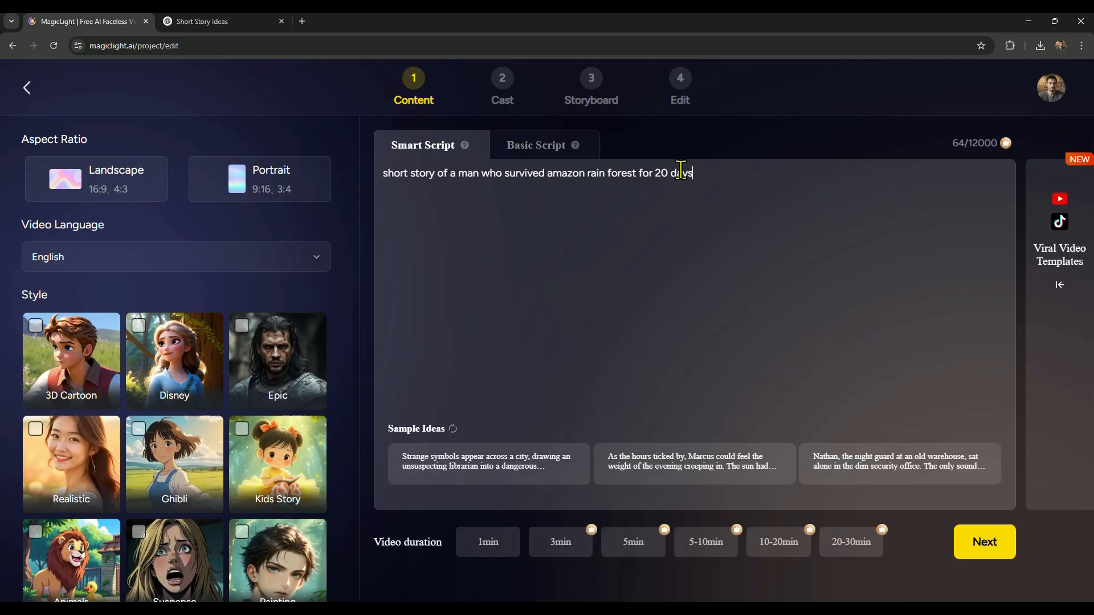
click(536, 145)
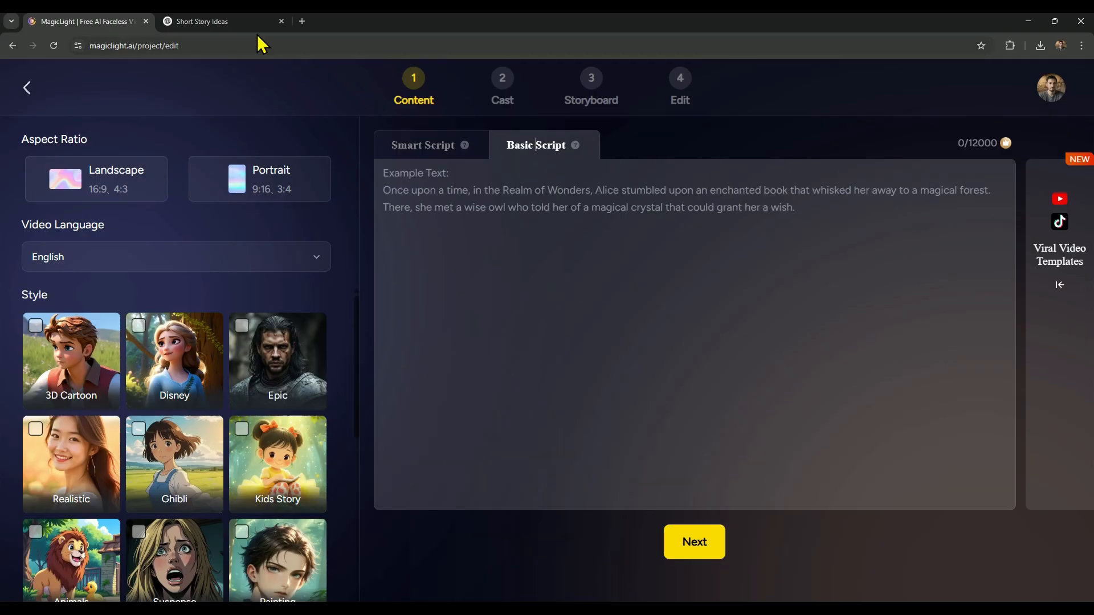
click(202, 21)
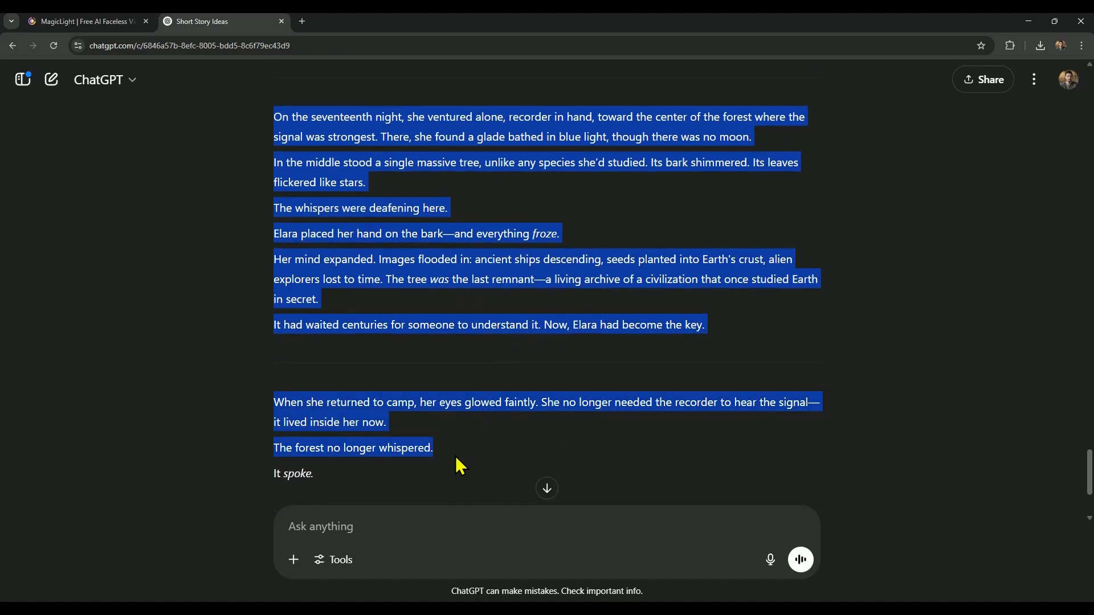
Highlight the full Elara forest story in ChatGPT and return to MagicLight.
drag(432, 448, 446, 478)
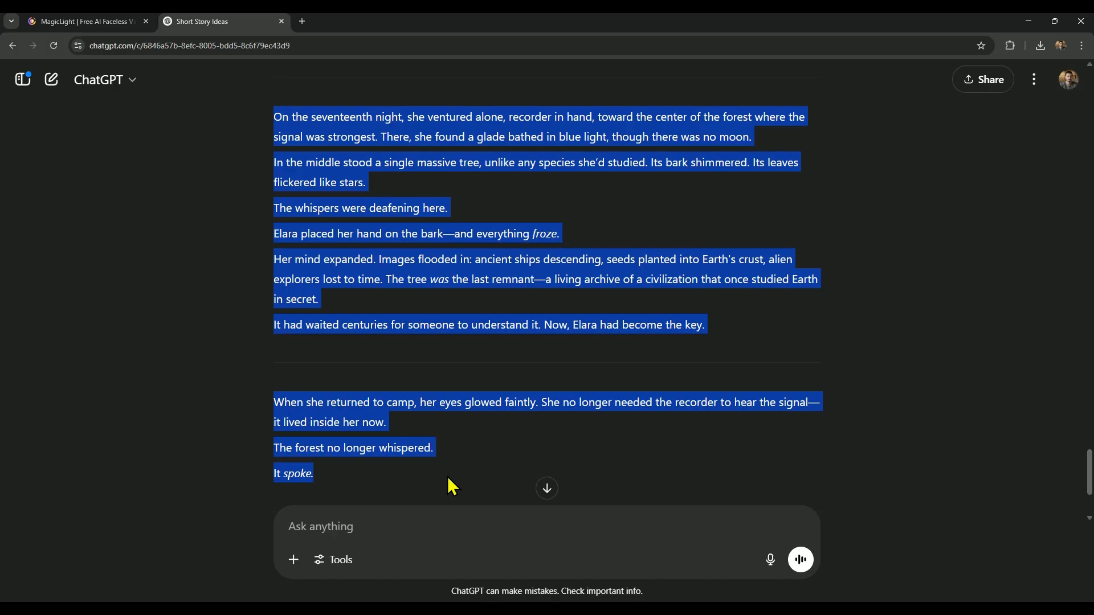
scroll(down, 3)
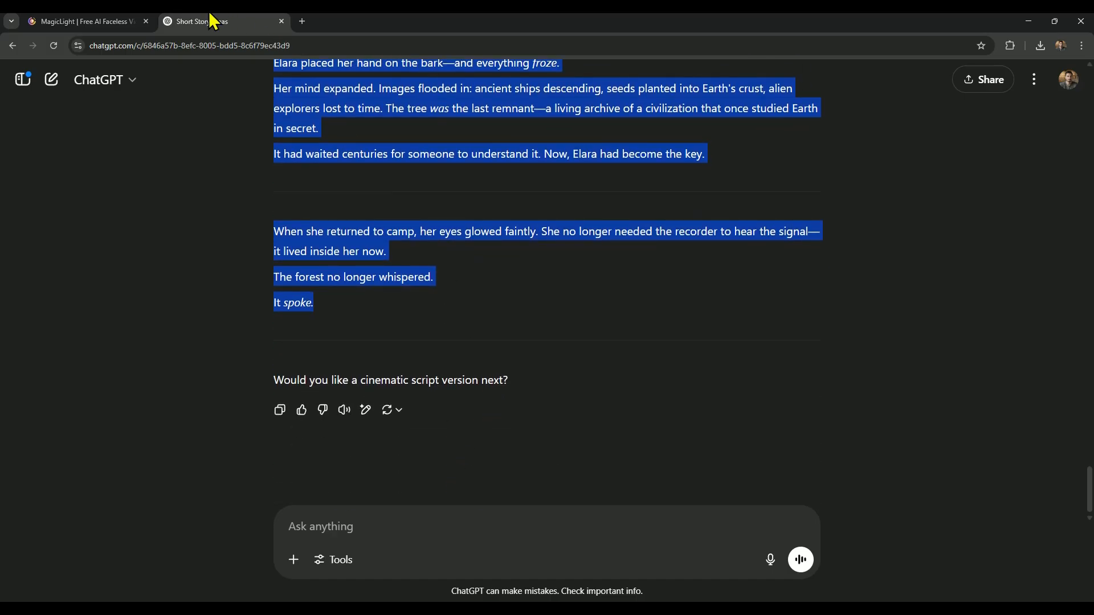
click(84, 21)
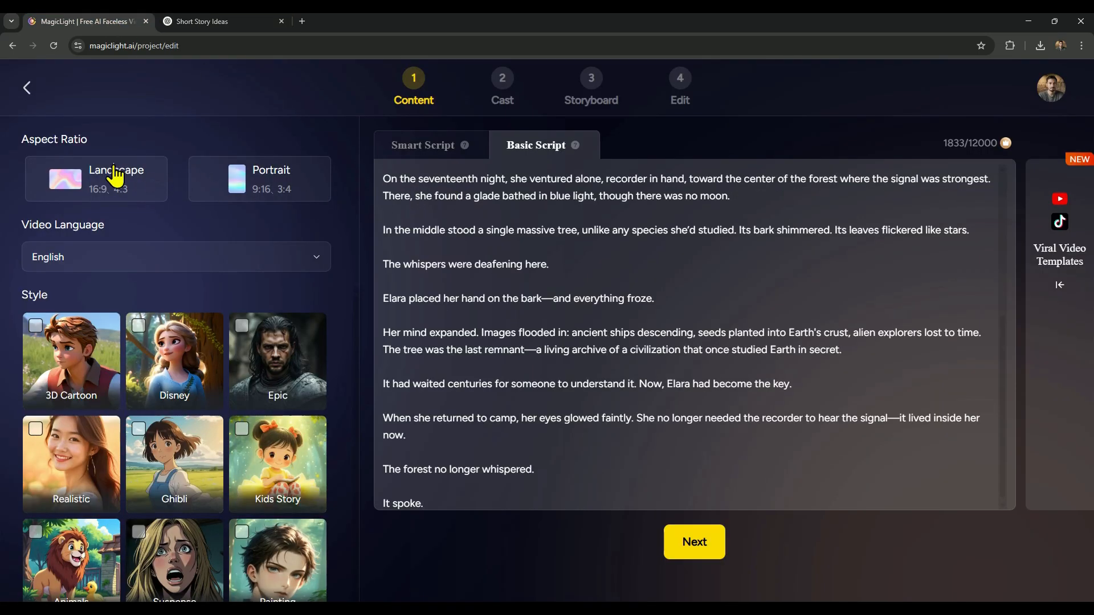
Choose landscape format and Epic style, then split the pasted story into shots.
click(176, 257)
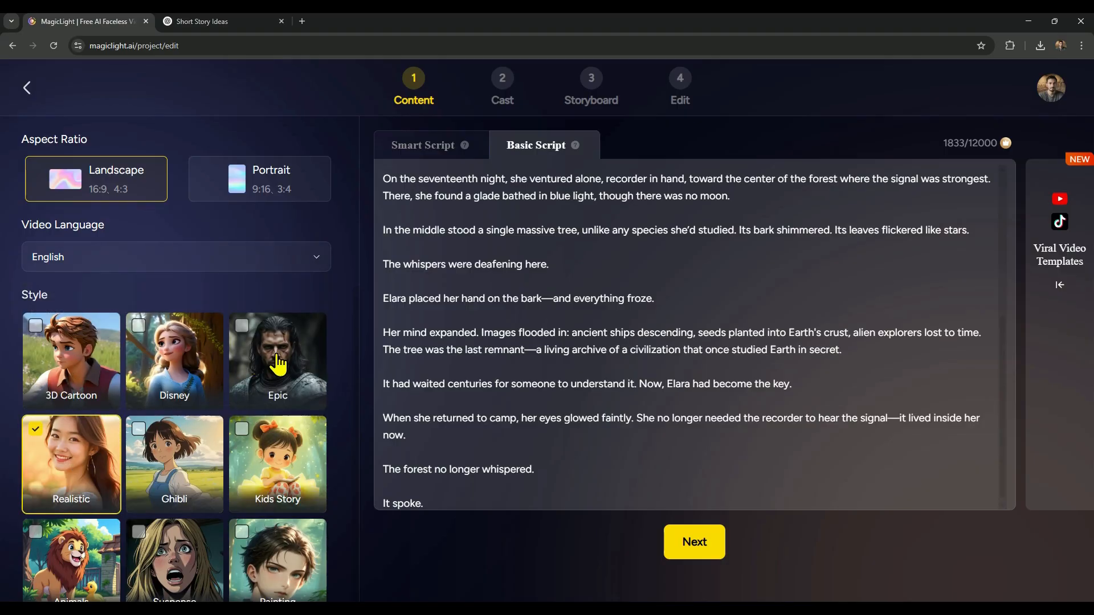
click(276, 361)
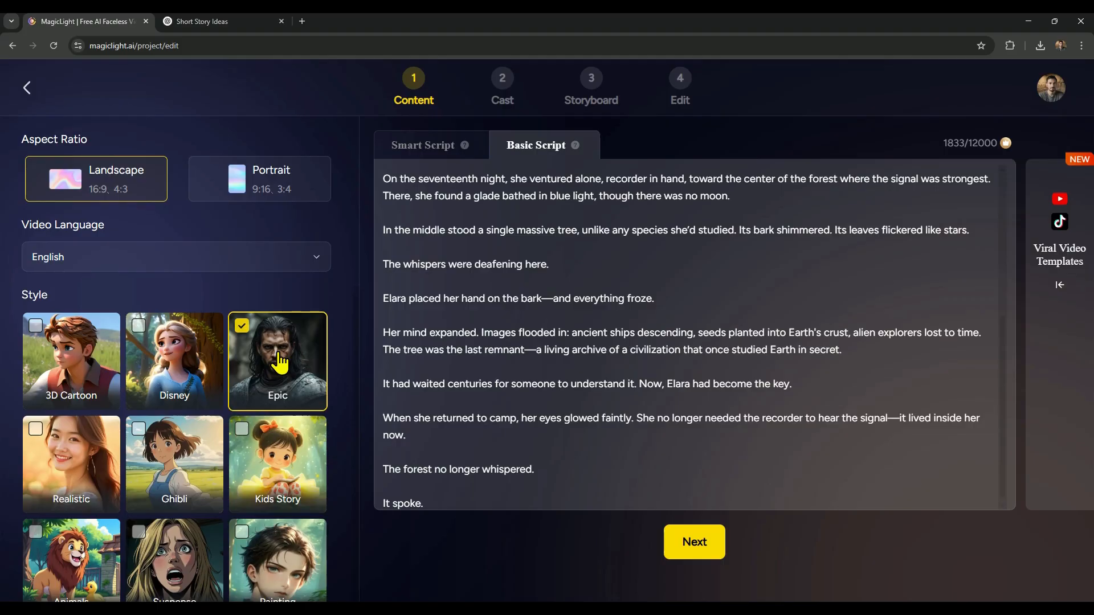
mouse_move(553, 491)
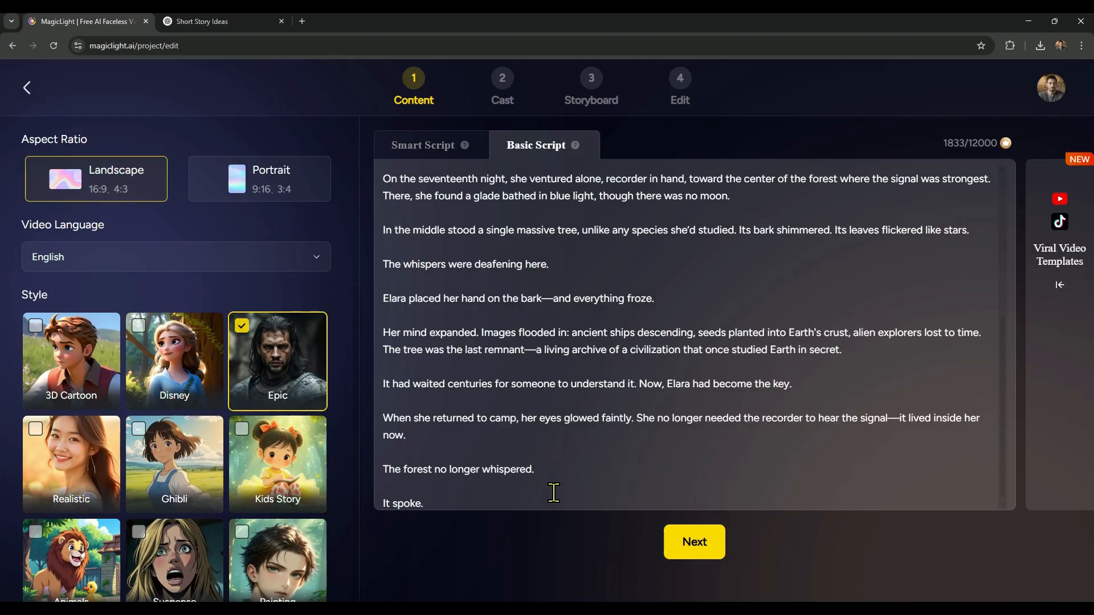
click(693, 542)
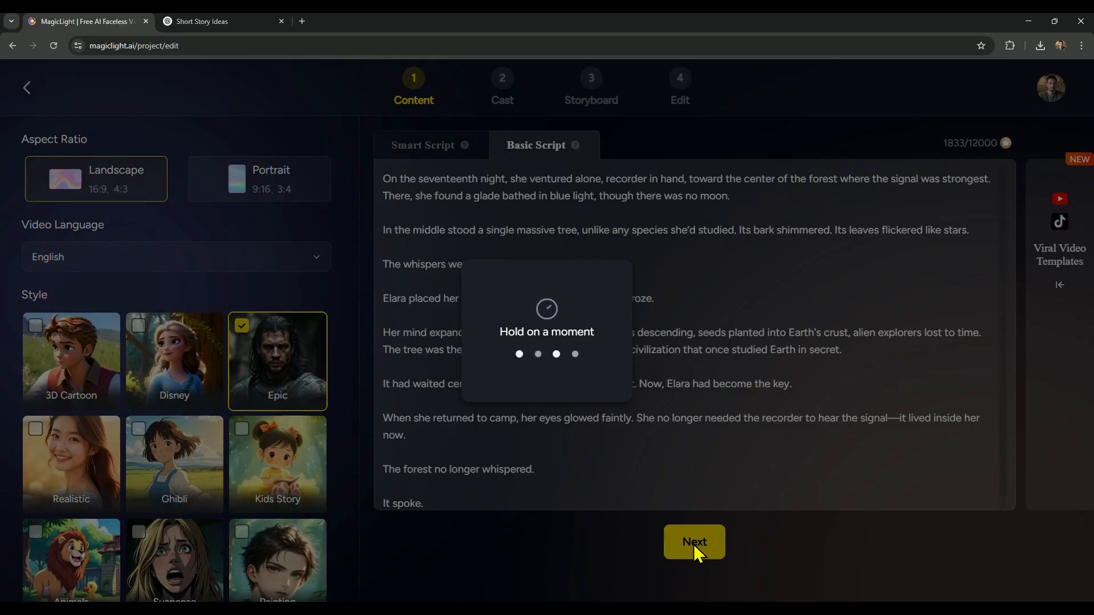
Accept the 15-shot Amazon Secret breakdown and proceed to casting Elara Voss and Rey.
click(694, 541)
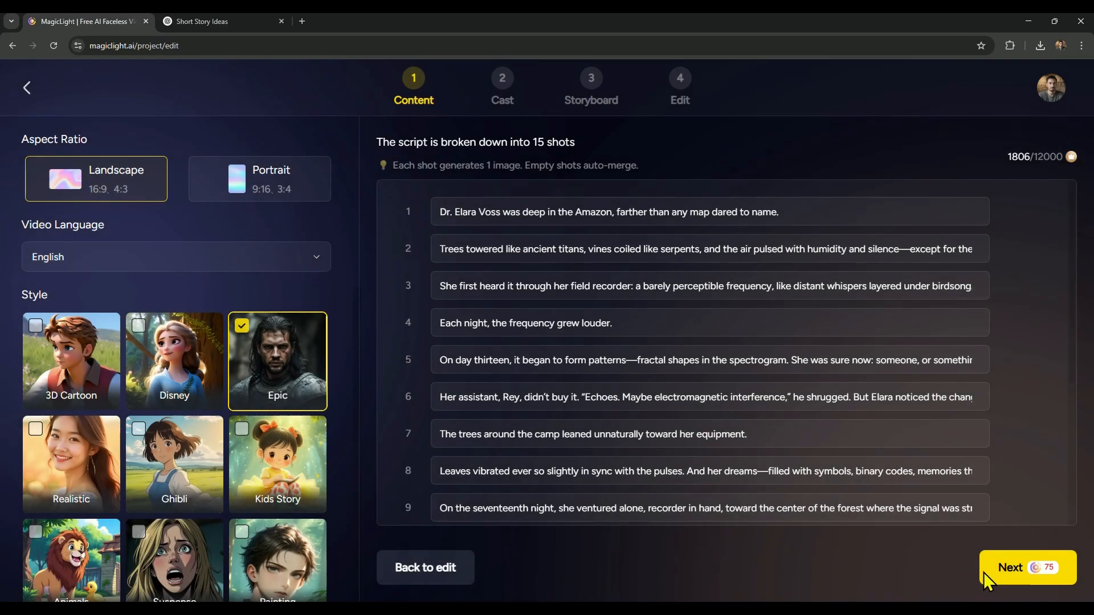
click(1025, 567)
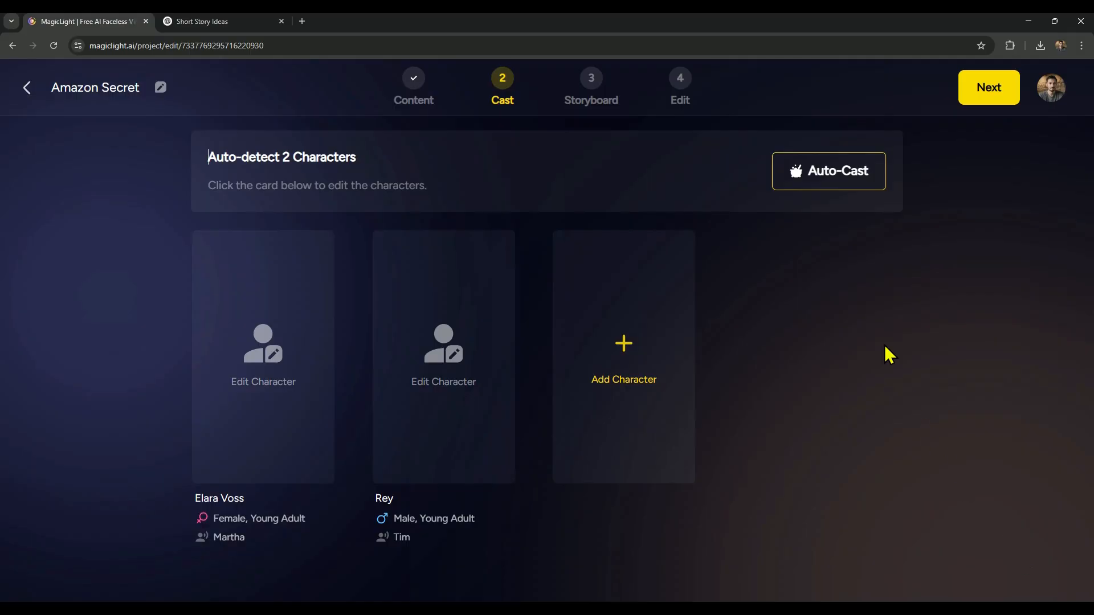
Auto-cast, then give Elara the curly-haired spear-bearing woman and Rey the bearded scarf man.
click(828, 171)
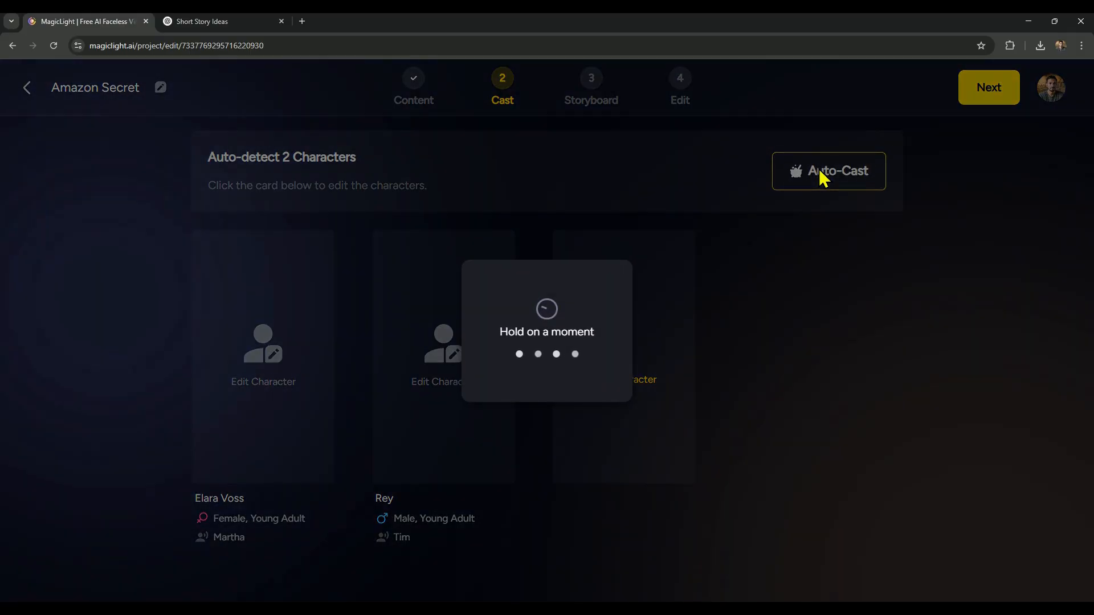
click(828, 171)
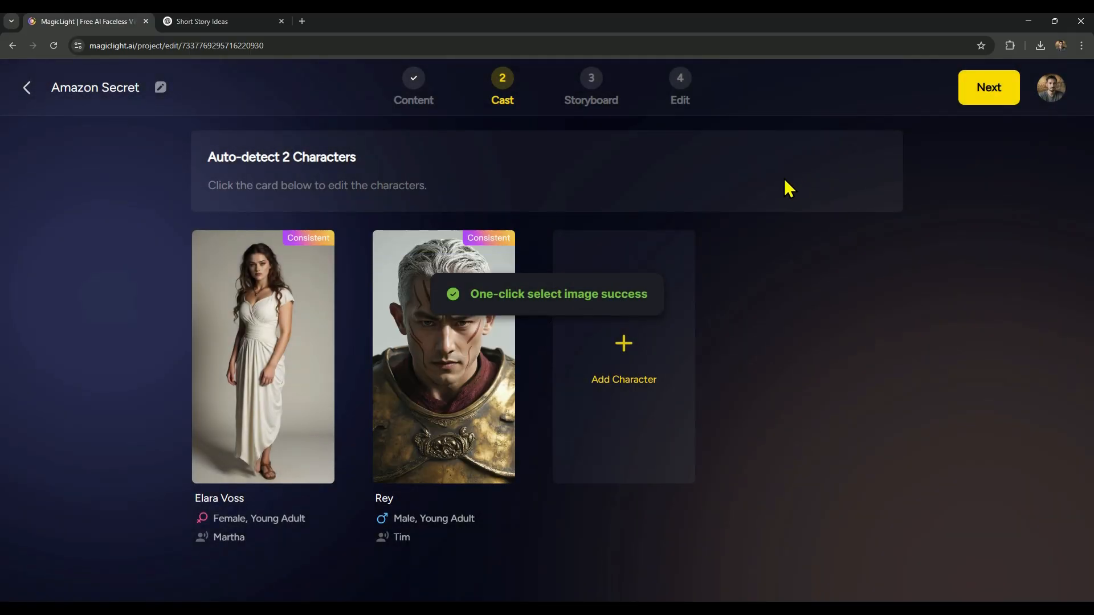
click(262, 357)
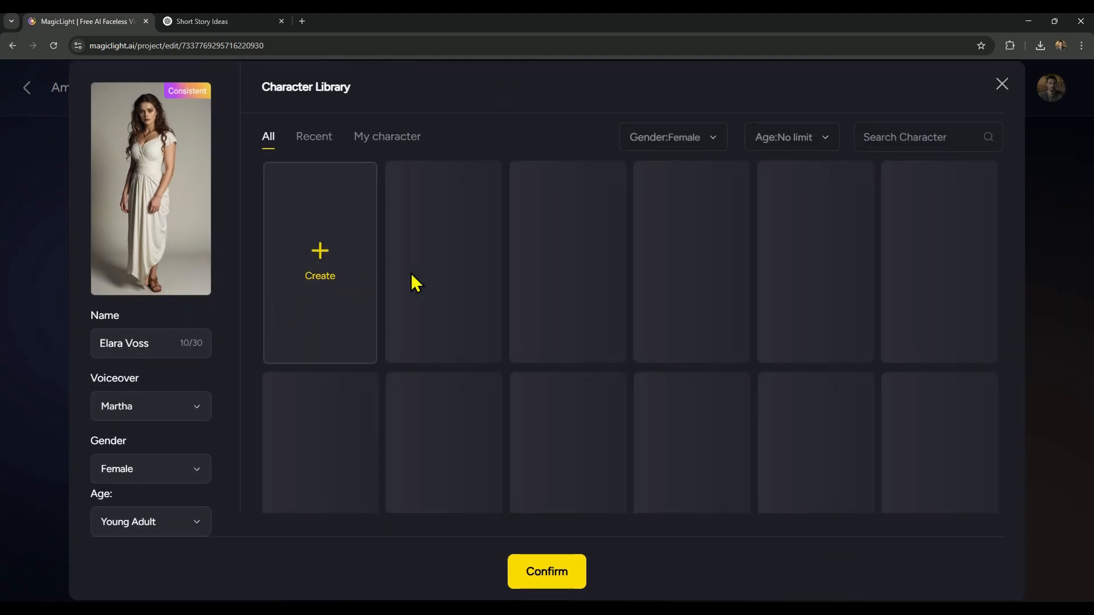
click(566, 261)
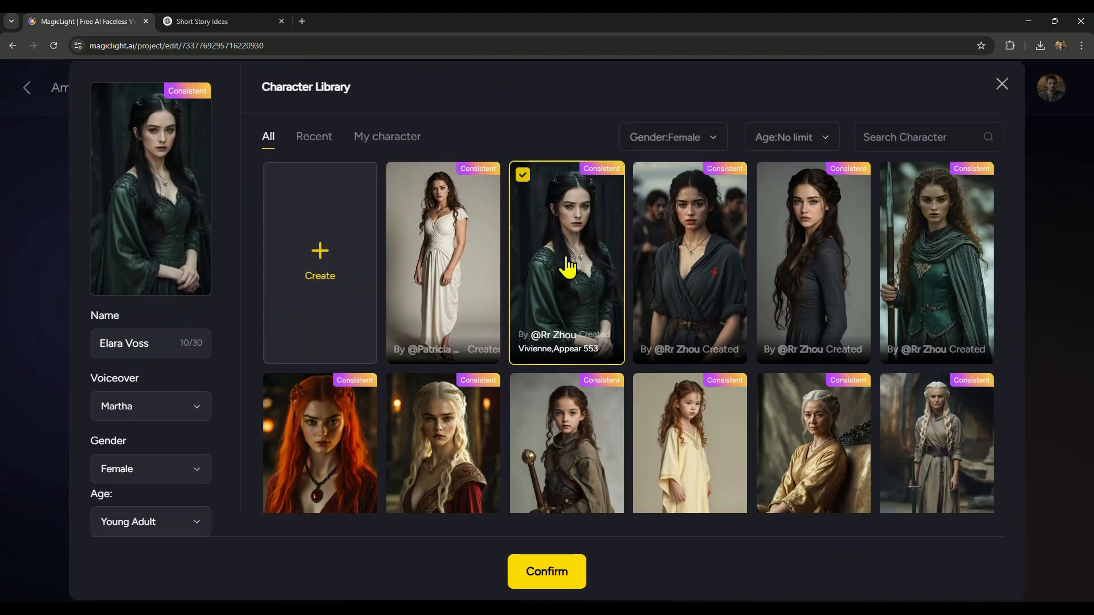
click(546, 571)
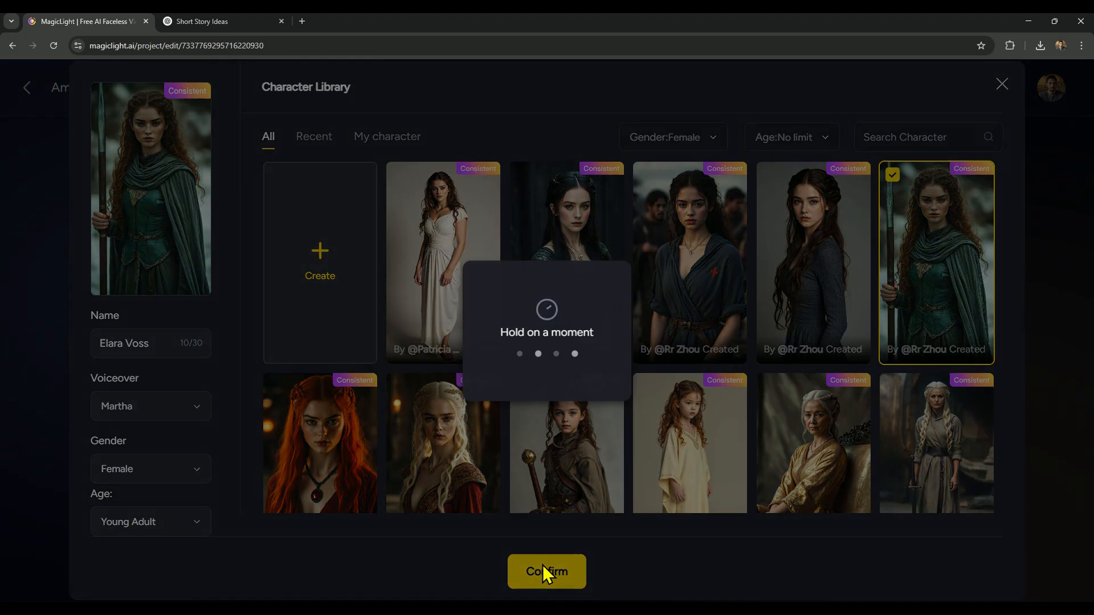
click(546, 572)
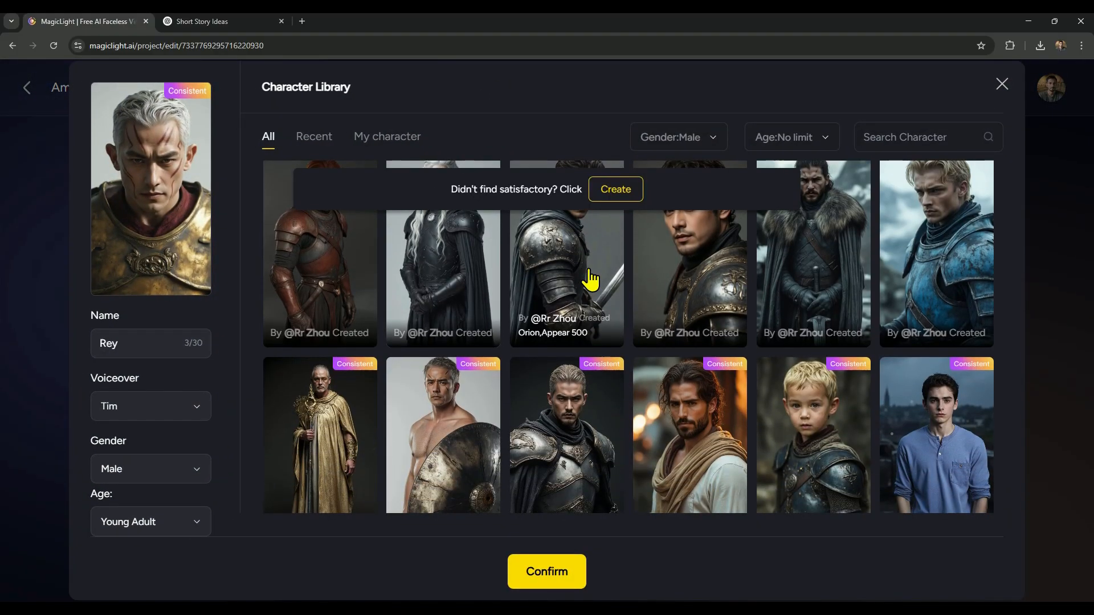
click(546, 571)
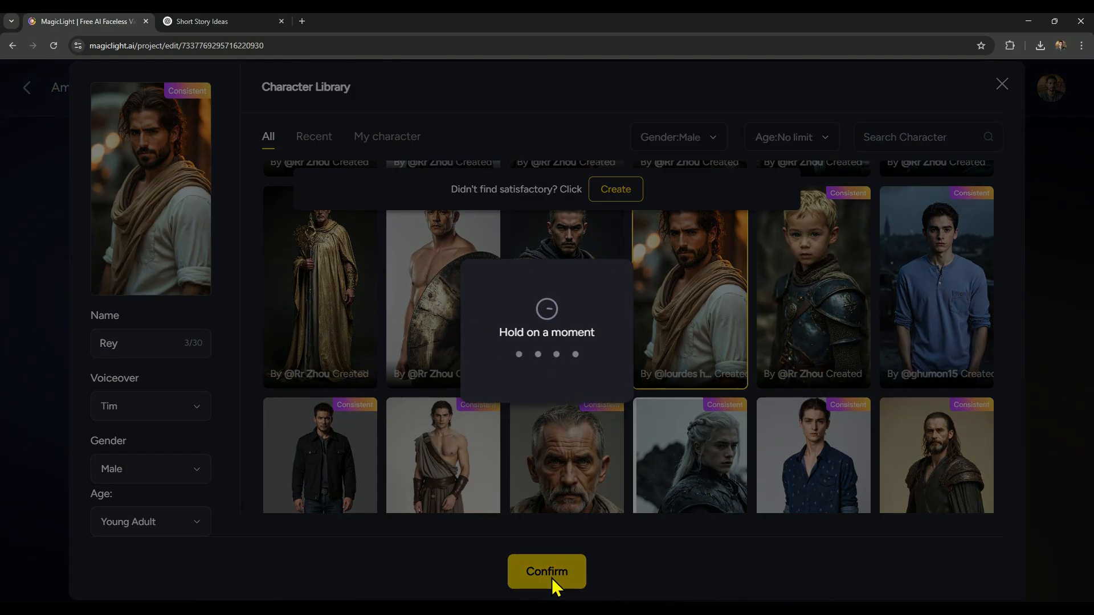
click(546, 571)
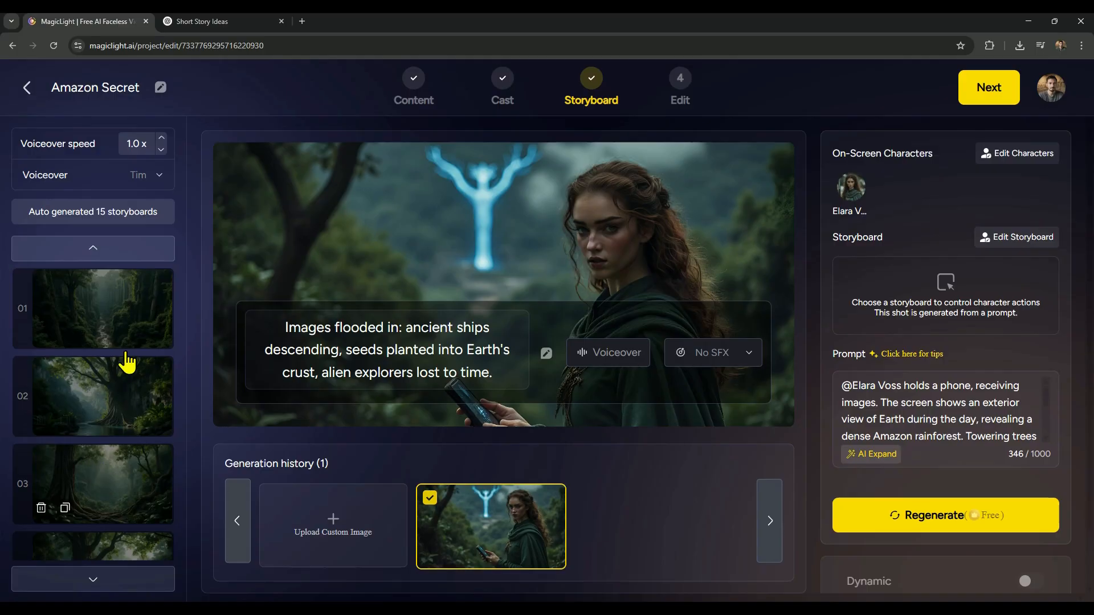
View forest overview scene 01 and its storyboard choices, then open shot 5.
click(93, 308)
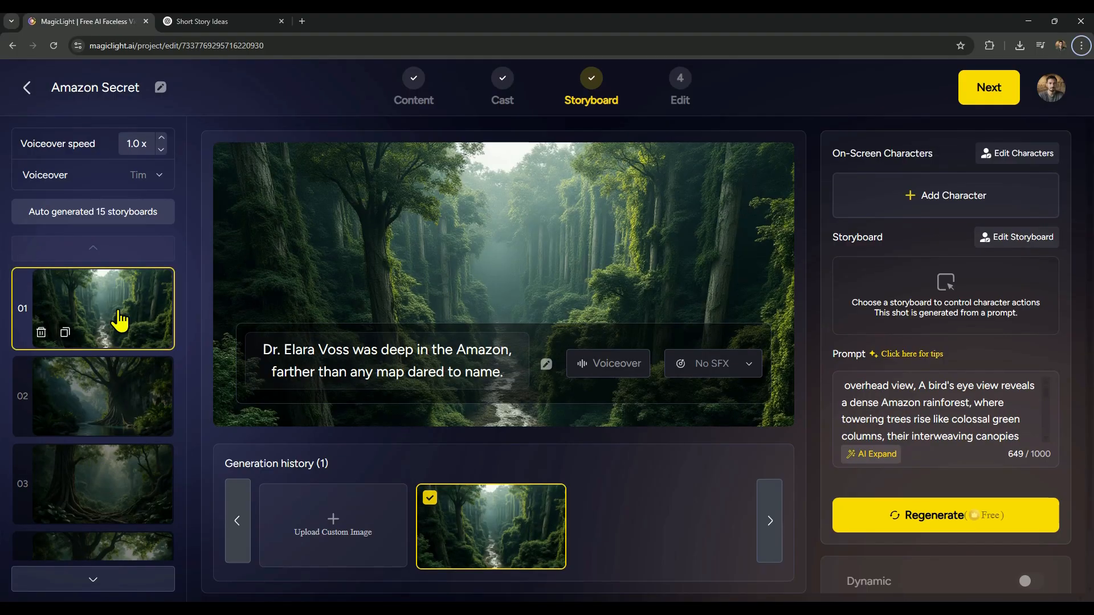
mouse_move(938, 293)
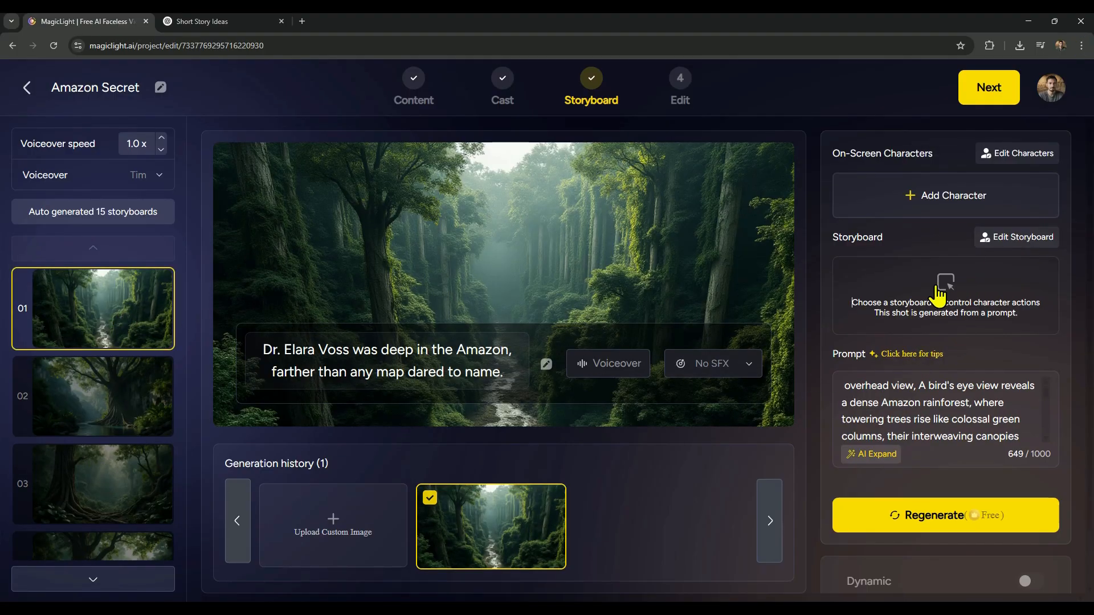
click(943, 294)
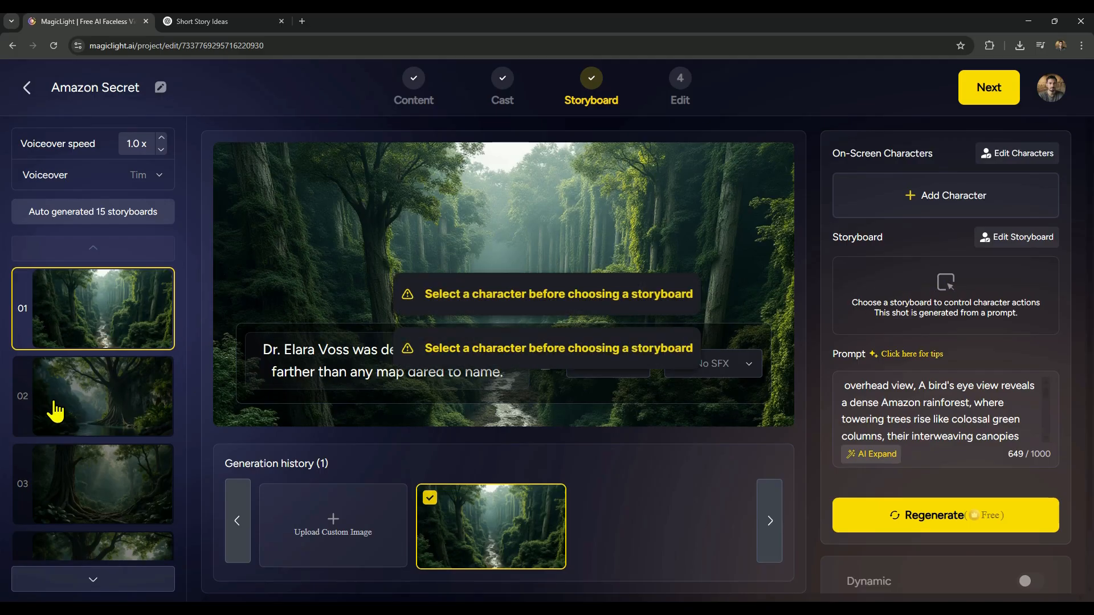
click(93, 431)
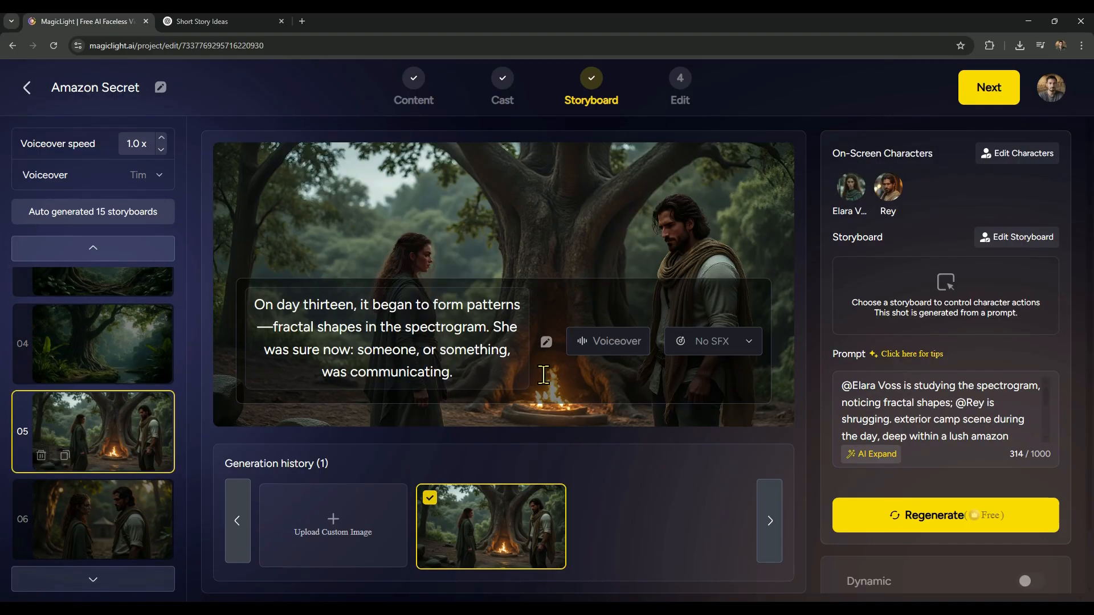
Apply Draw the sword to scene 05 and Look at each other to scene 06.
click(1015, 237)
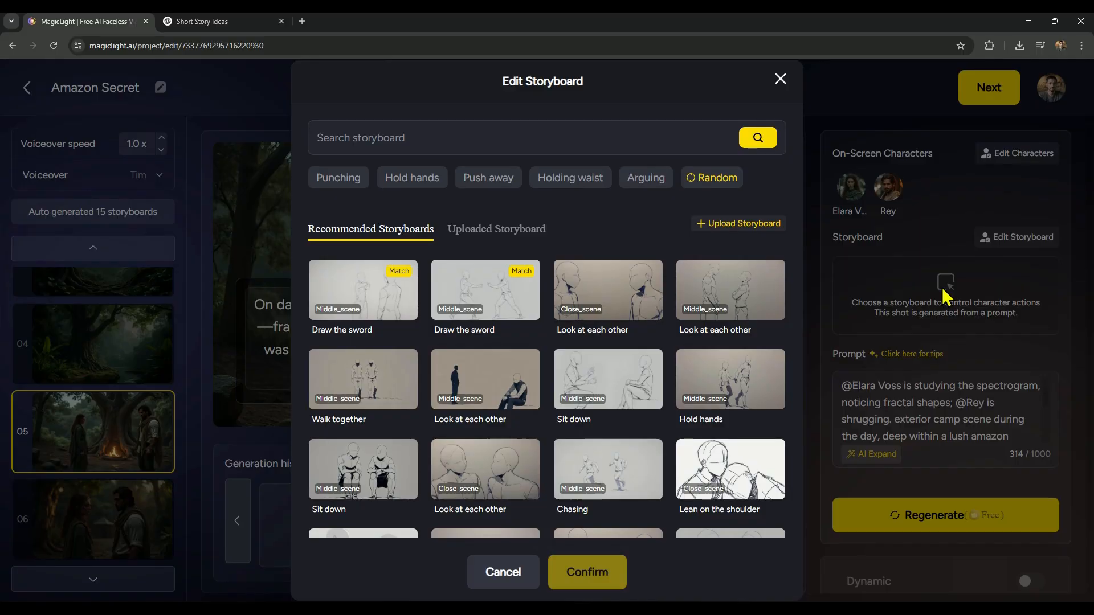
click(362, 289)
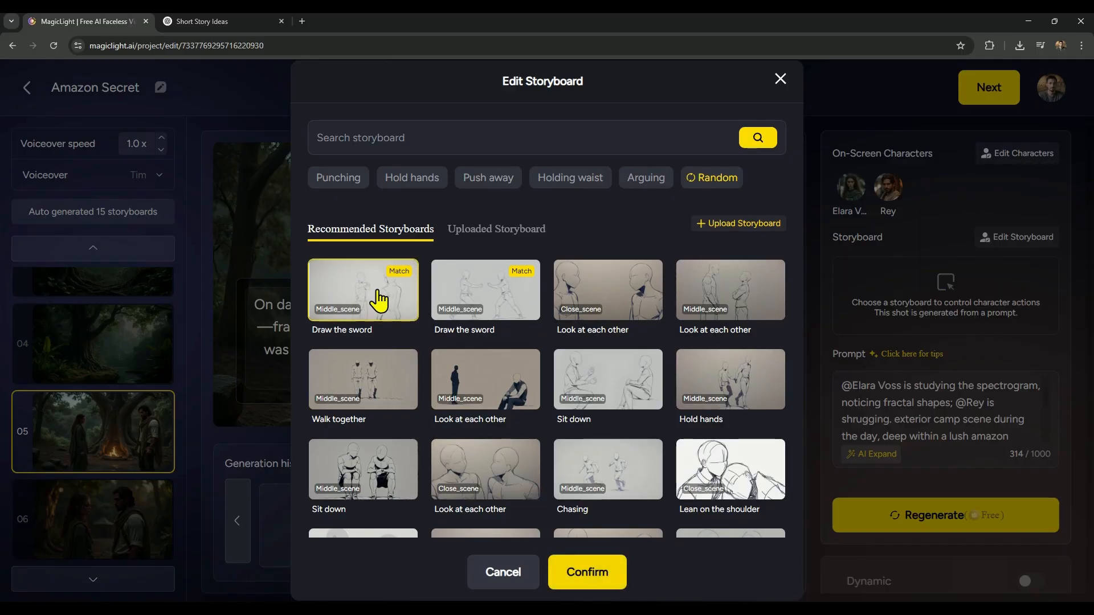
click(586, 572)
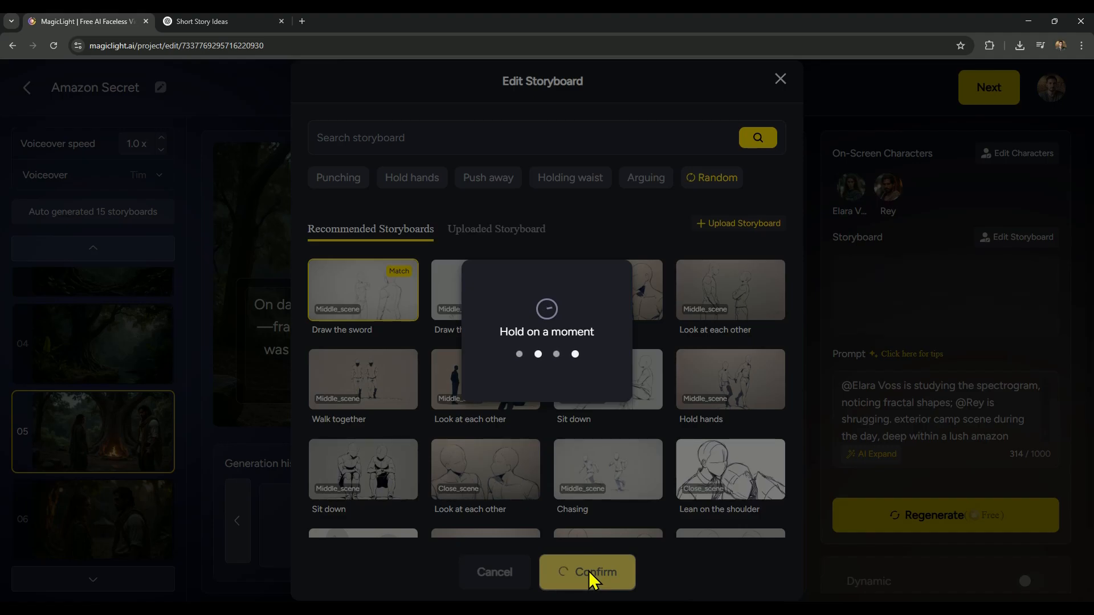
click(587, 572)
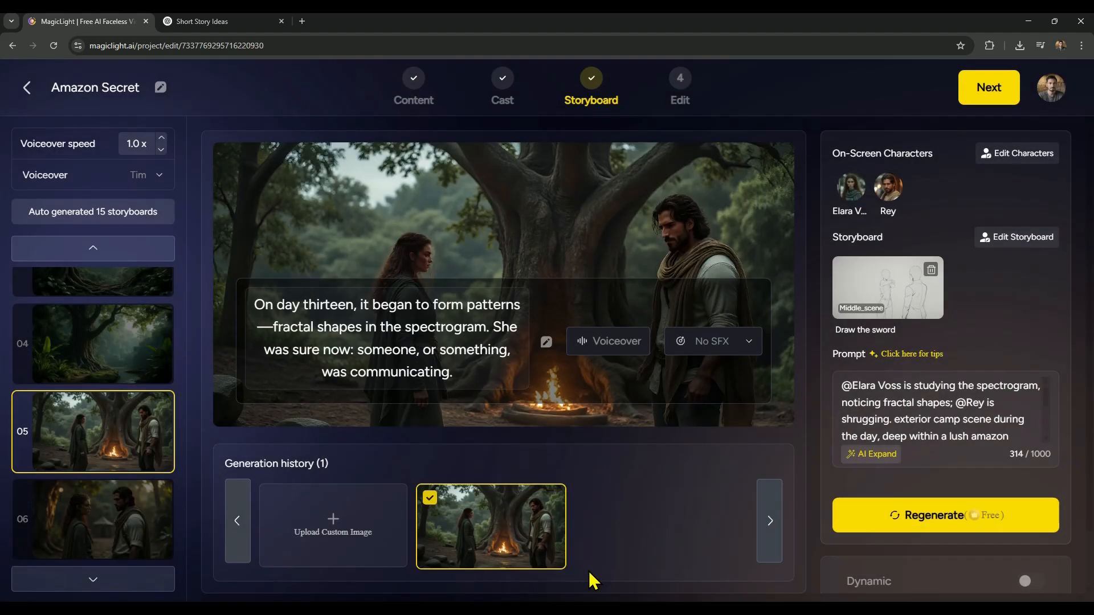
click(1017, 236)
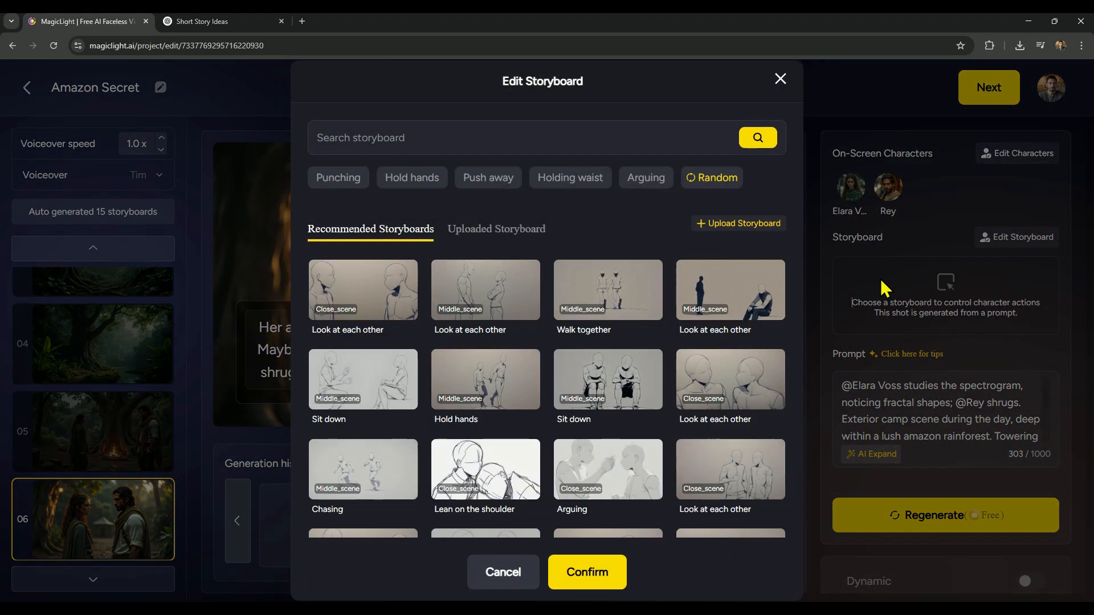
click(586, 571)
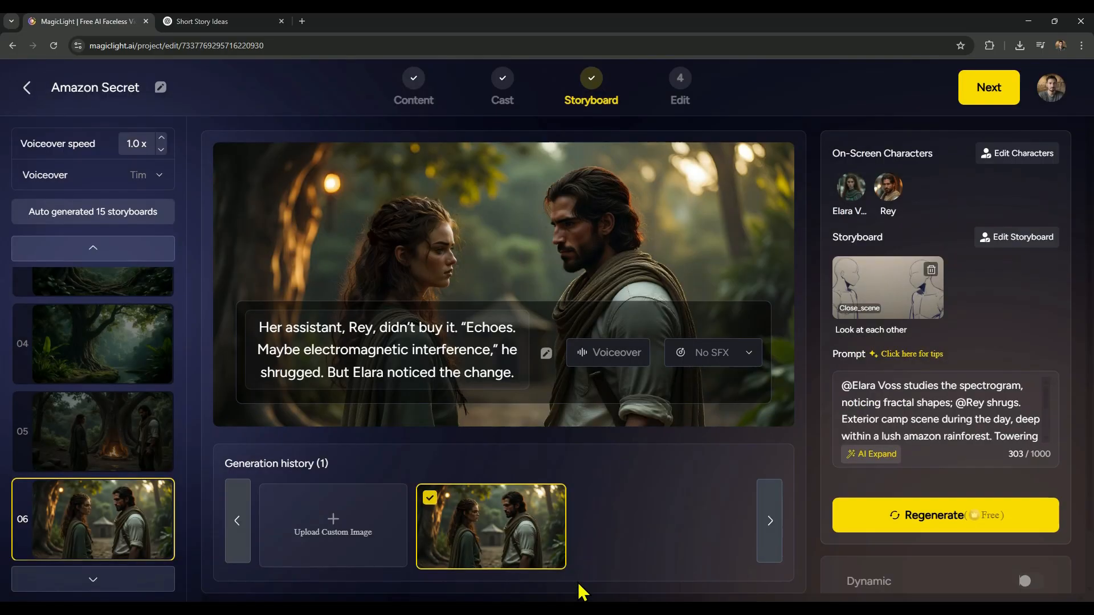
Apply Holding head to scene 07 and Look at each other to scene 08.
click(1015, 237)
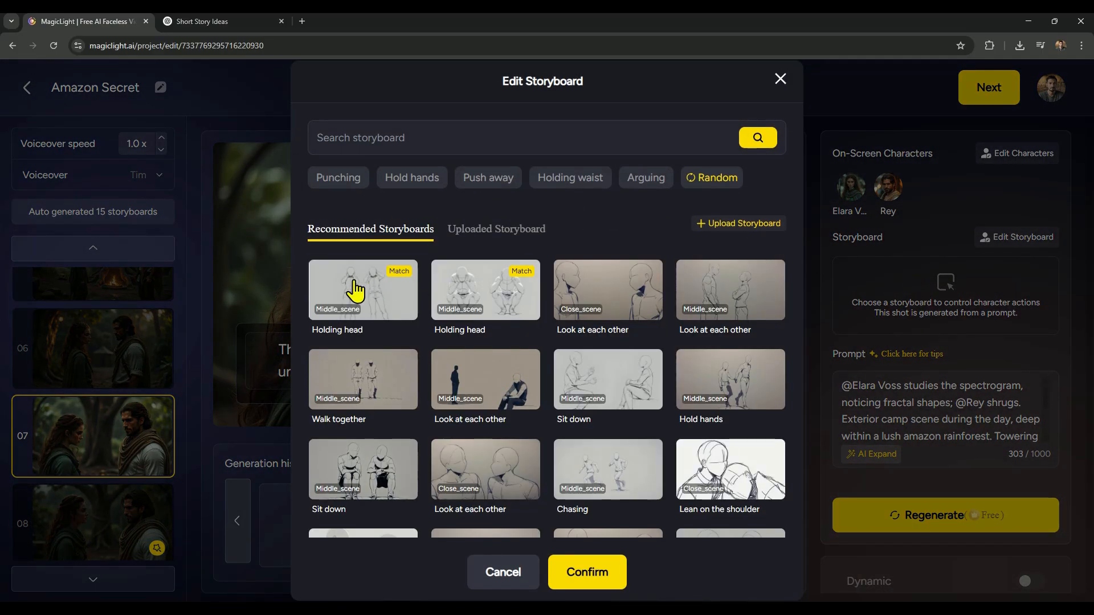
click(587, 572)
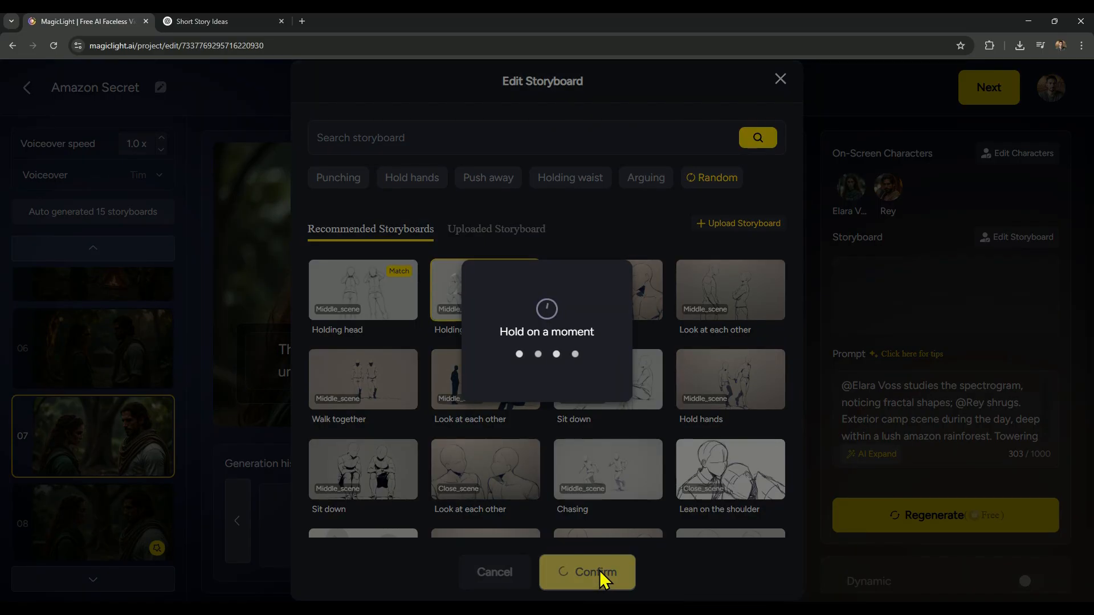
click(587, 572)
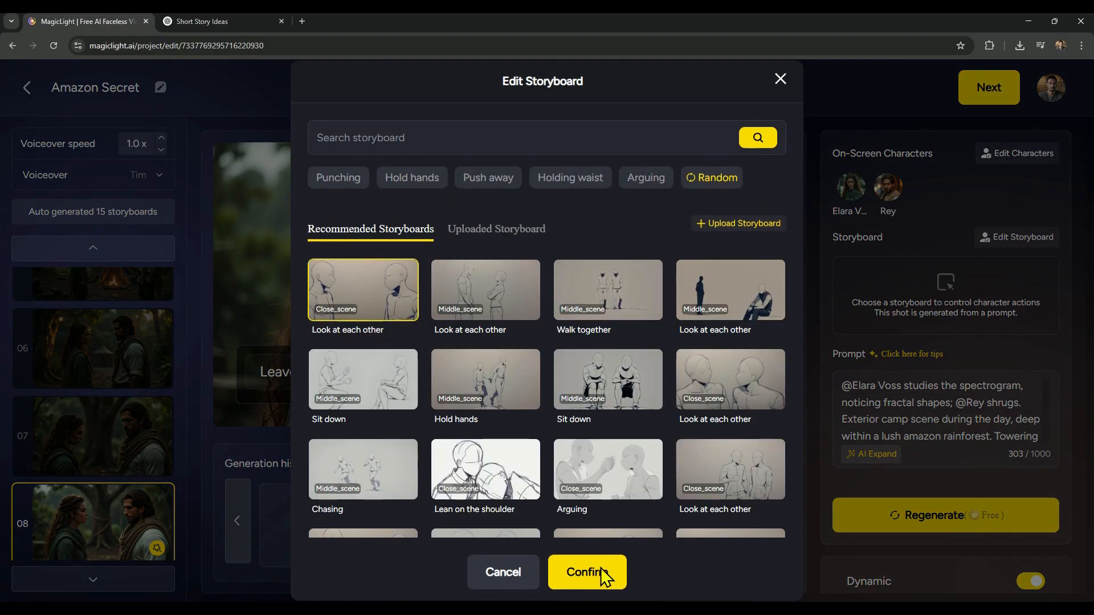
click(587, 572)
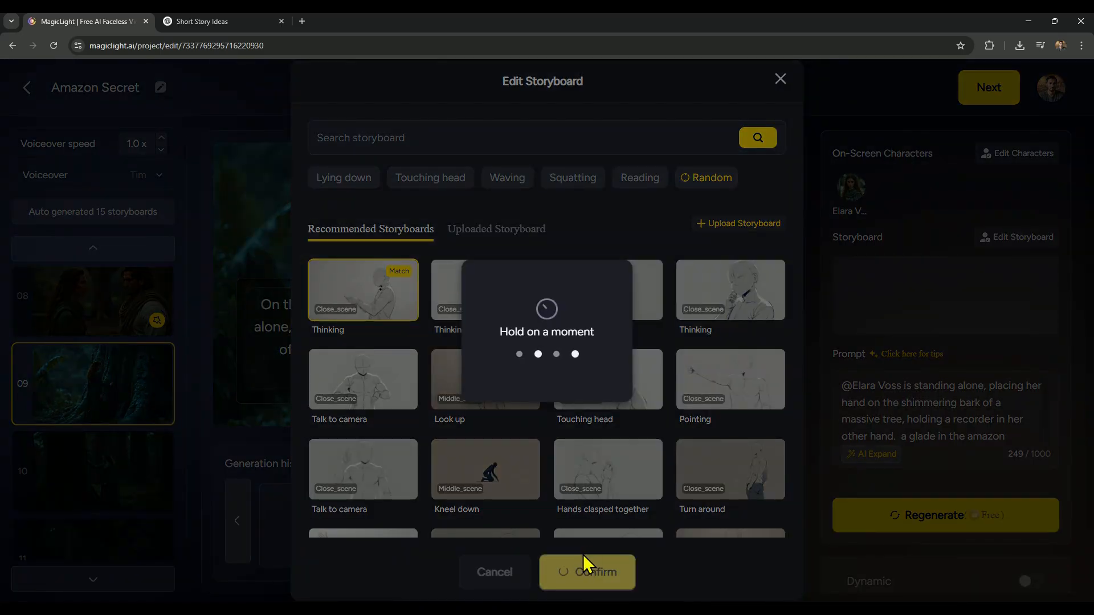
click(586, 572)
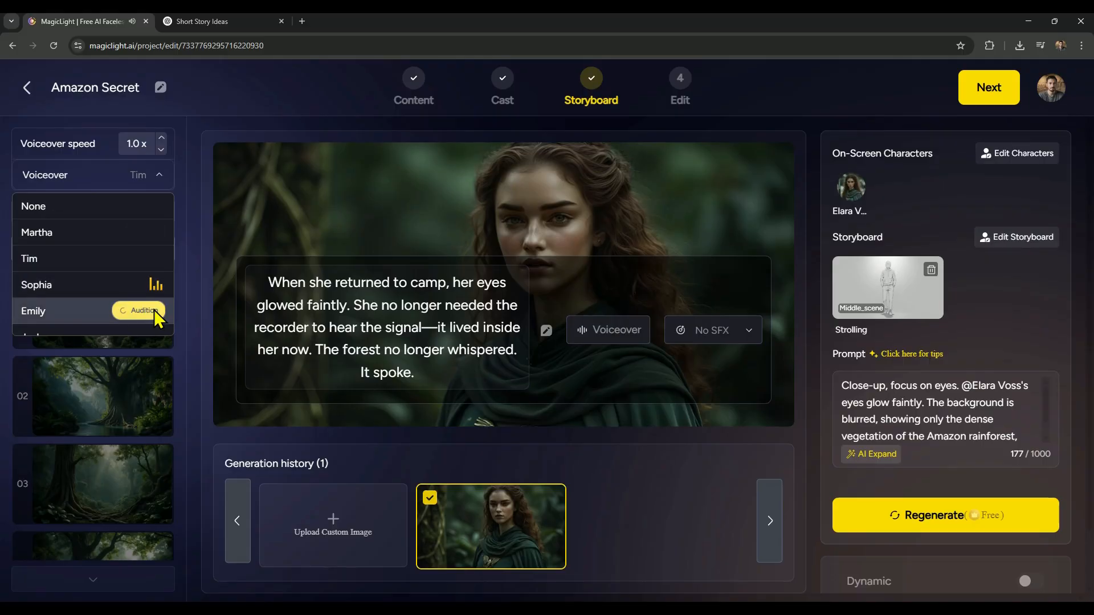
scroll(down, 3)
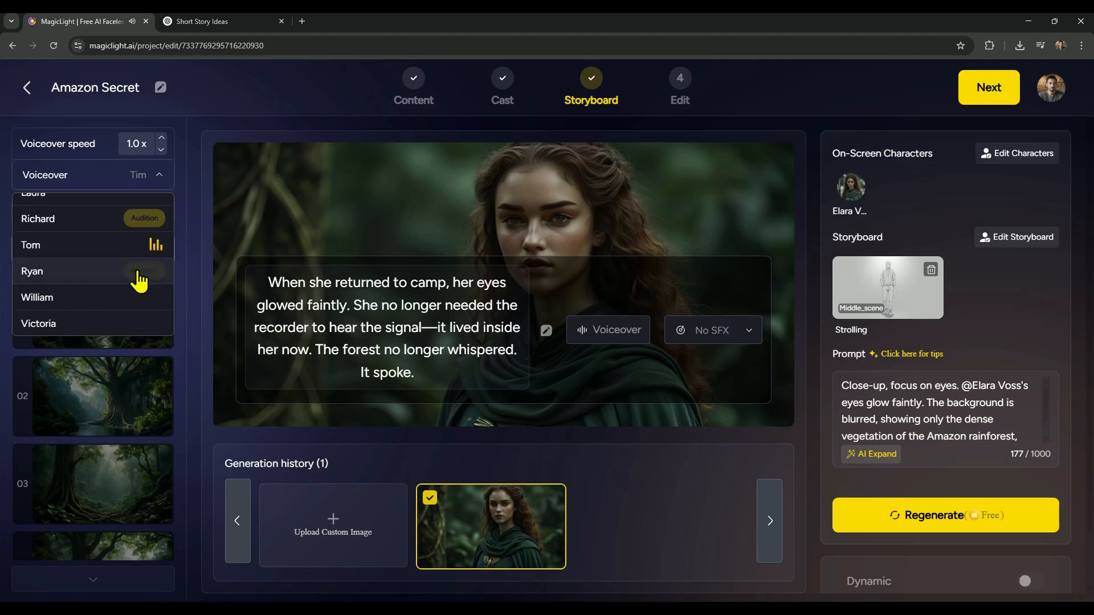
scroll(down, 3)
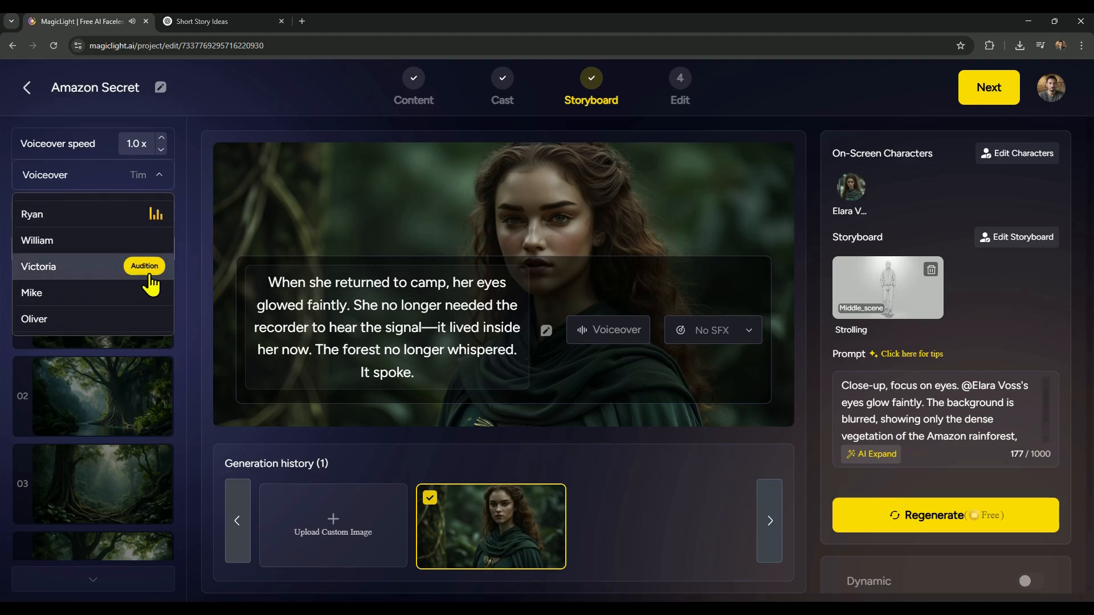
mouse_move(149, 295)
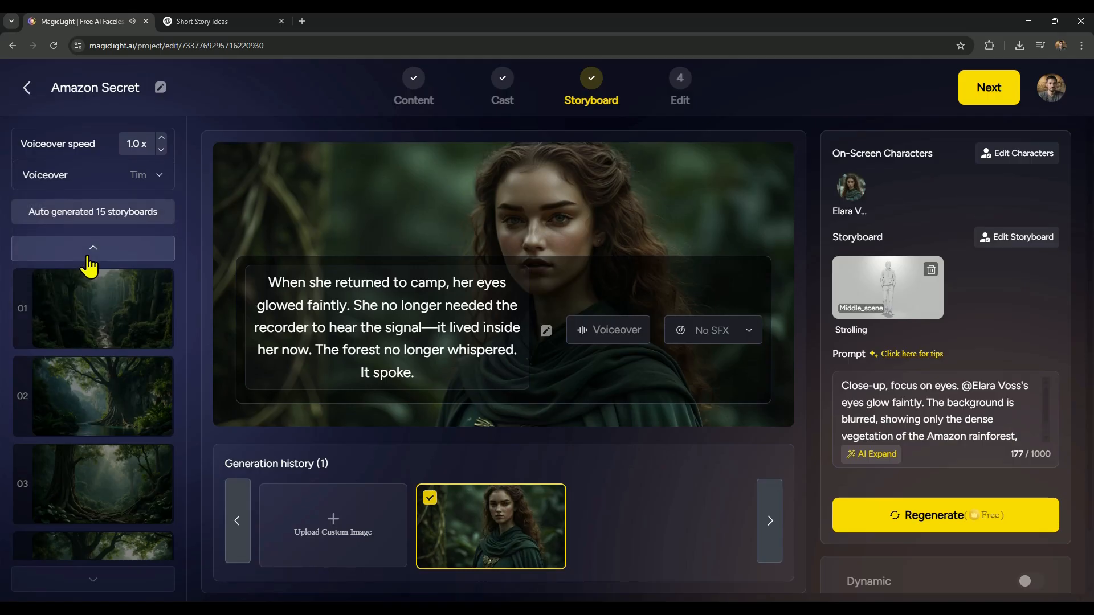
scroll(down, 3)
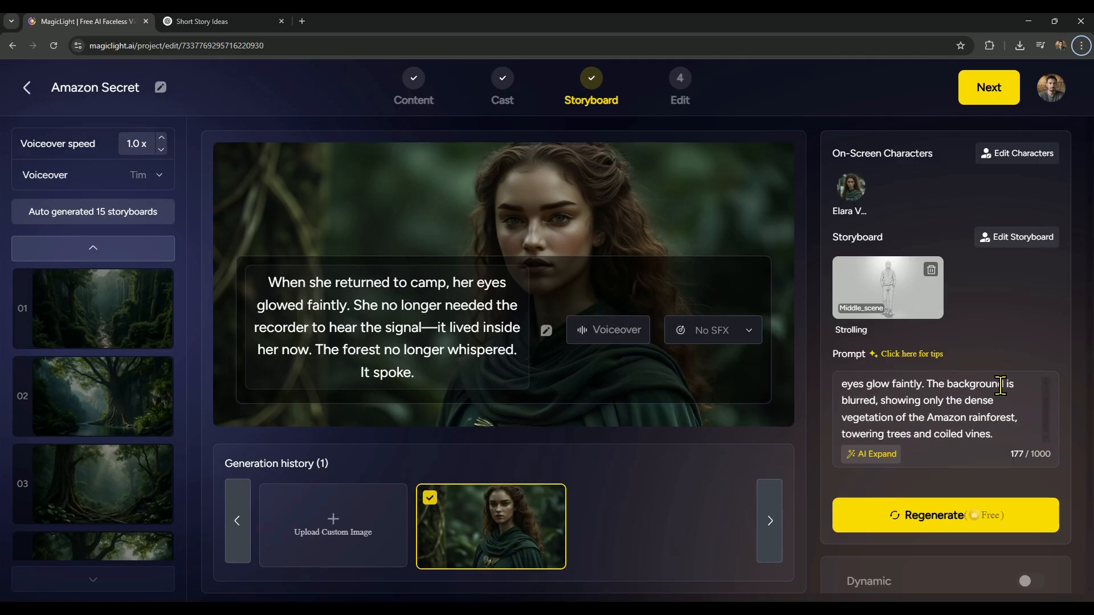
click(944, 564)
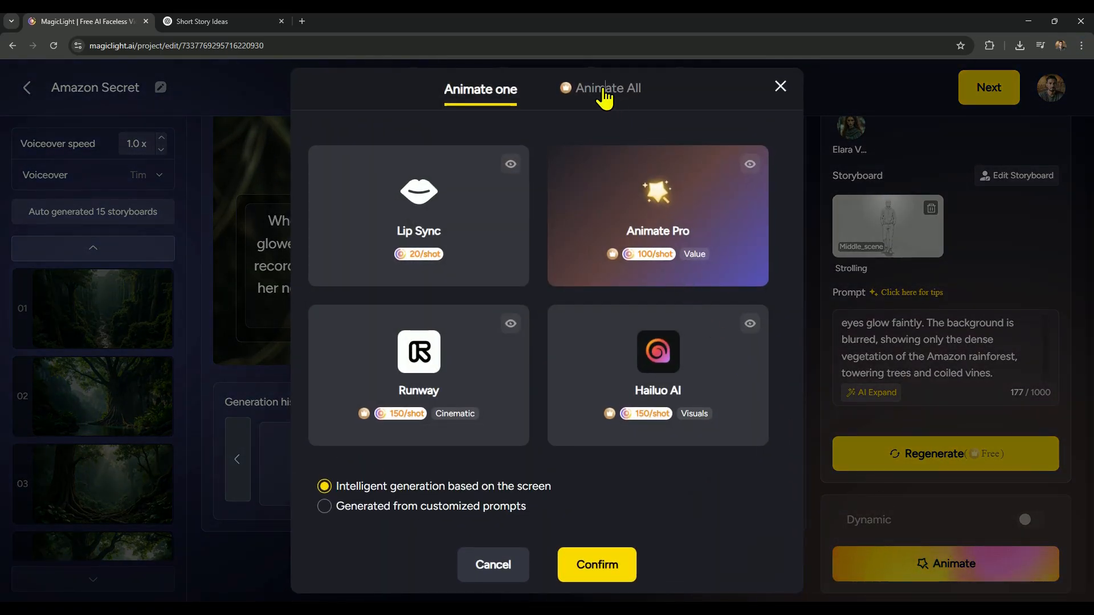
Select all 15 scenes under Animate All and continue to the animation models.
click(608, 88)
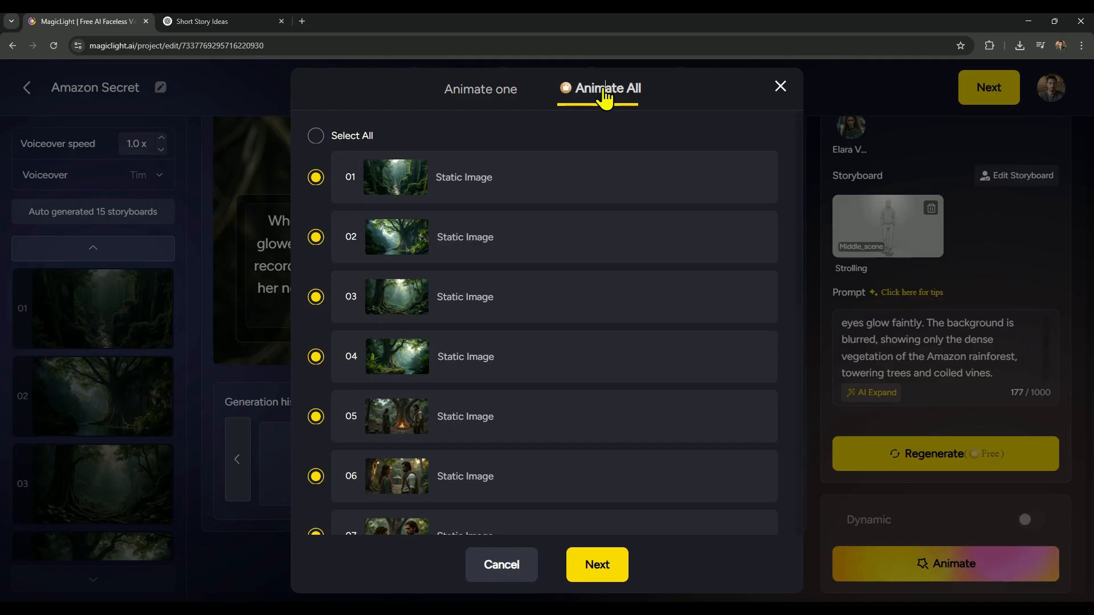
mouse_move(562, 134)
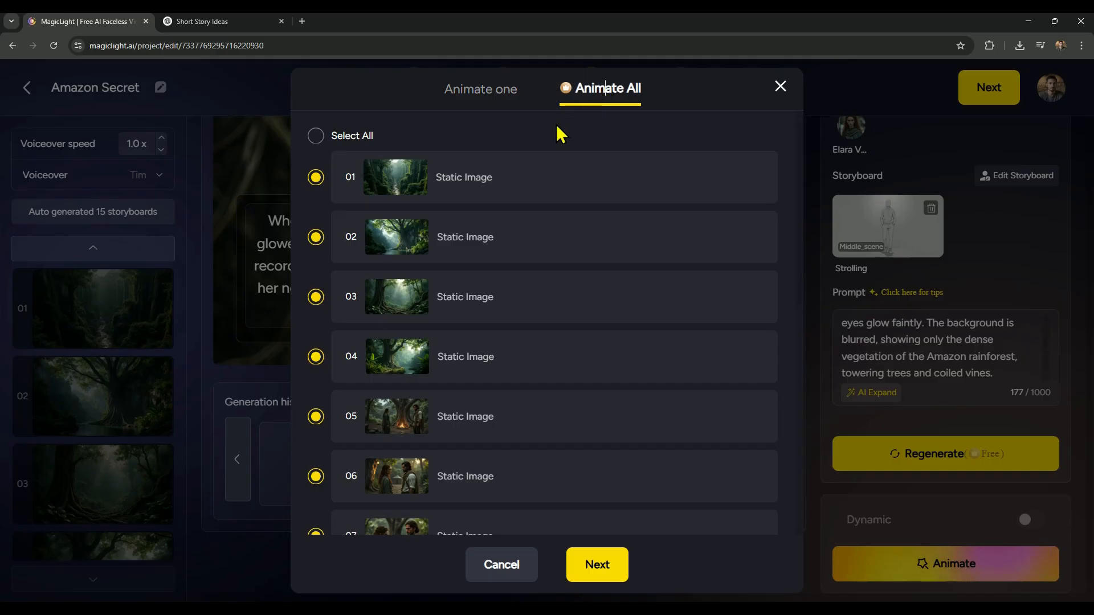
click(315, 136)
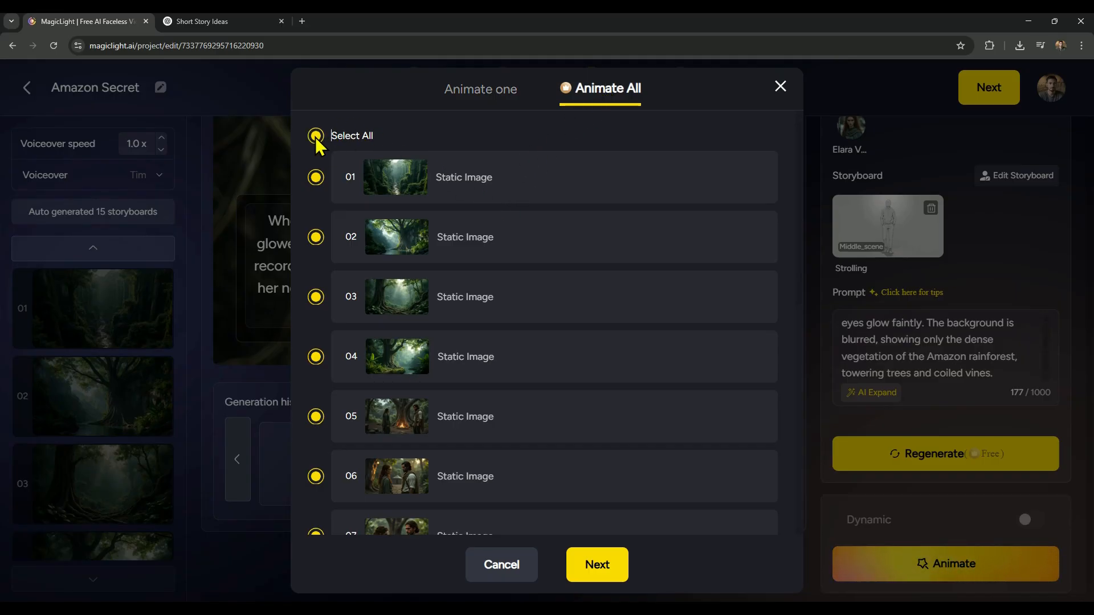
scroll(down, 3)
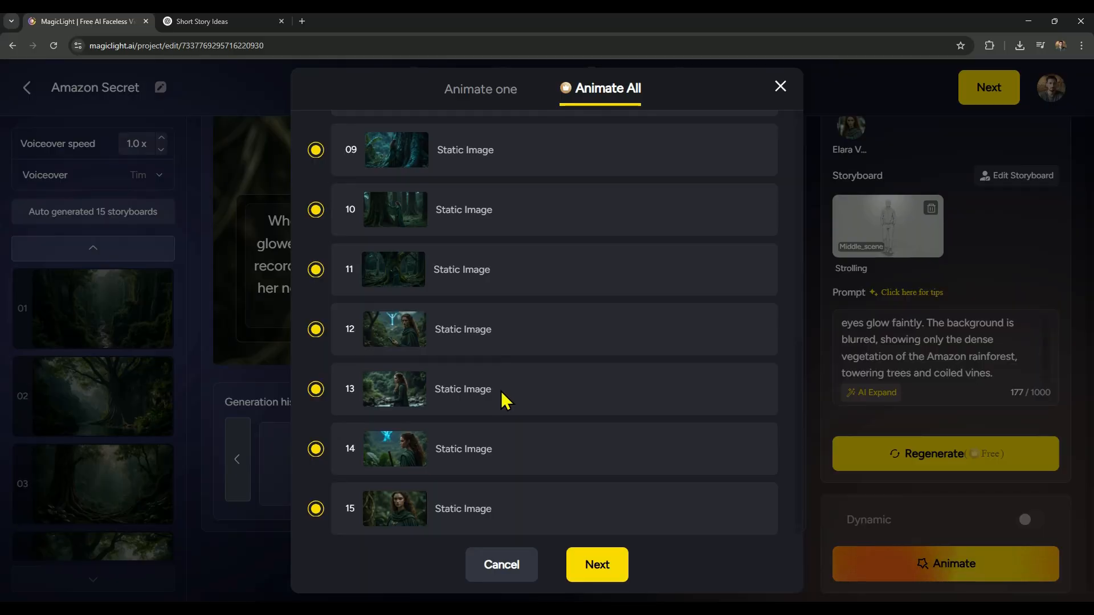
click(596, 564)
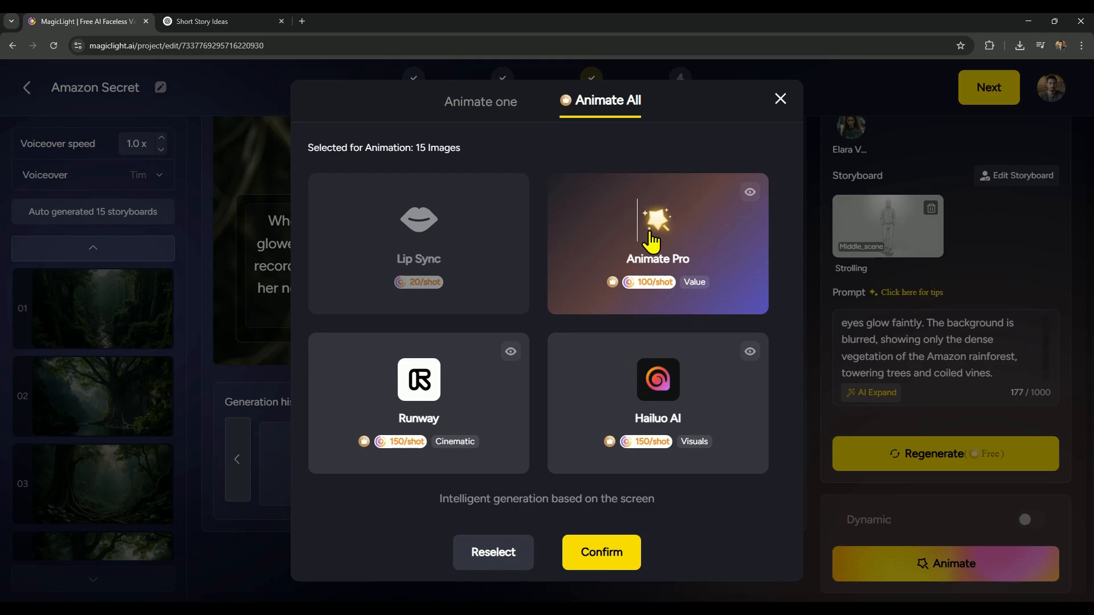
Choose Animate Pro and approve the 1500-credit batch animation of all 15 scenes.
click(656, 242)
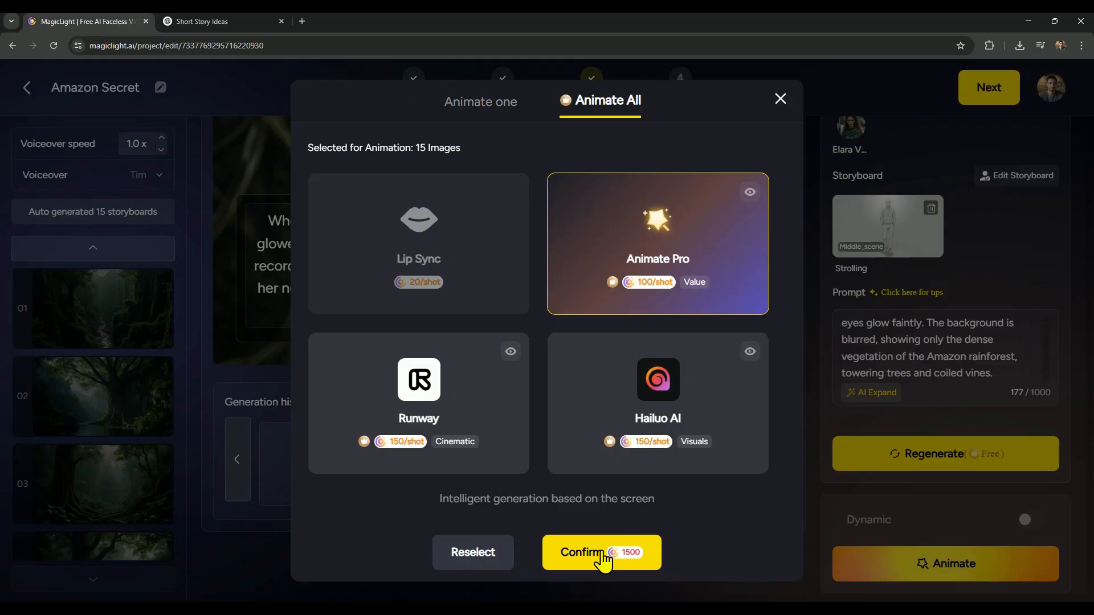
click(600, 551)
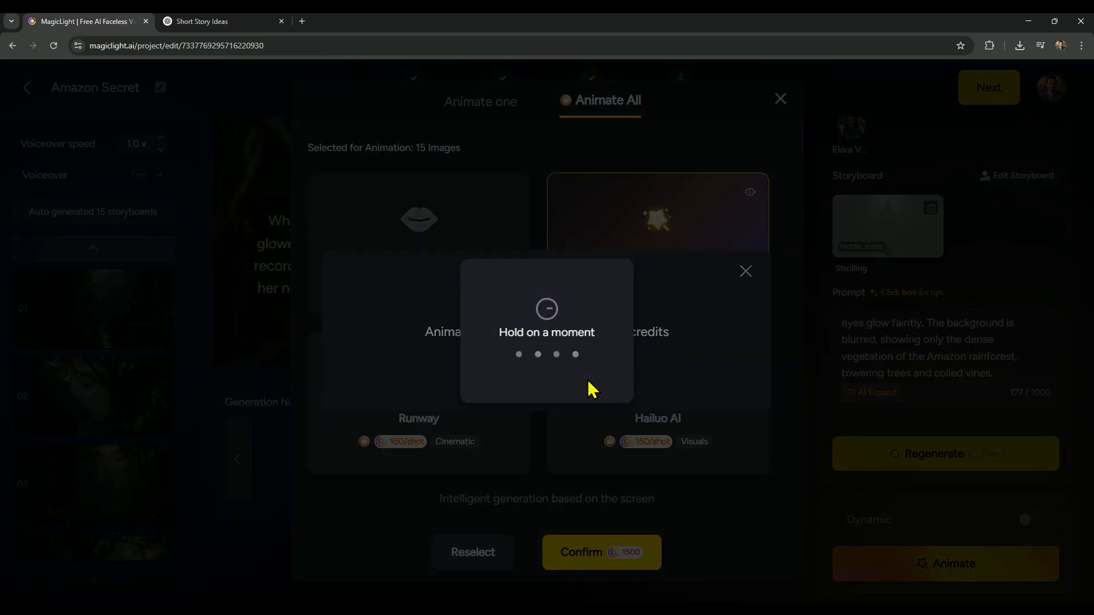
click(601, 551)
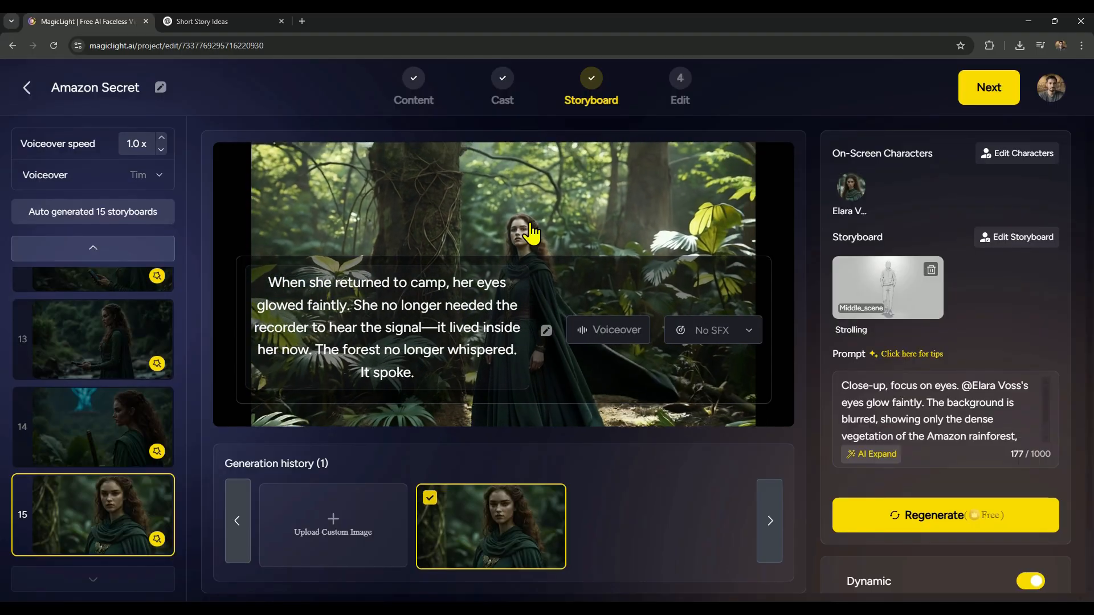
Preview animated scene 14, then move on to the Edit step's cover settings.
click(92, 427)
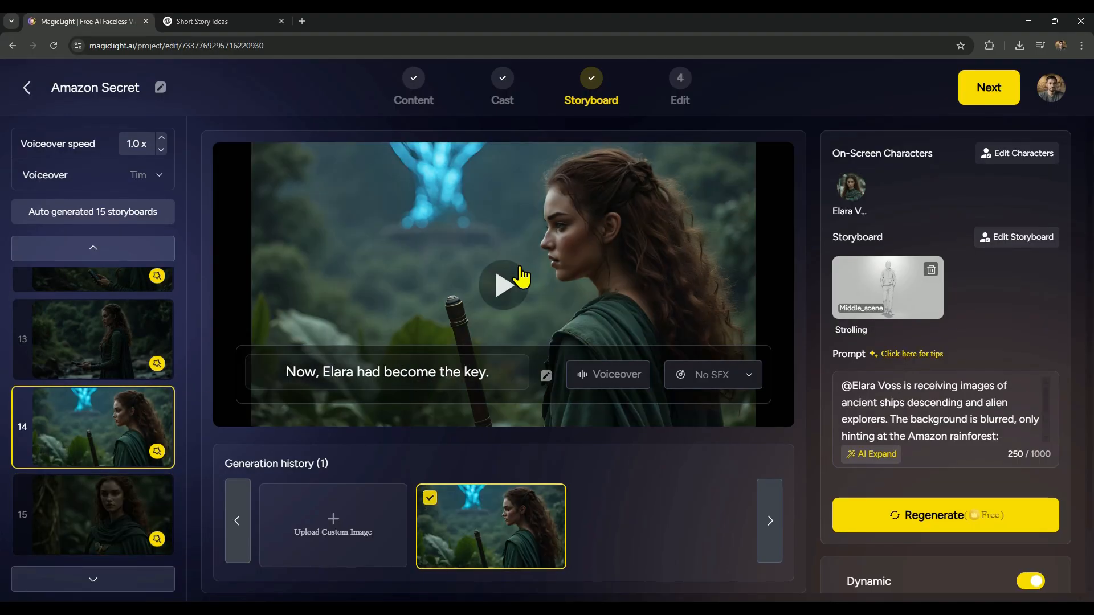
click(503, 285)
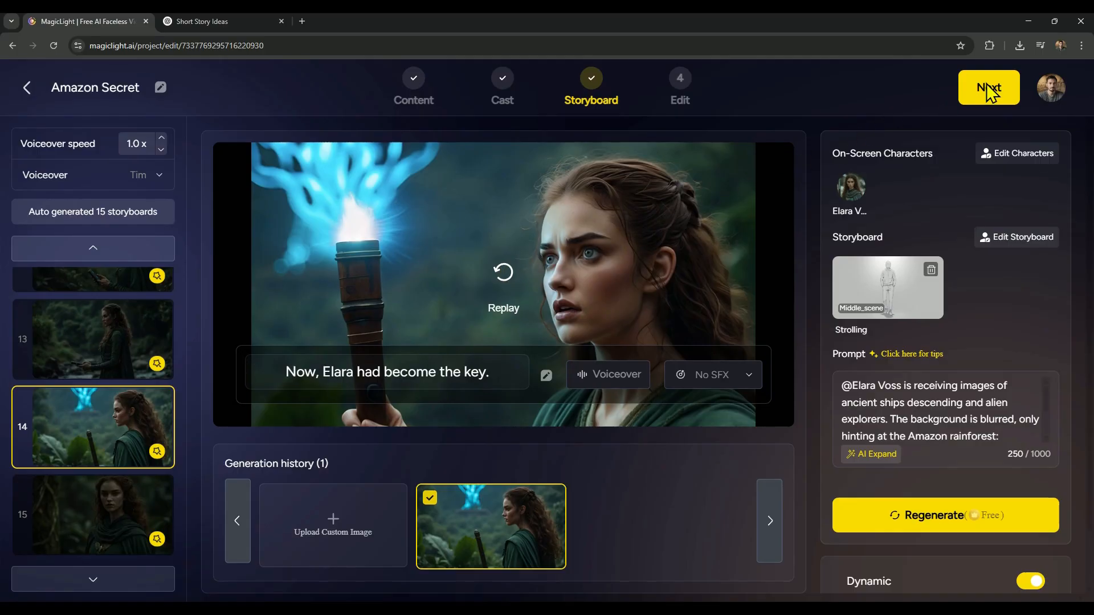
click(988, 87)
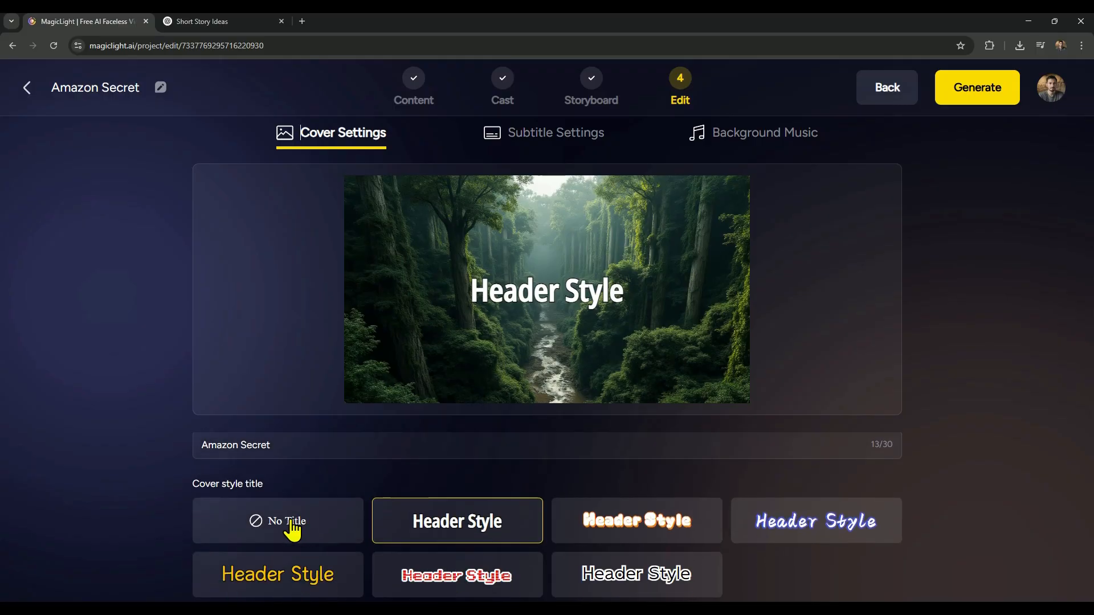
Set the Amazon Secret cover to No Title and look over the subtitle options.
click(277, 521)
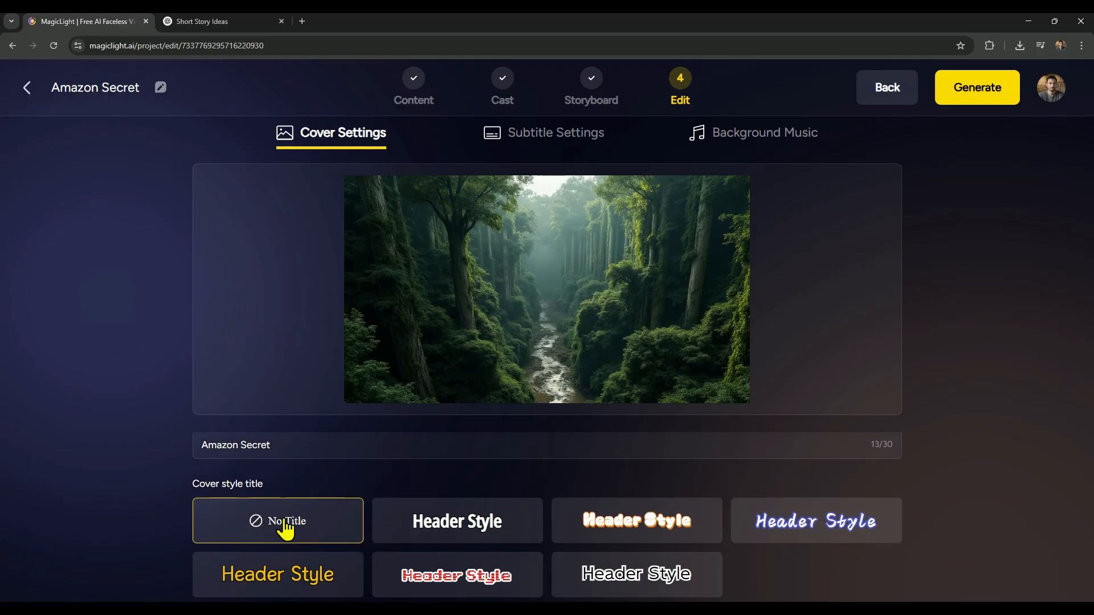
click(456, 521)
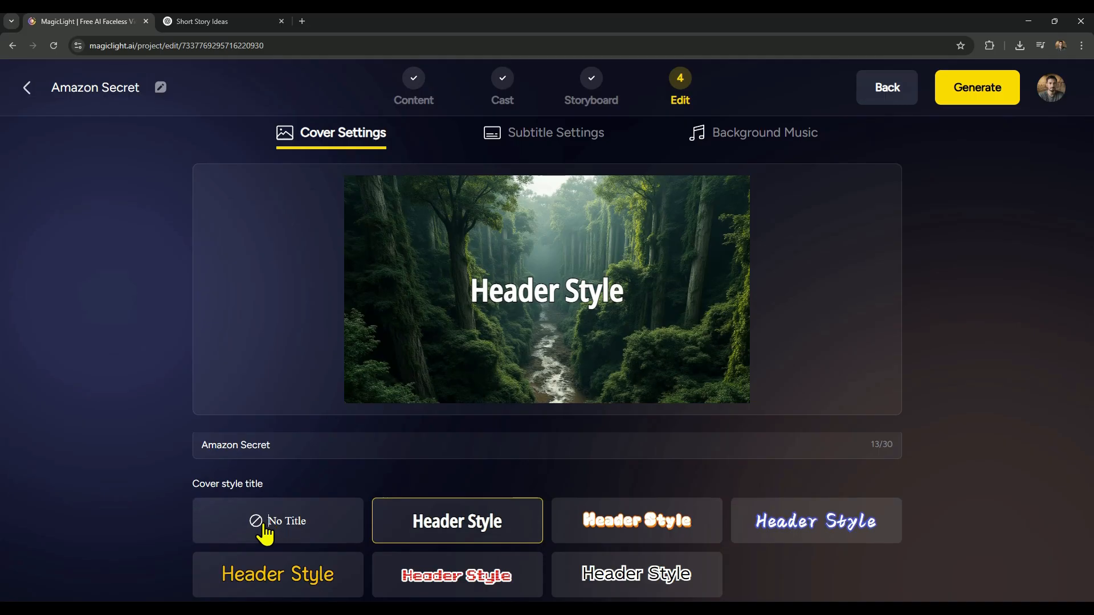
click(277, 520)
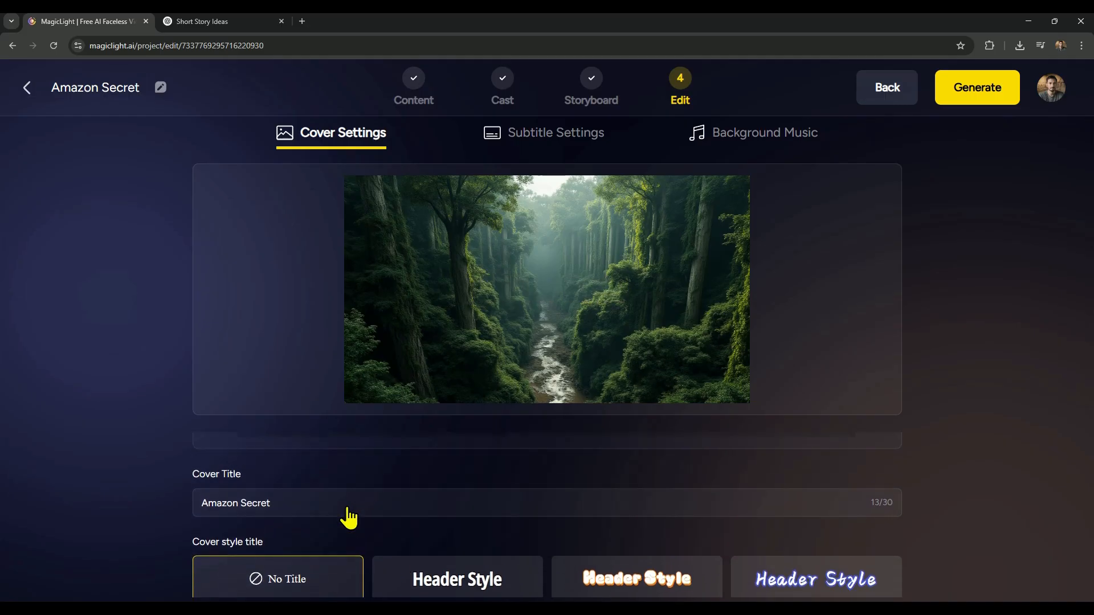
click(555, 133)
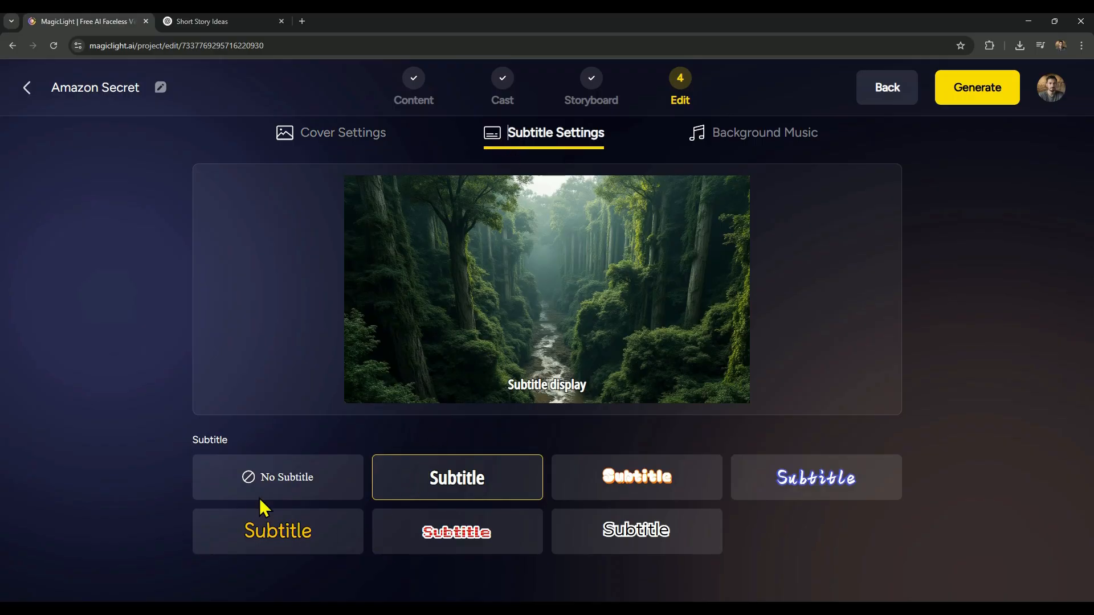
Set the background music to None and return to Cover Settings.
click(763, 133)
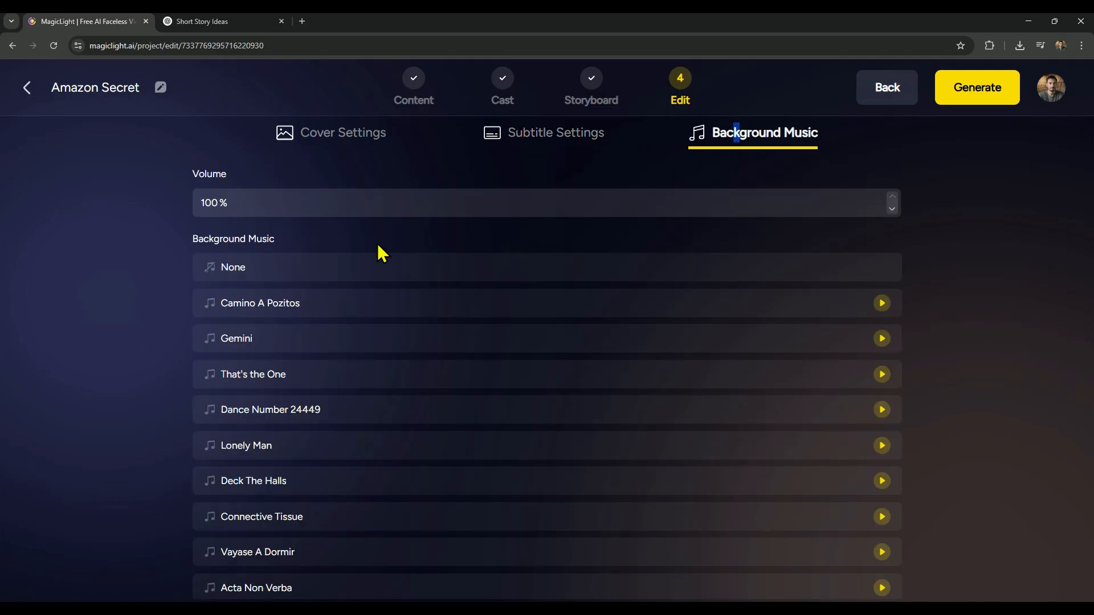
click(232, 267)
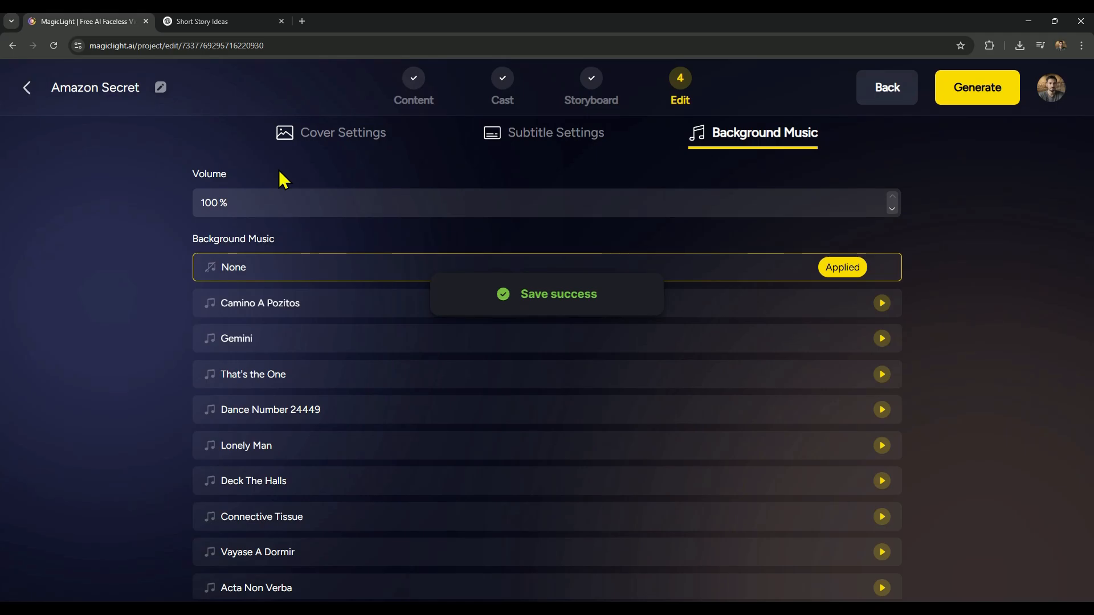
click(342, 133)
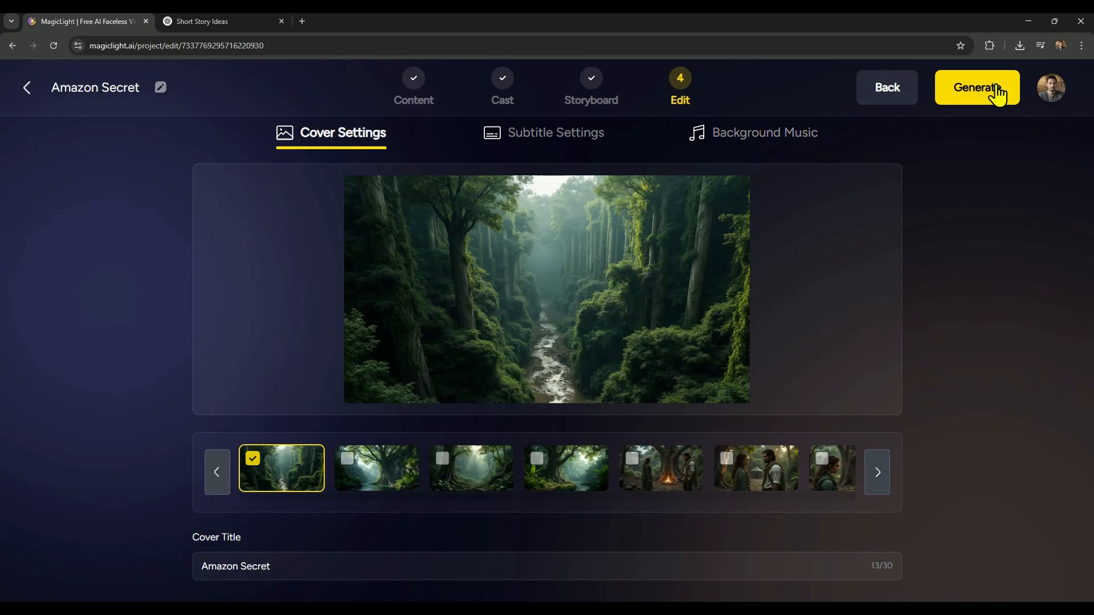
Generate the Amazon Secret video at 16:9 ratio and High 1080p quality.
click(977, 87)
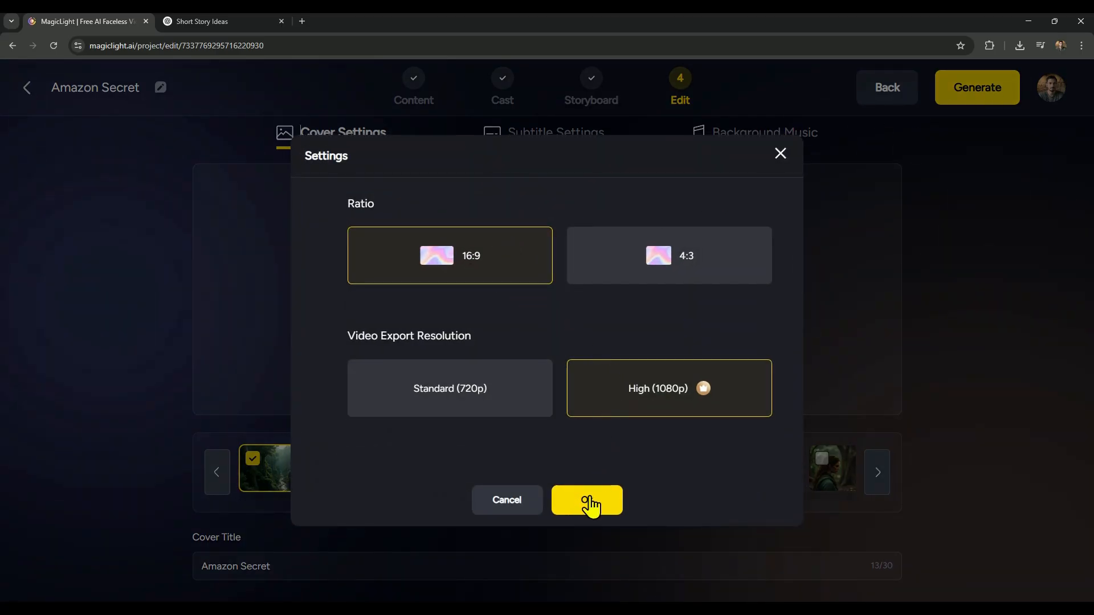
click(587, 500)
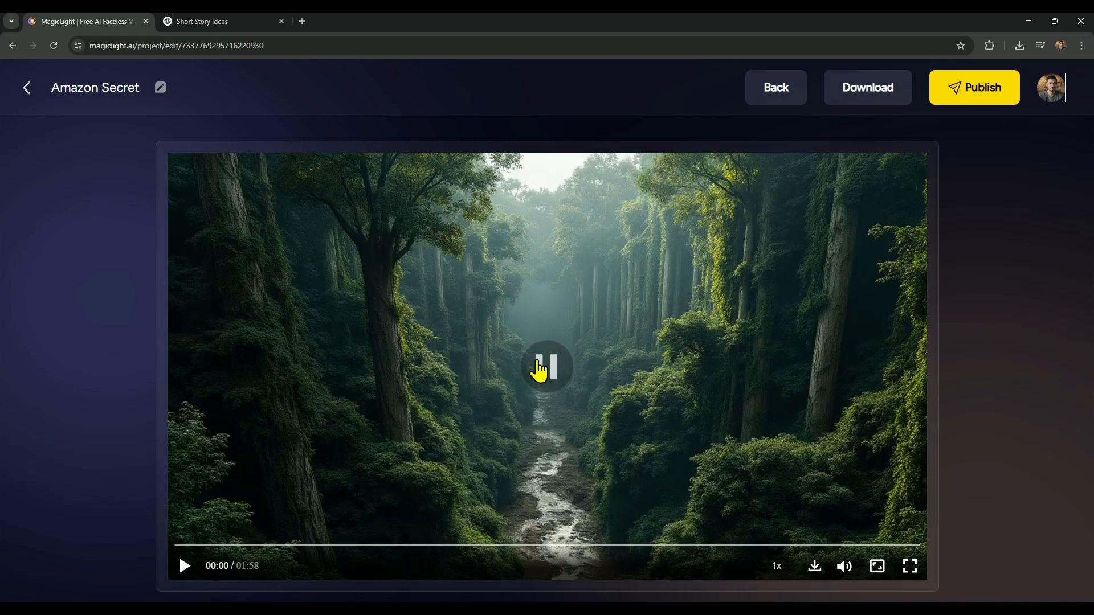
Play the 1:58 Amazon Secret video through to its end.
click(547, 368)
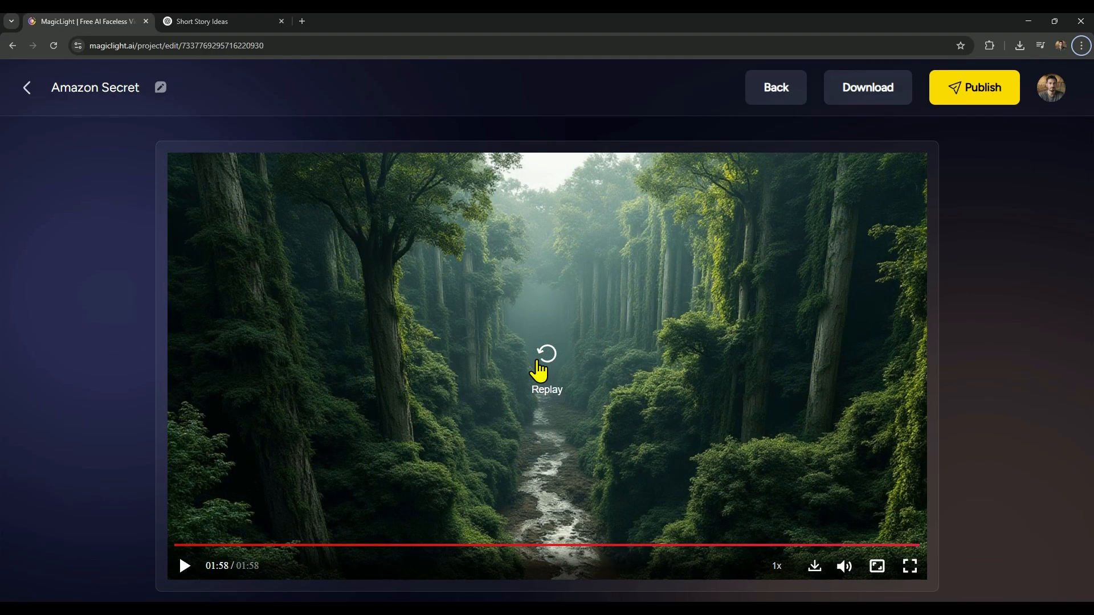
Download the finished Amazon Secret video.
click(867, 87)
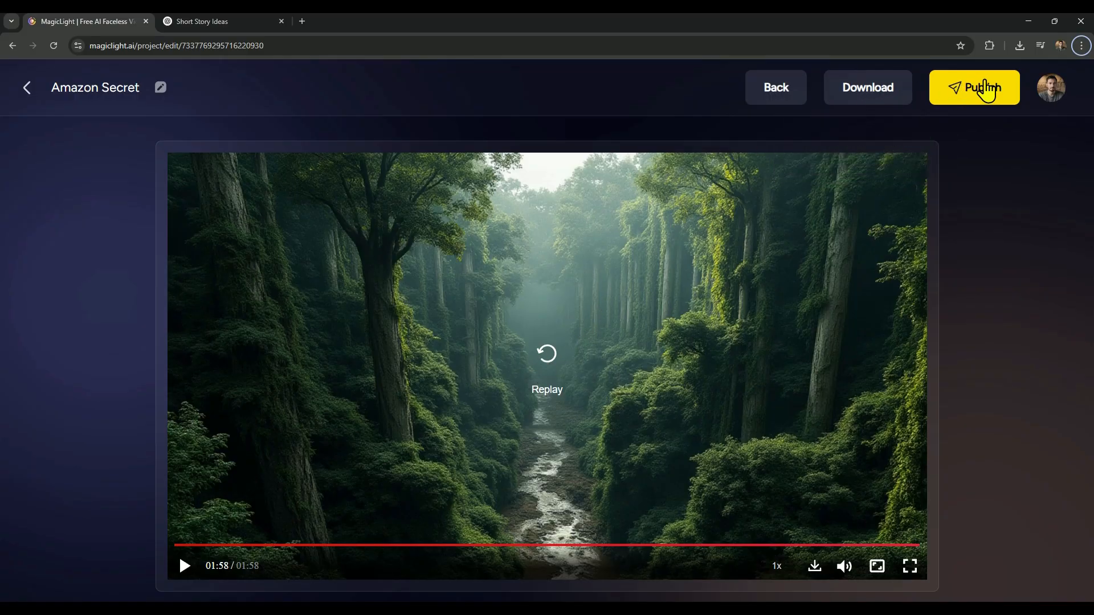
click(867, 88)
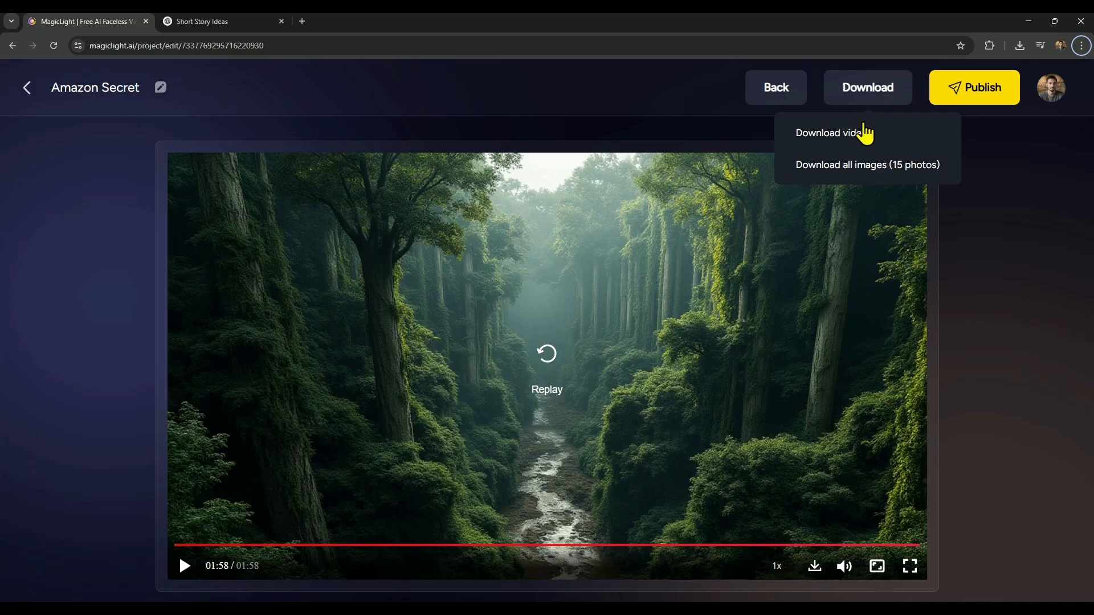
click(829, 134)
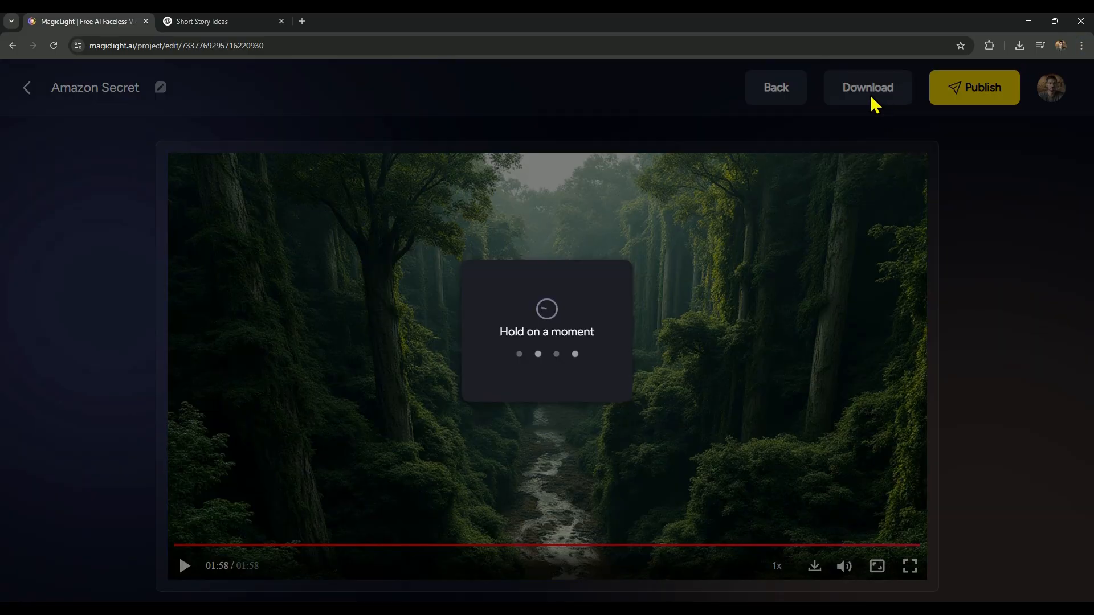
Download all the Amazon Secret scene images and open the downloaded archive.
click(867, 87)
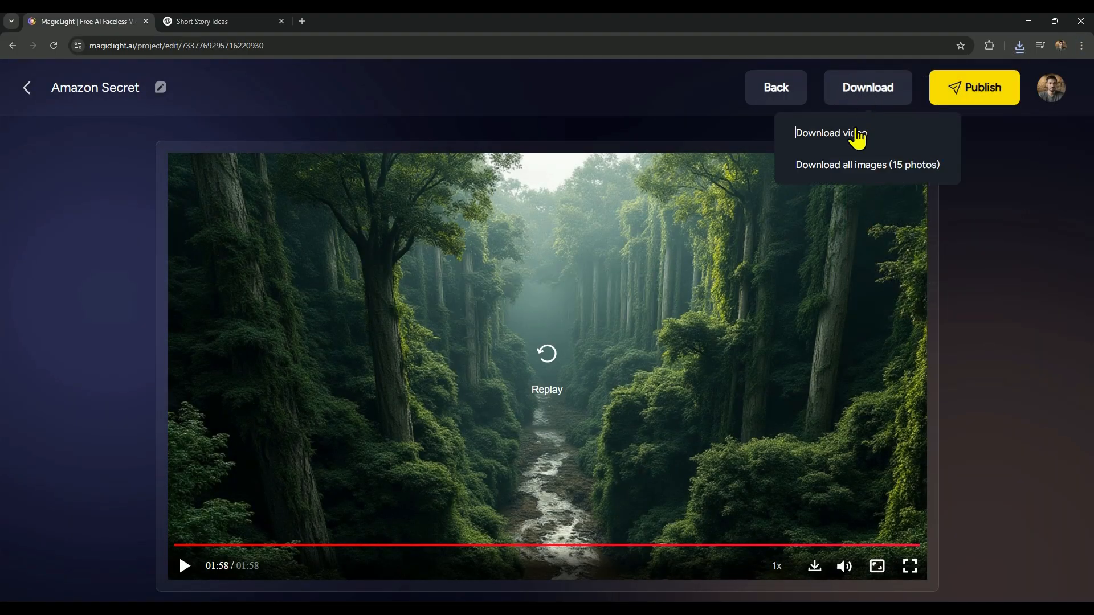
click(830, 133)
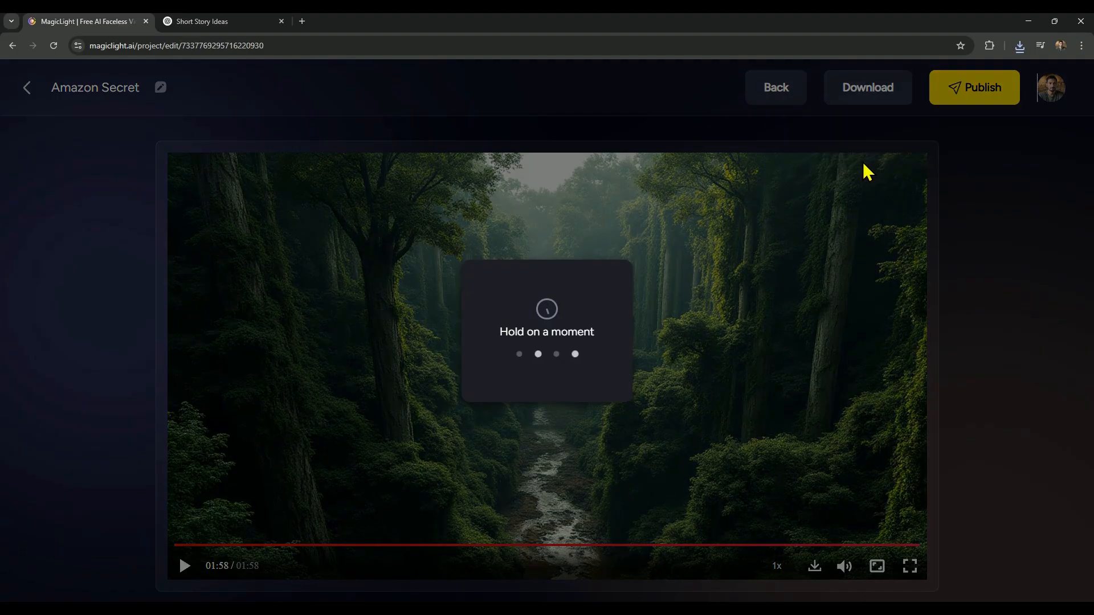
click(1019, 46)
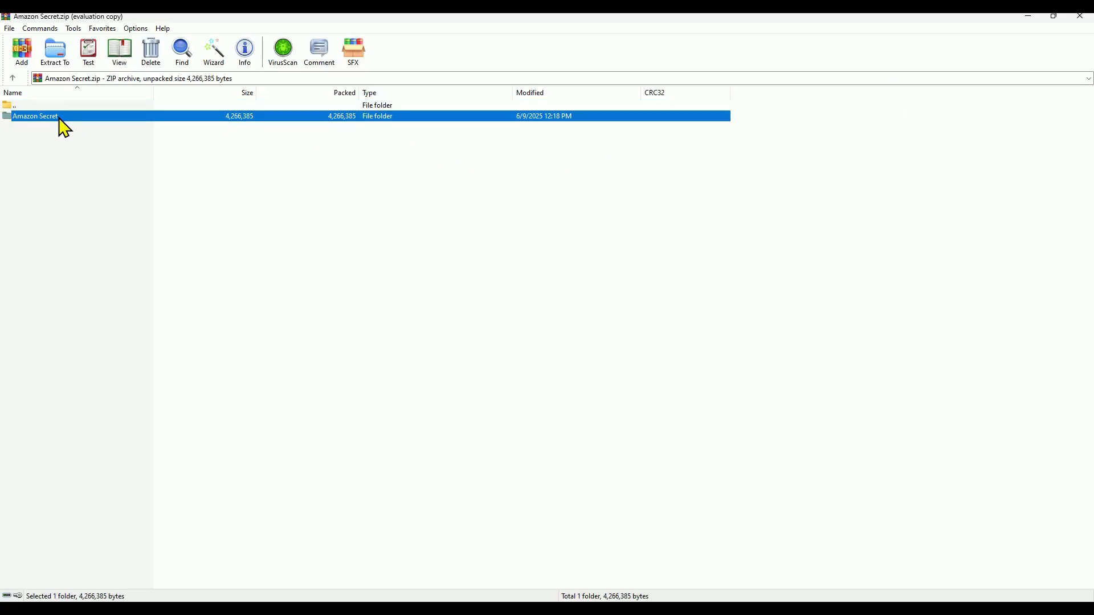
Open the Amazon Secret folder and view two of its JPG scene images.
double_click(35, 116)
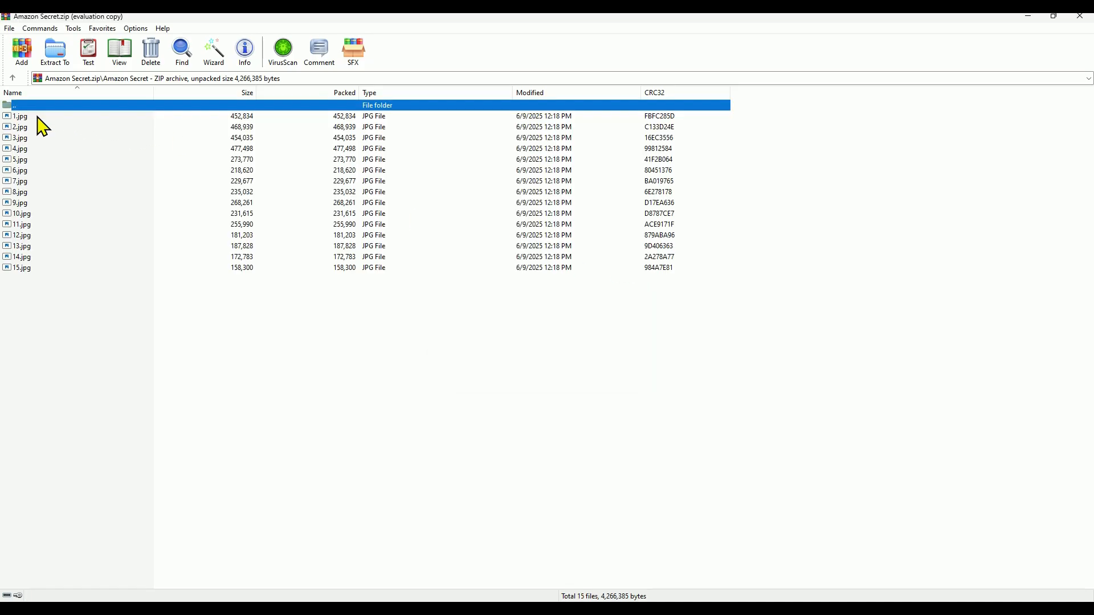
double_click(20, 115)
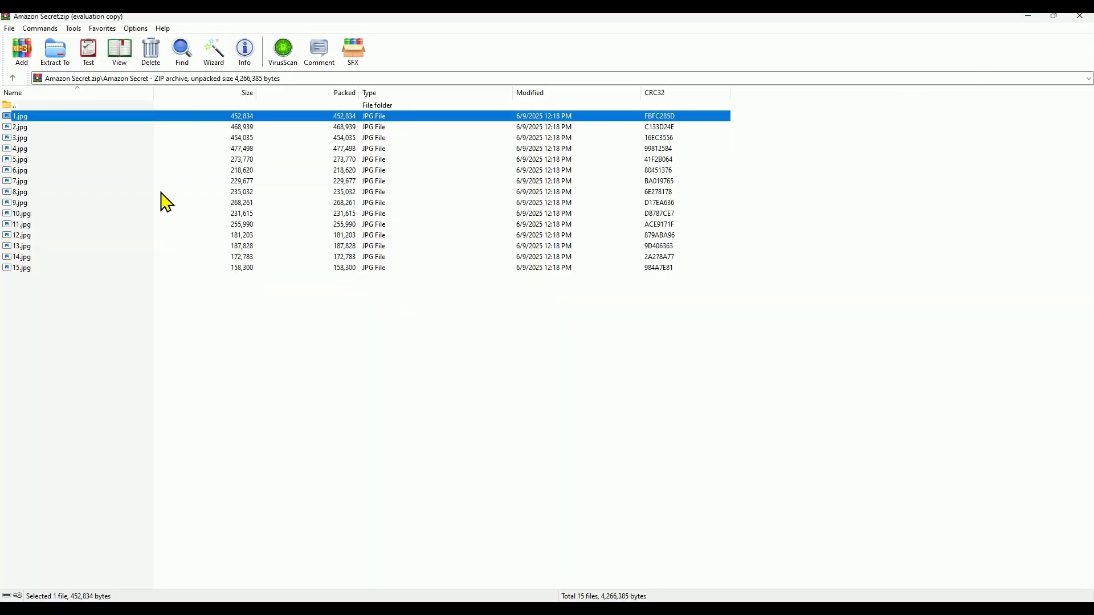
double_click(20, 180)
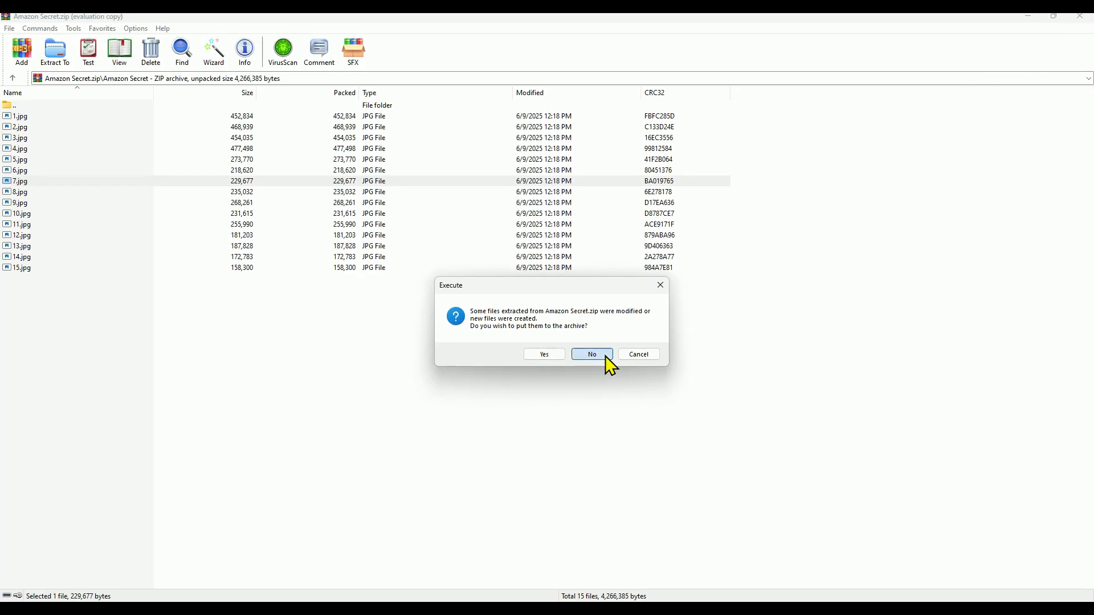
mouse_move(641, 300)
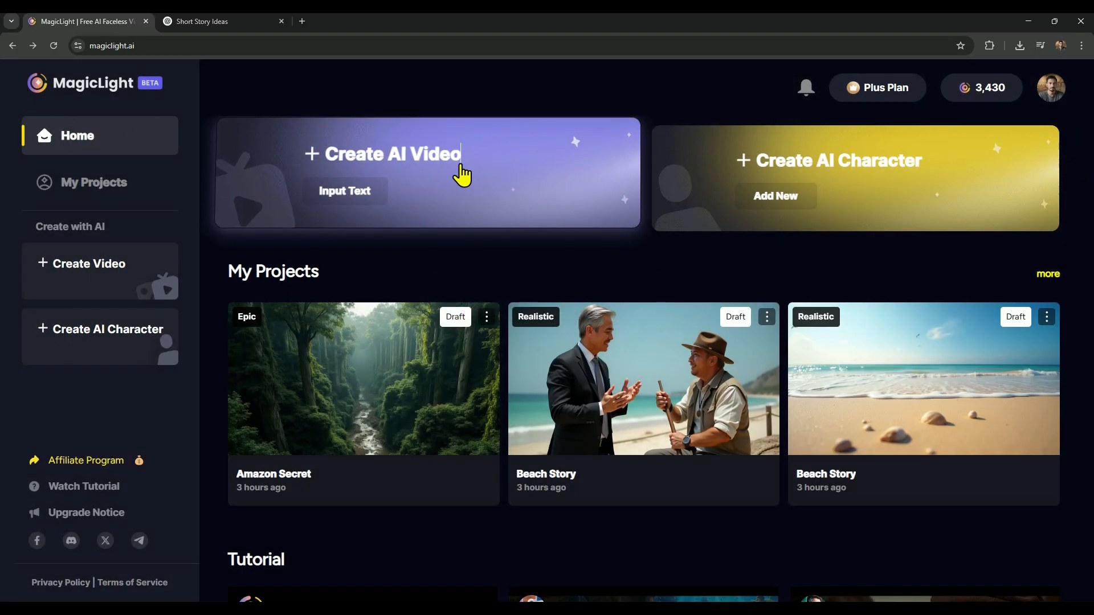
Start creating a new AI video from the MagicLight home page.
click(382, 154)
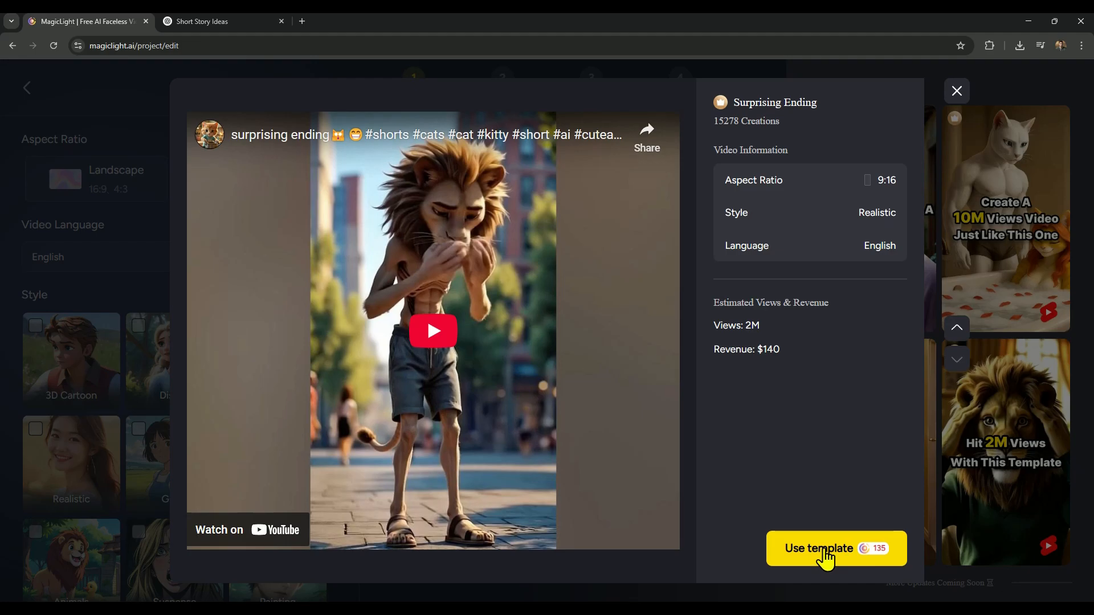
Apply the Surprising Ending viral template to the new project.
click(835, 548)
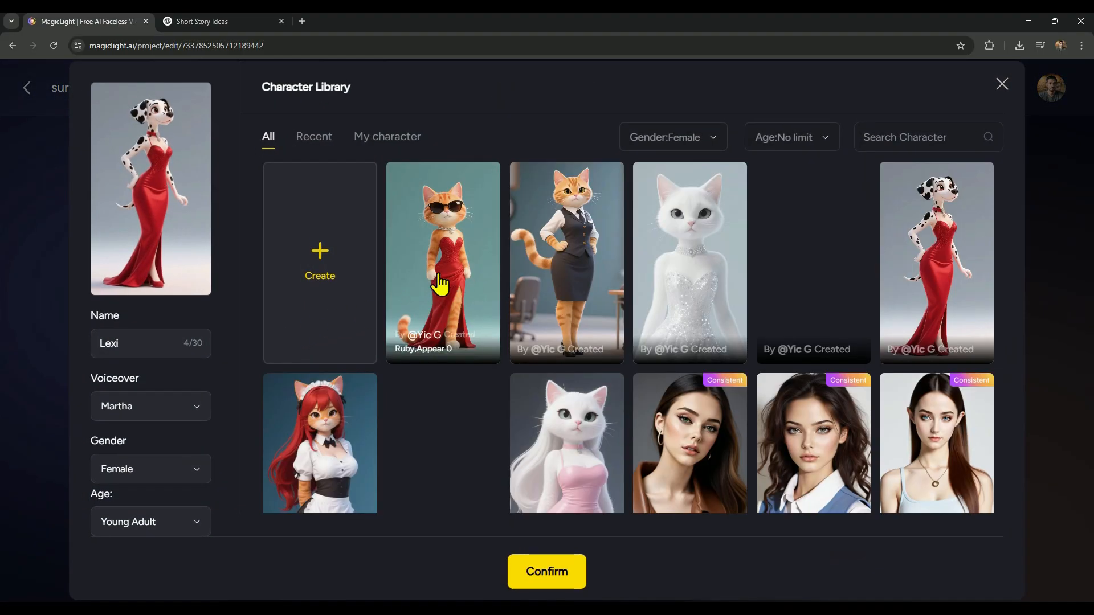
Recast Lexi as the orange cat in sunglasses and Jake as the lion, then continue to Storyboard.
click(442, 244)
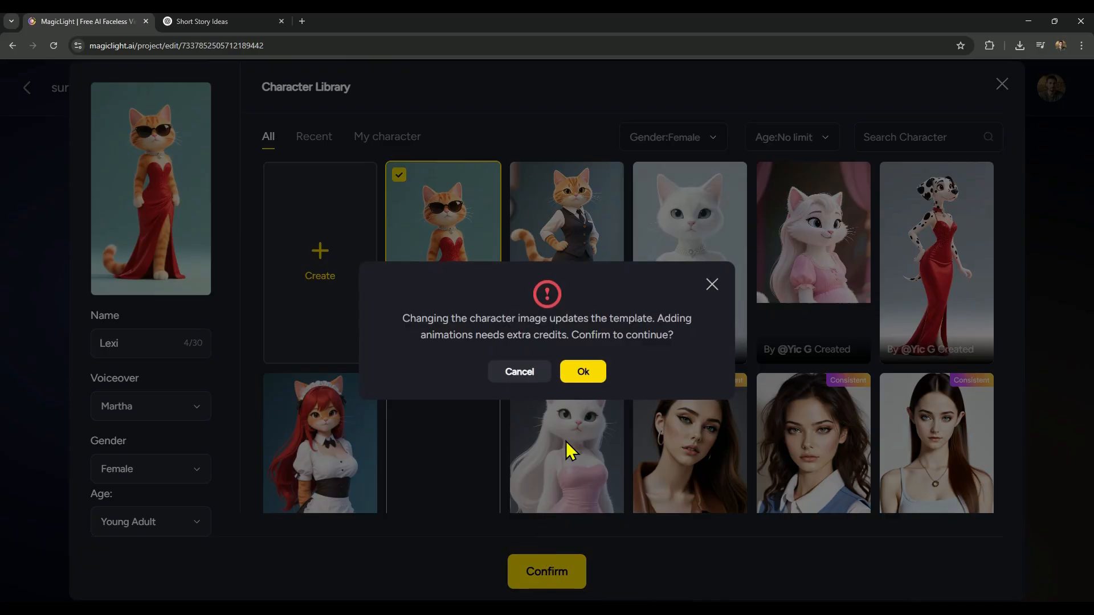
click(582, 371)
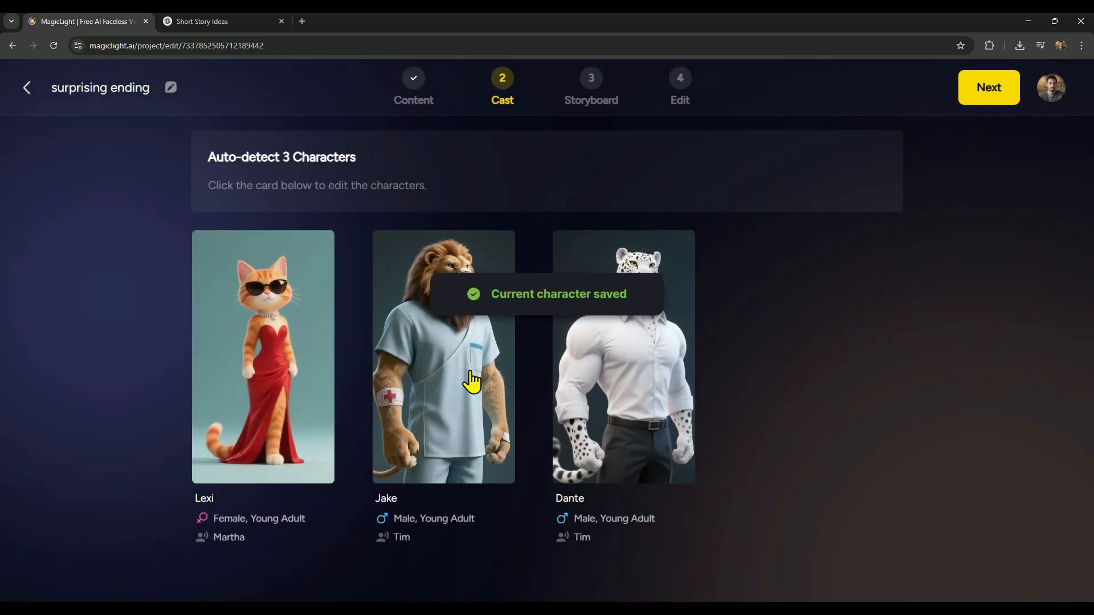
click(444, 355)
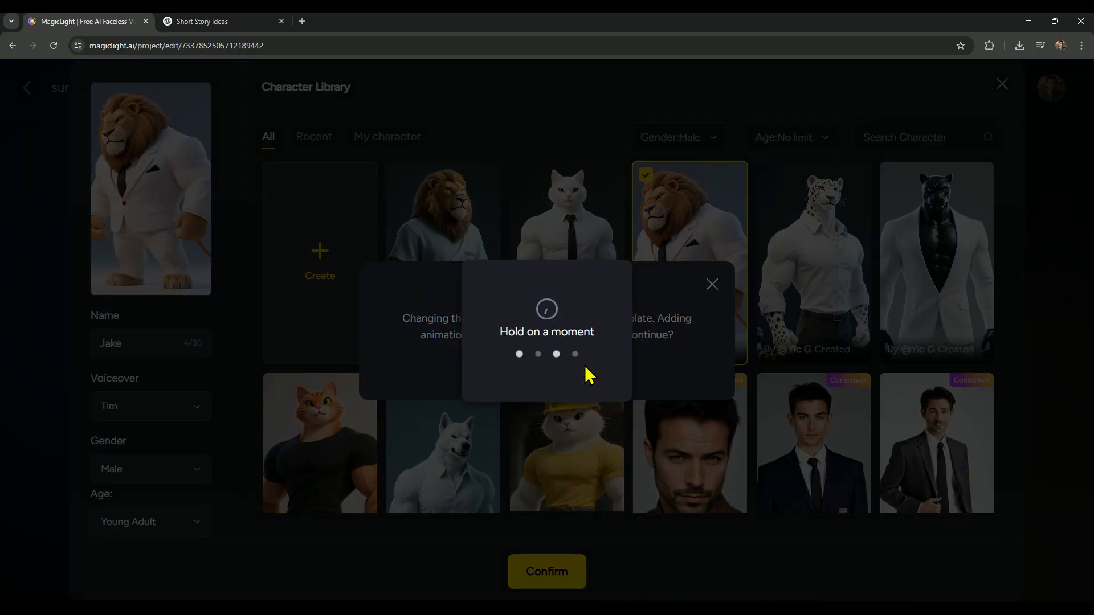
click(546, 571)
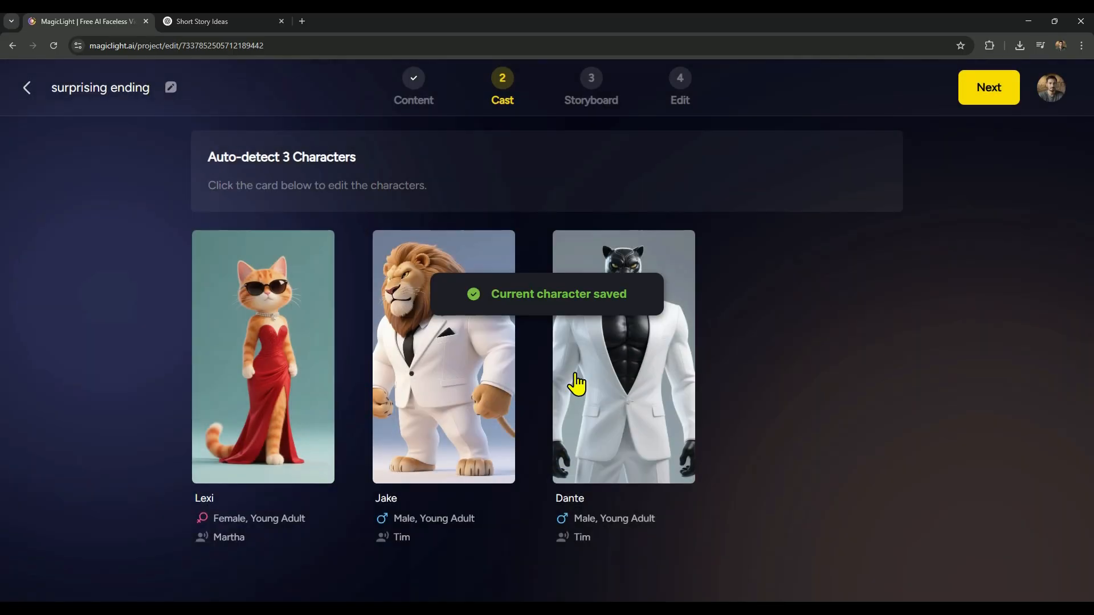
click(988, 87)
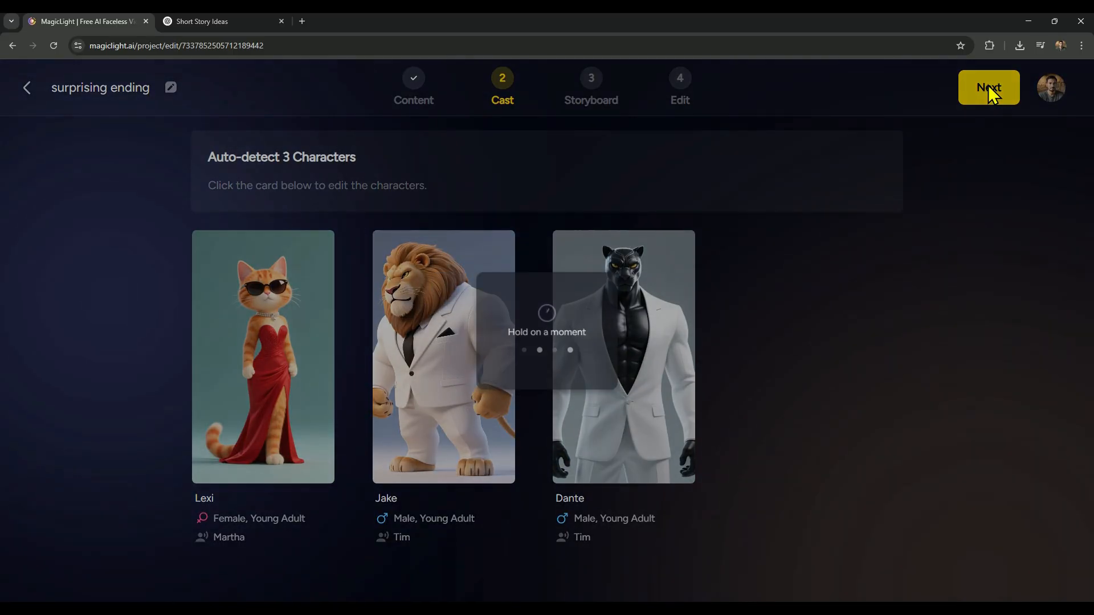
click(987, 87)
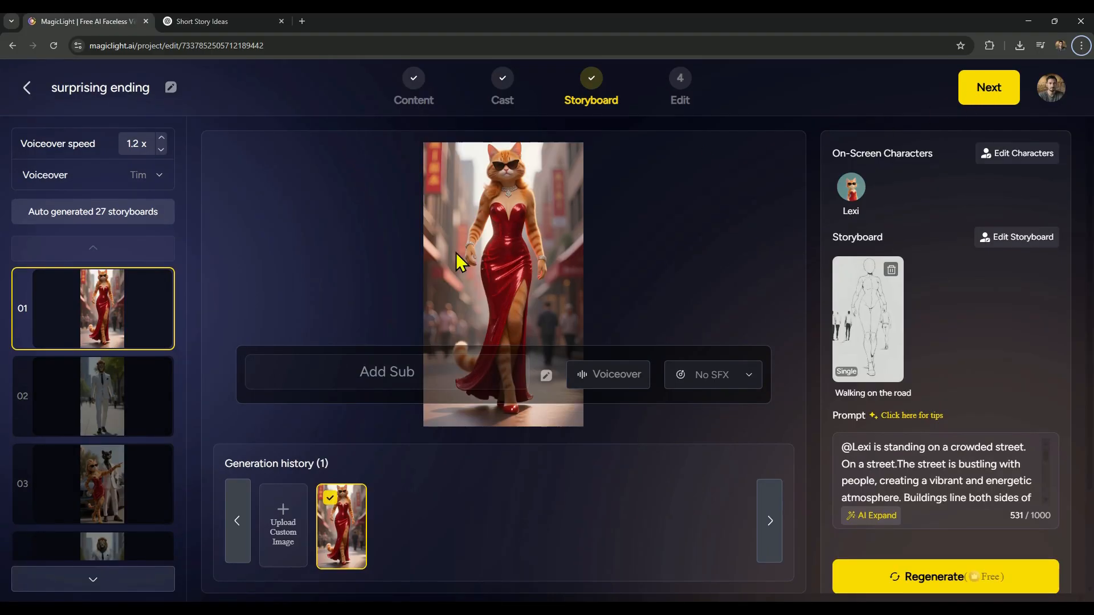
Upload ragged lion pictures for scenes 2 and 4, widening scene 4's crop.
click(103, 395)
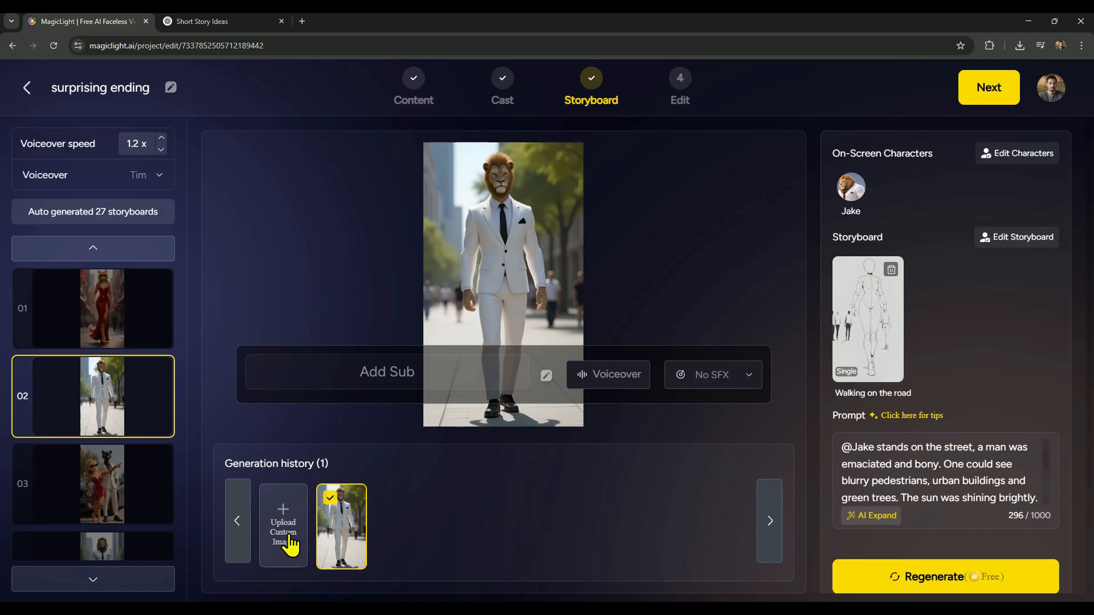
mouse_move(286, 537)
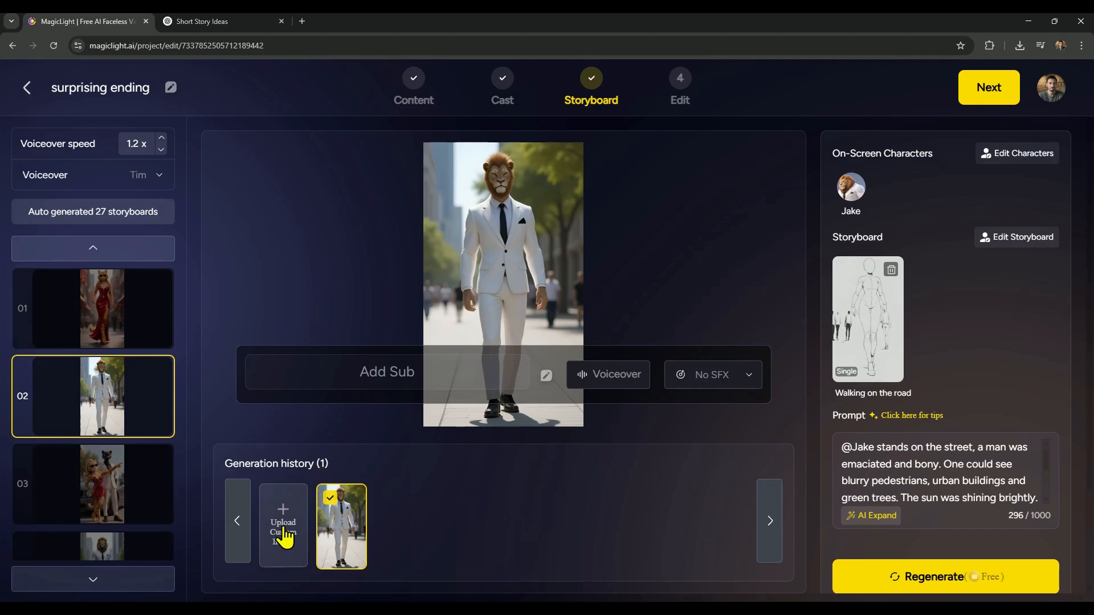
click(283, 523)
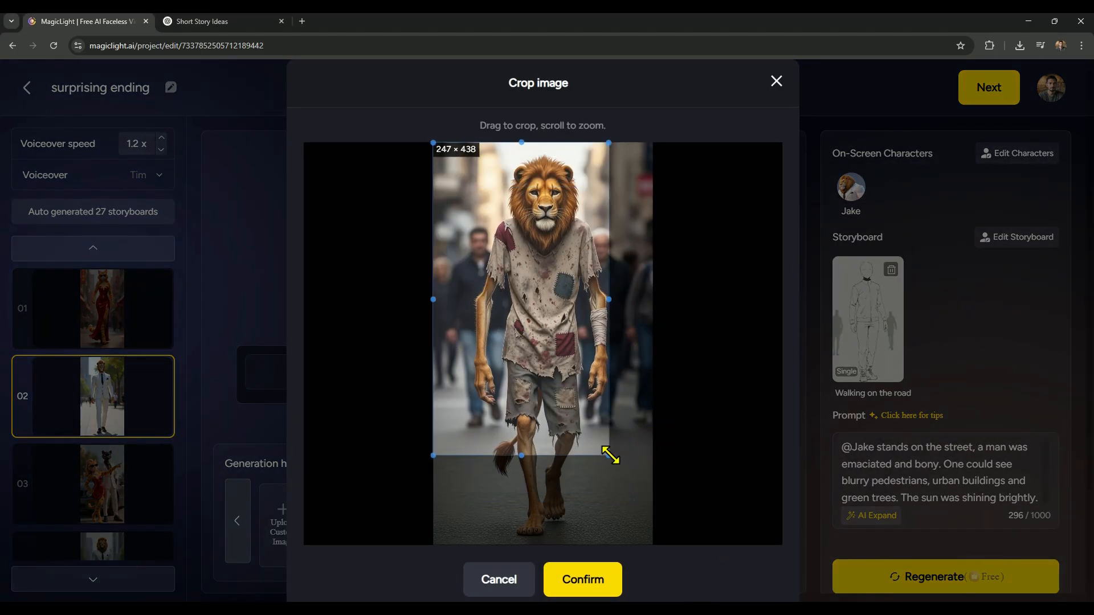
click(582, 579)
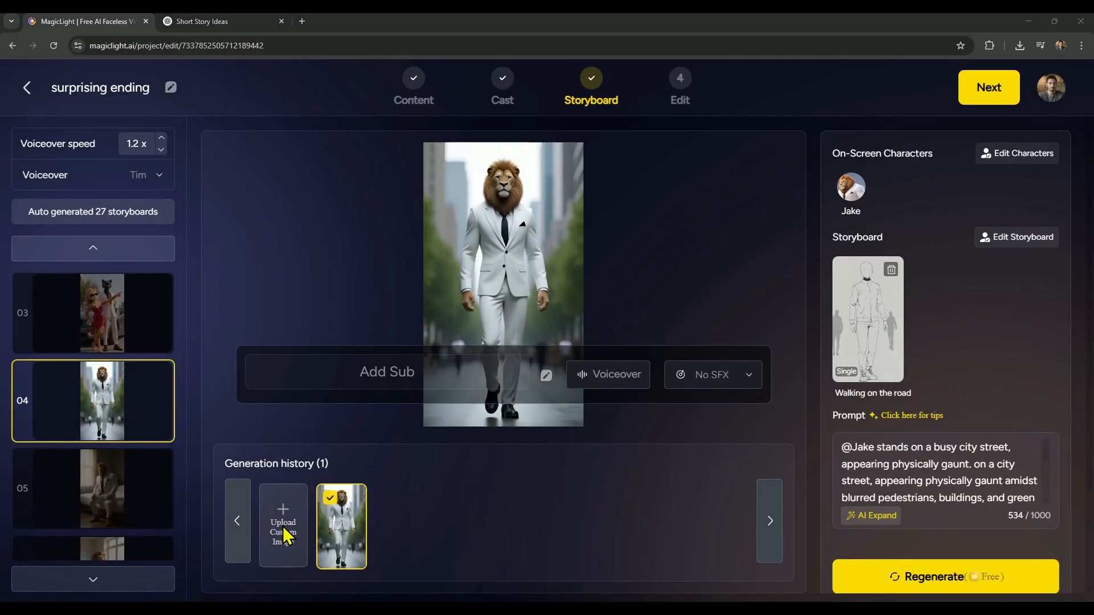
click(283, 523)
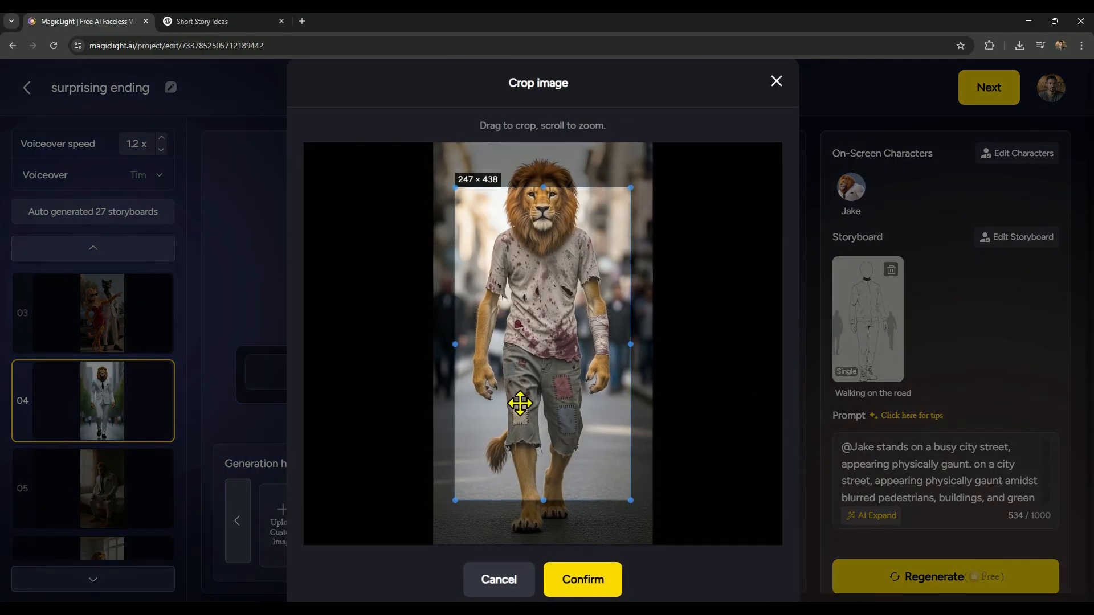
drag(628, 500, 652, 532)
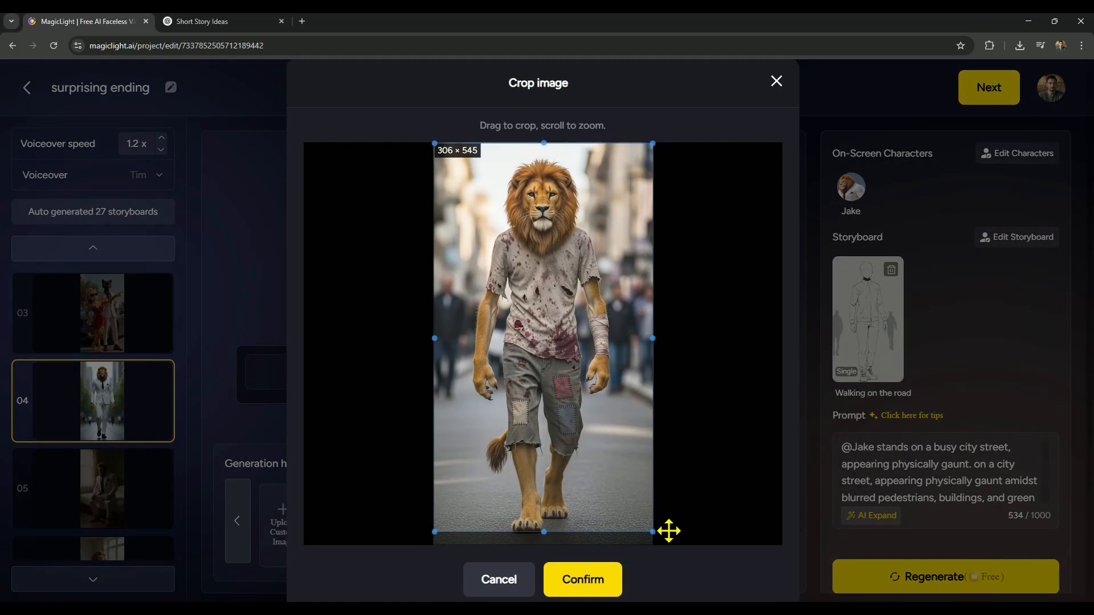
click(582, 579)
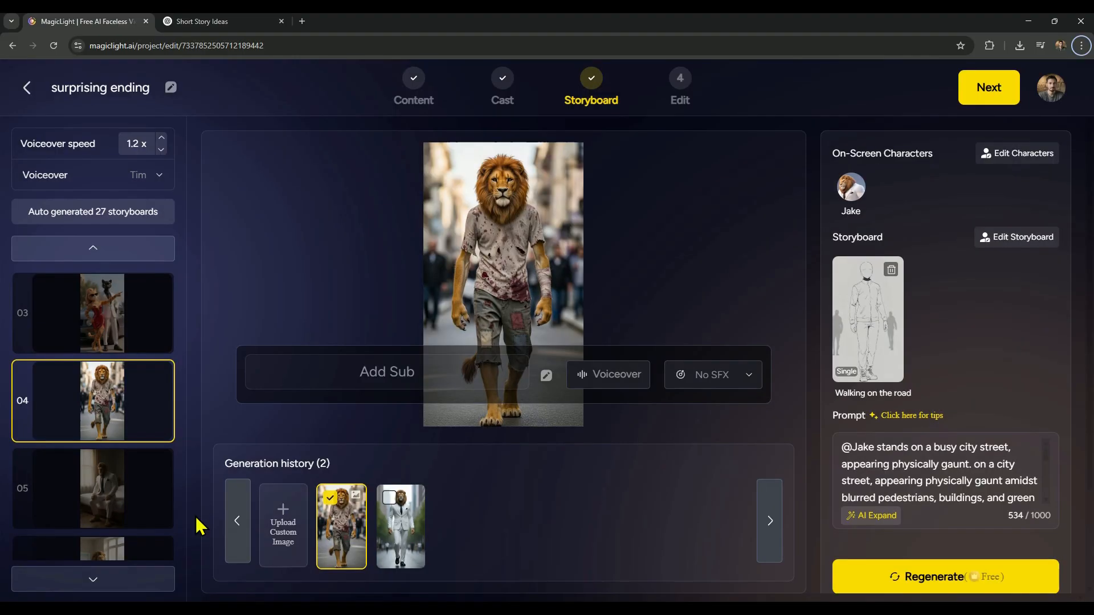
Upload the sitting lion picture for scene 5 and the eating lion for scene 6.
click(283, 526)
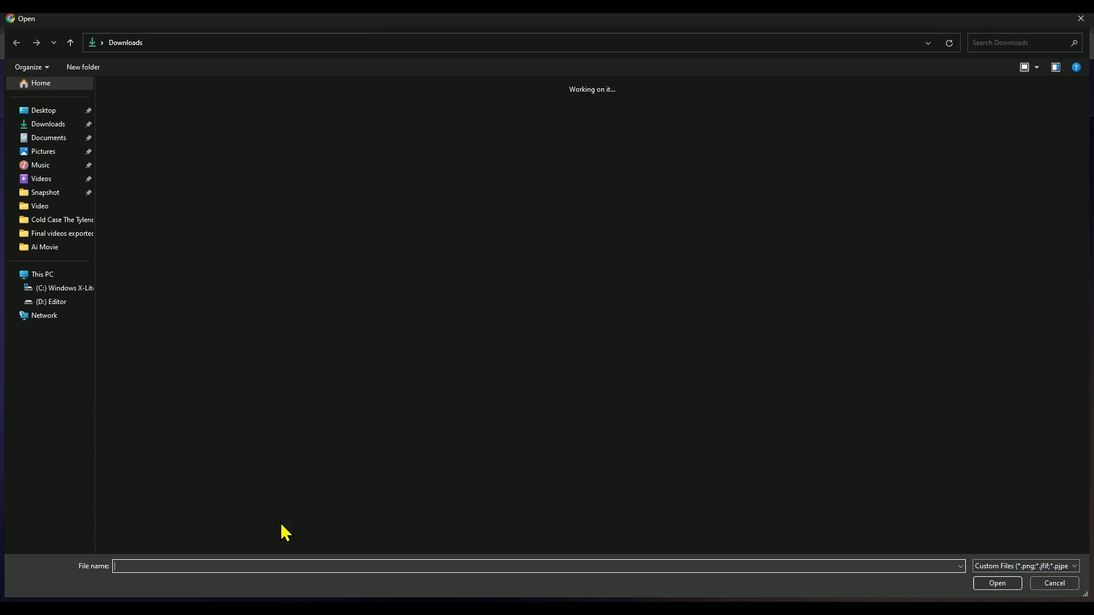
click(994, 583)
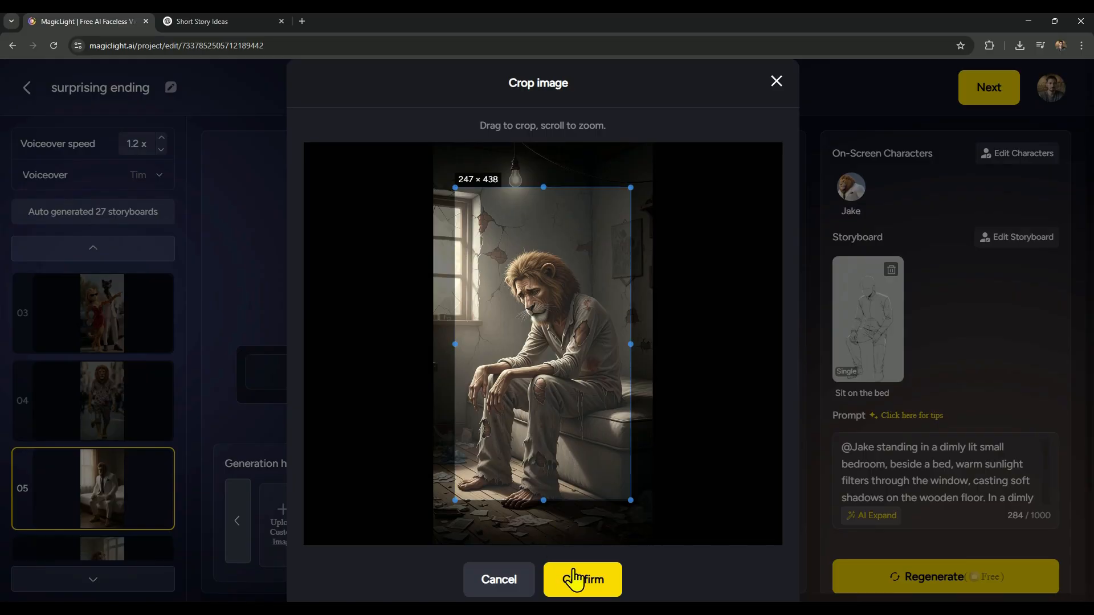
click(581, 578)
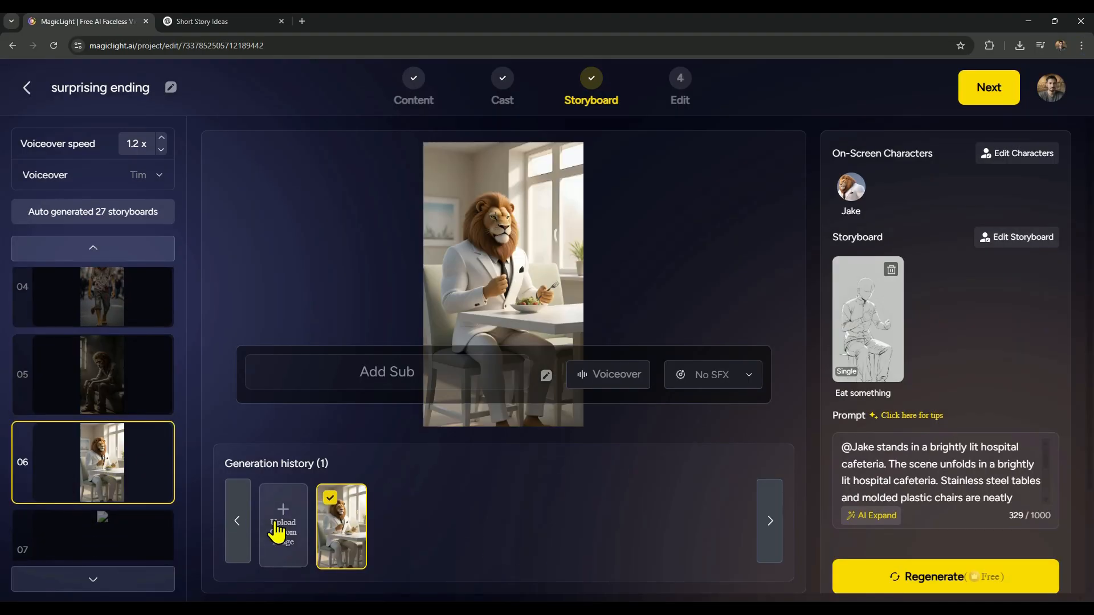
click(282, 523)
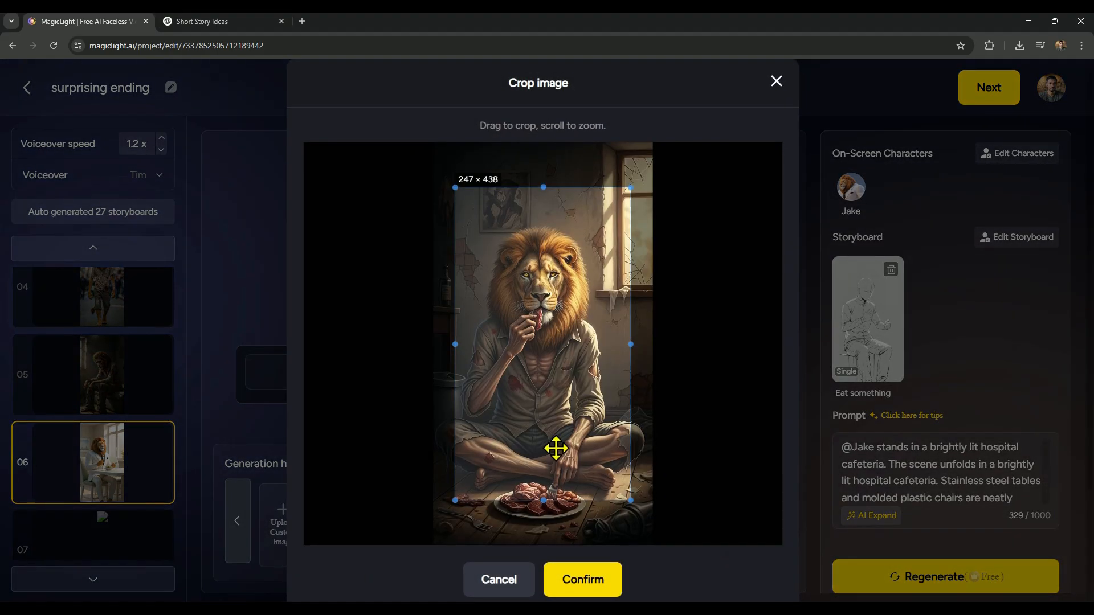
click(582, 579)
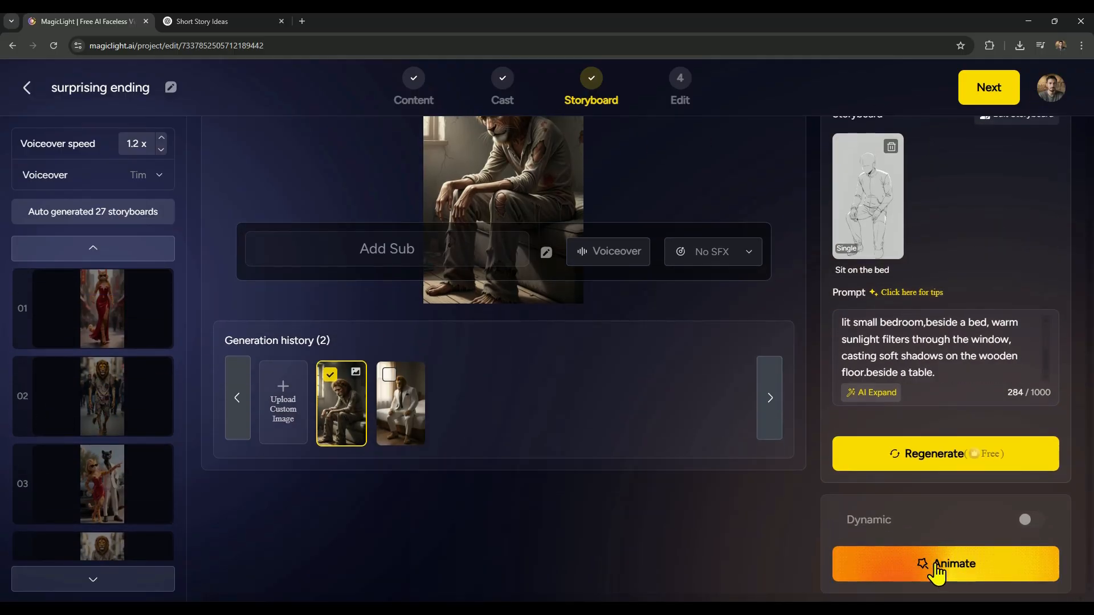
Animate the selected eight scenes with Animate Pro, accepting the 800-credit cost.
click(944, 564)
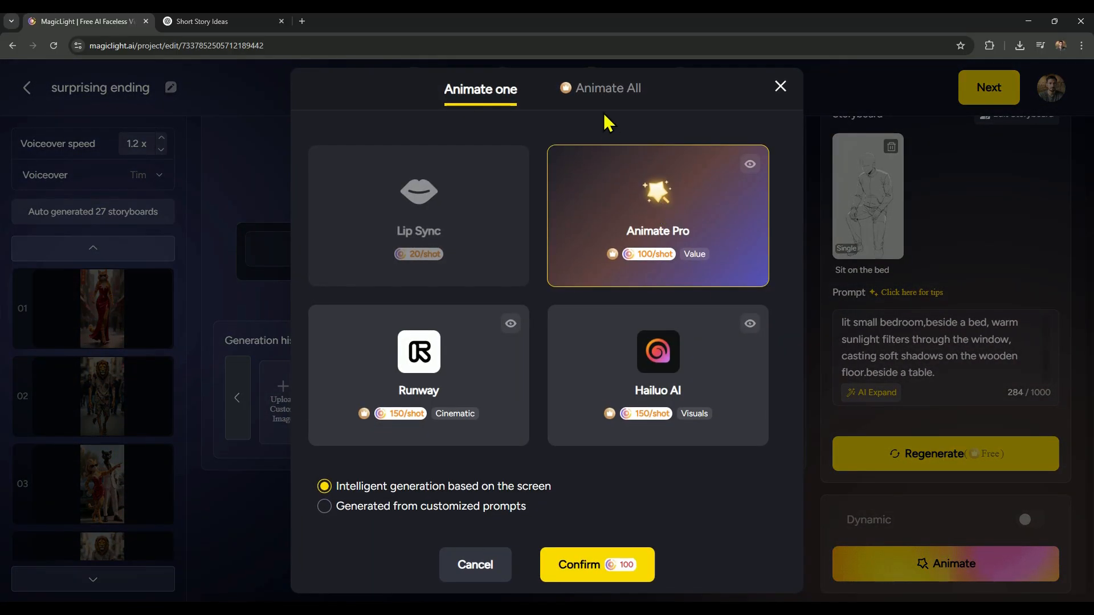
click(608, 88)
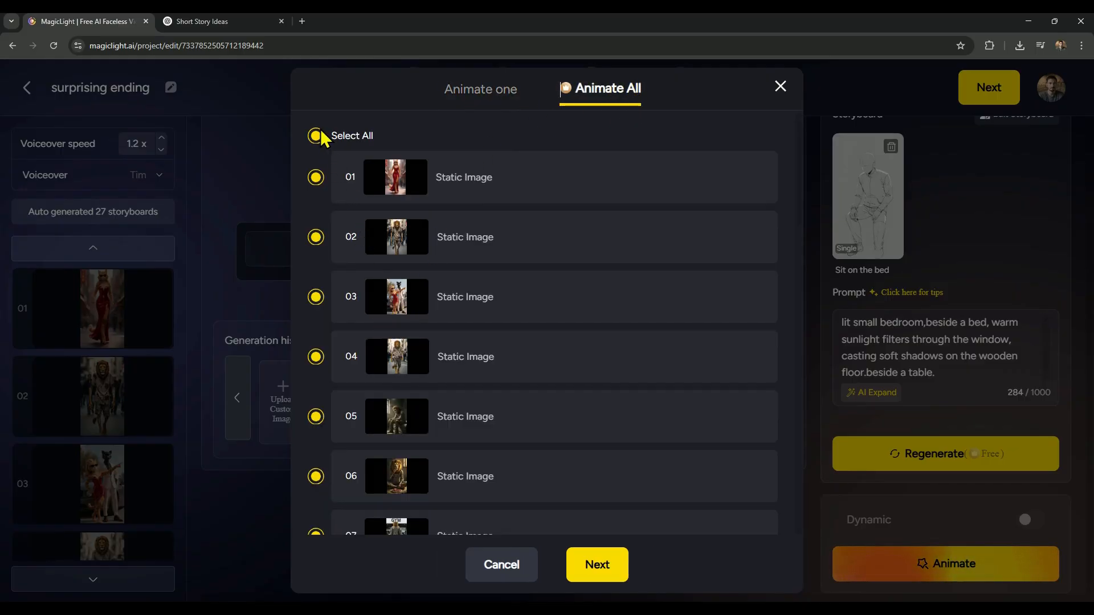
click(315, 136)
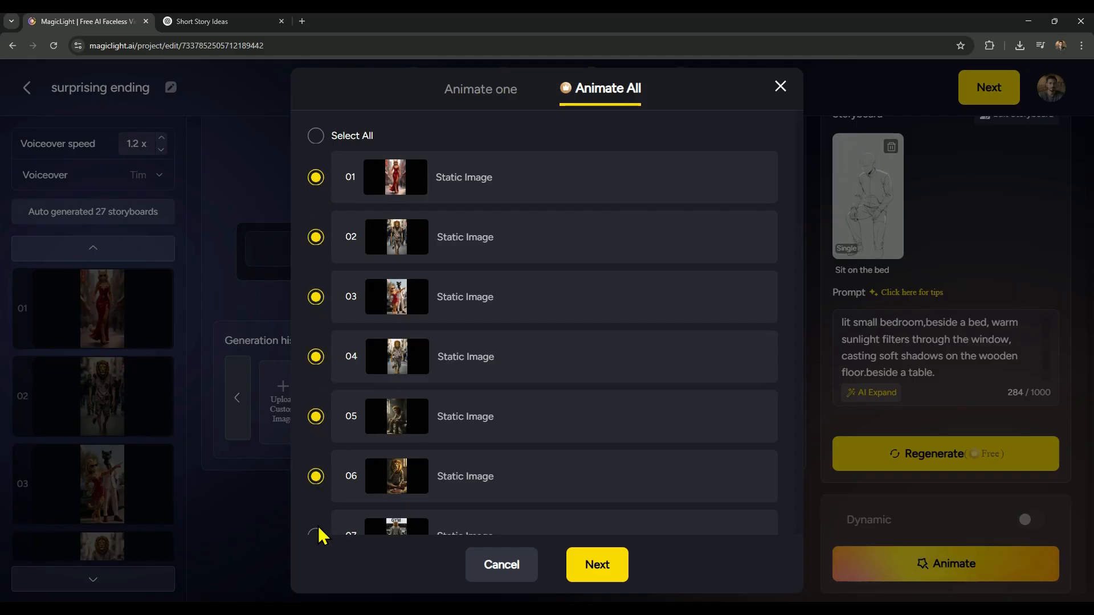
scroll(down, 3)
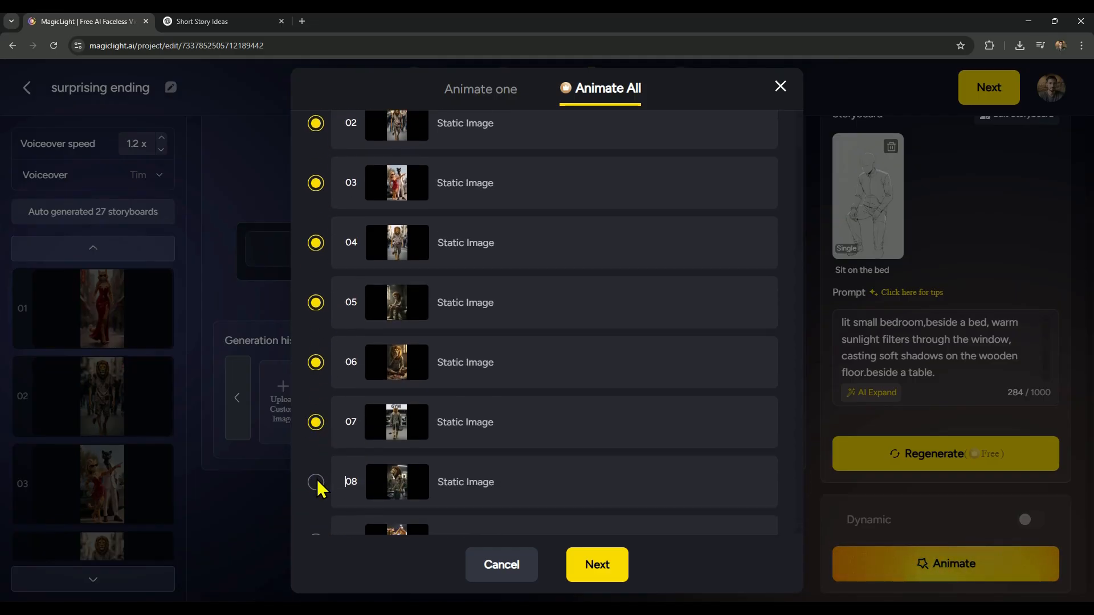
click(596, 565)
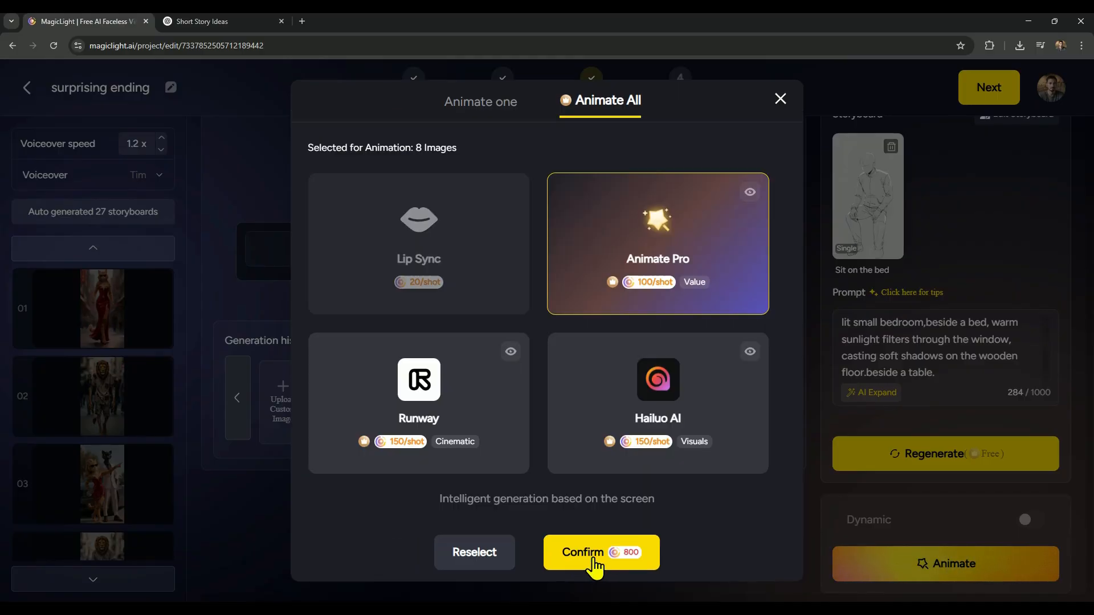
click(600, 552)
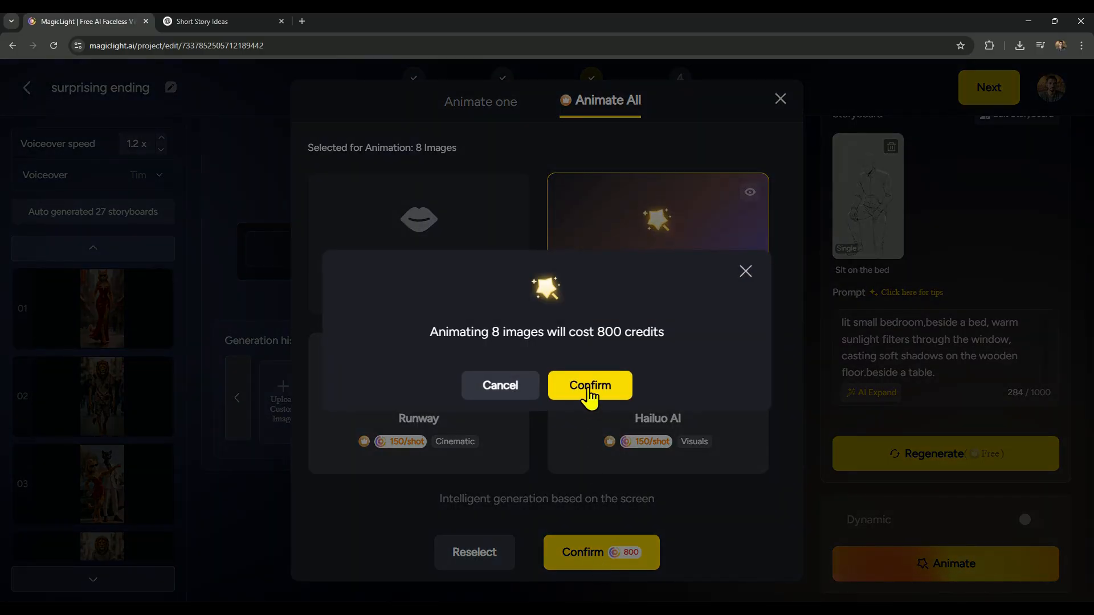
click(590, 386)
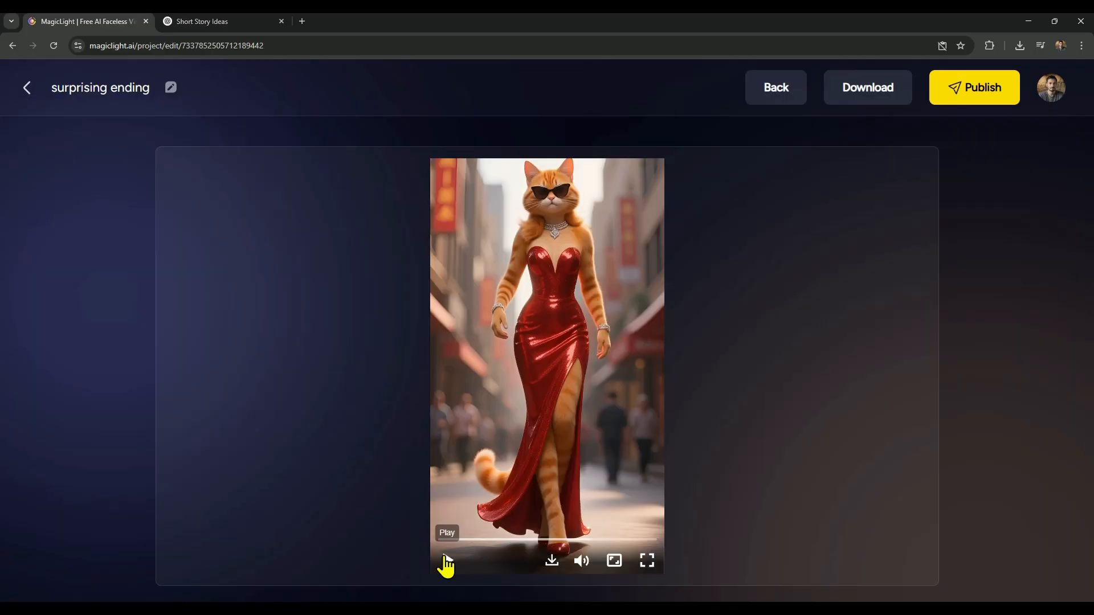
Play the Surprising Ending video preview.
click(446, 560)
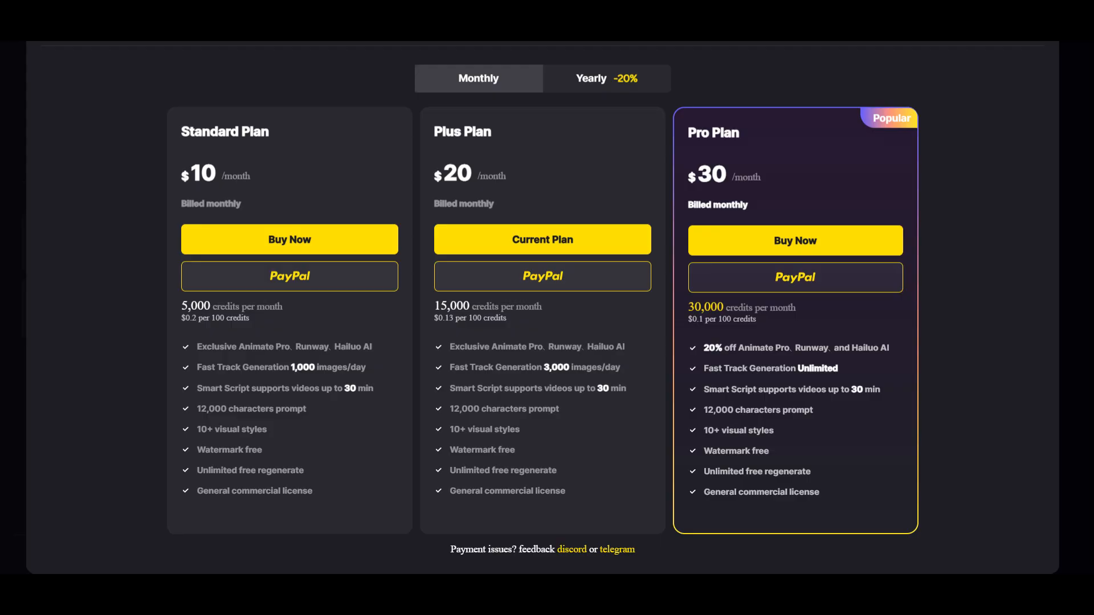
Scroll down to the Standard, Plus and Pro monthly plan cards.
scroll(down, 3)
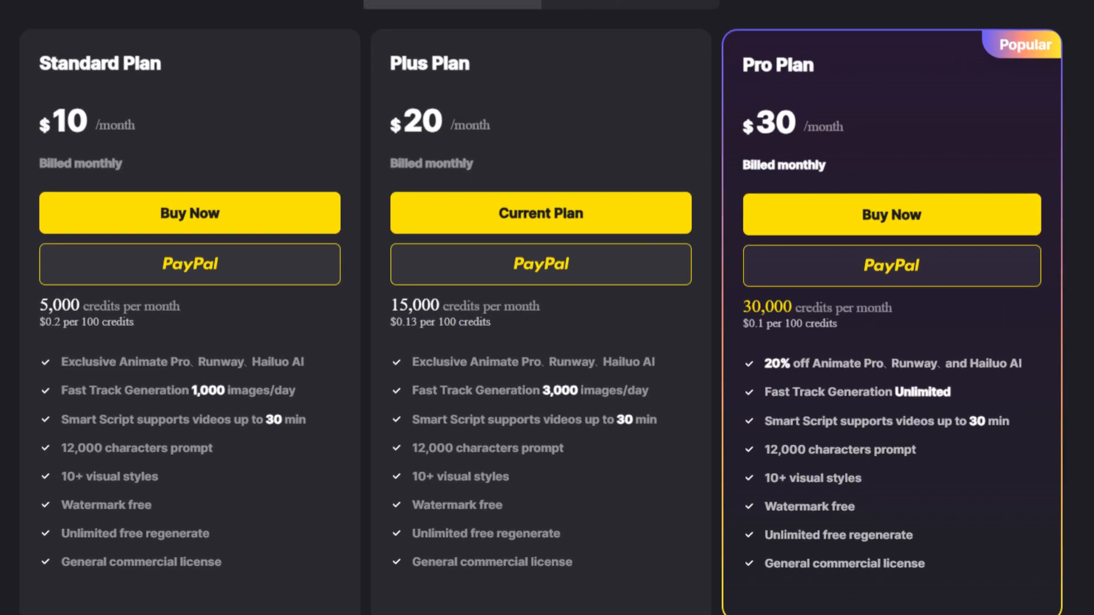